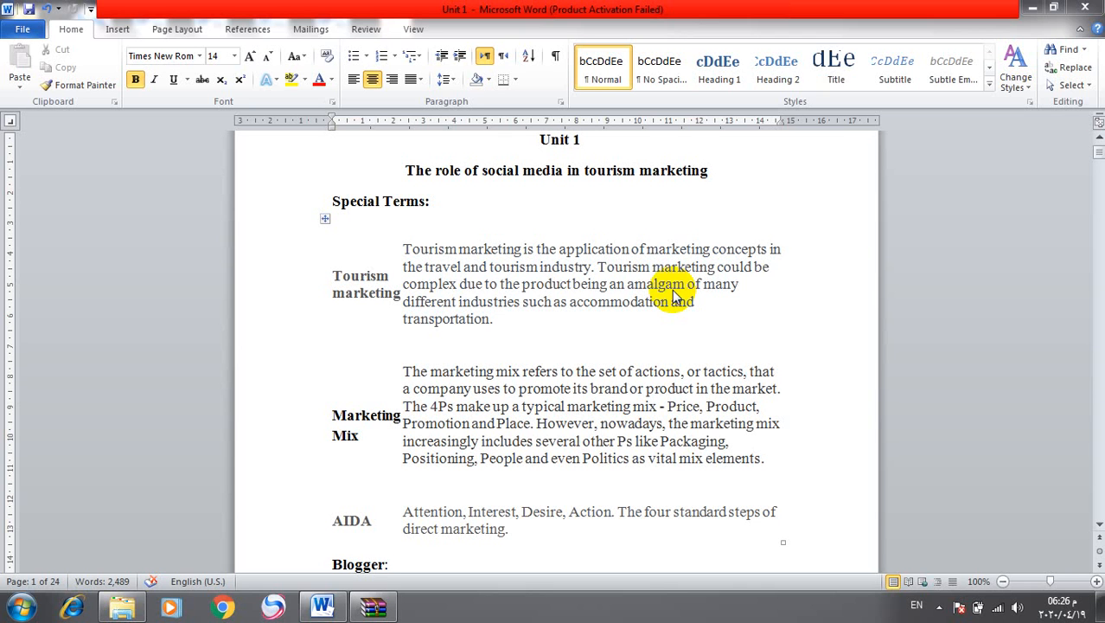
mouse_move(384, 249)
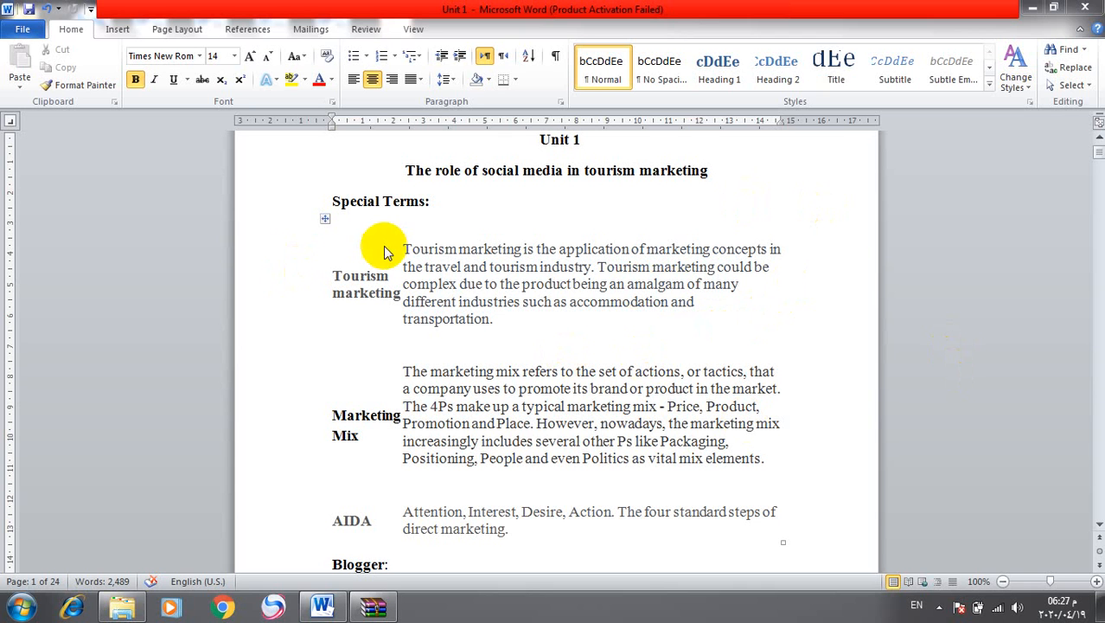
mouse_move(539, 190)
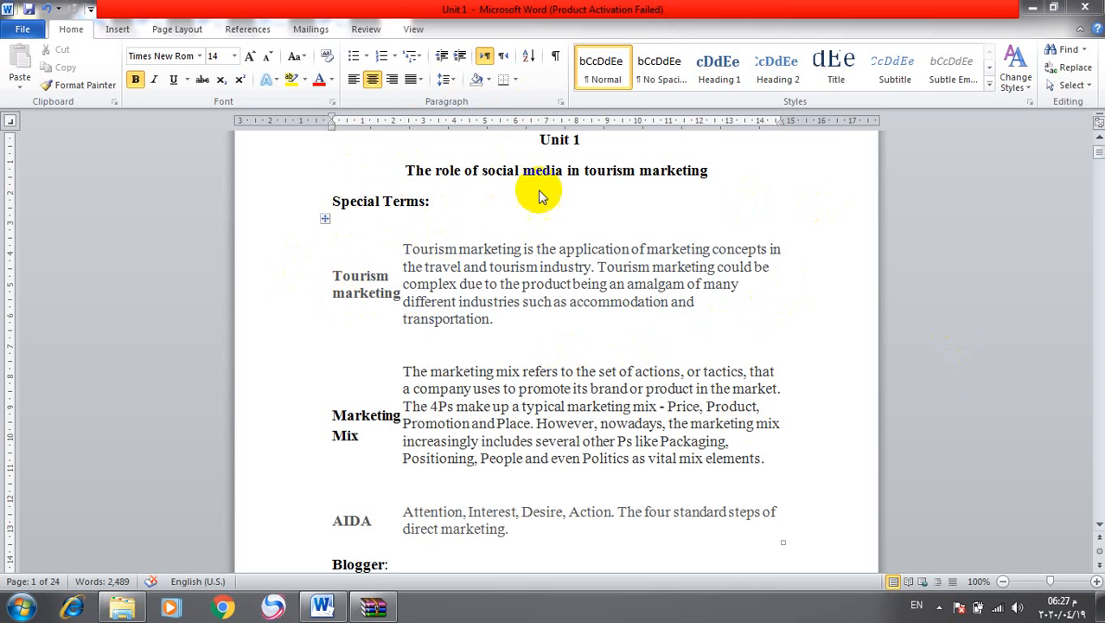
mouse_move(393, 310)
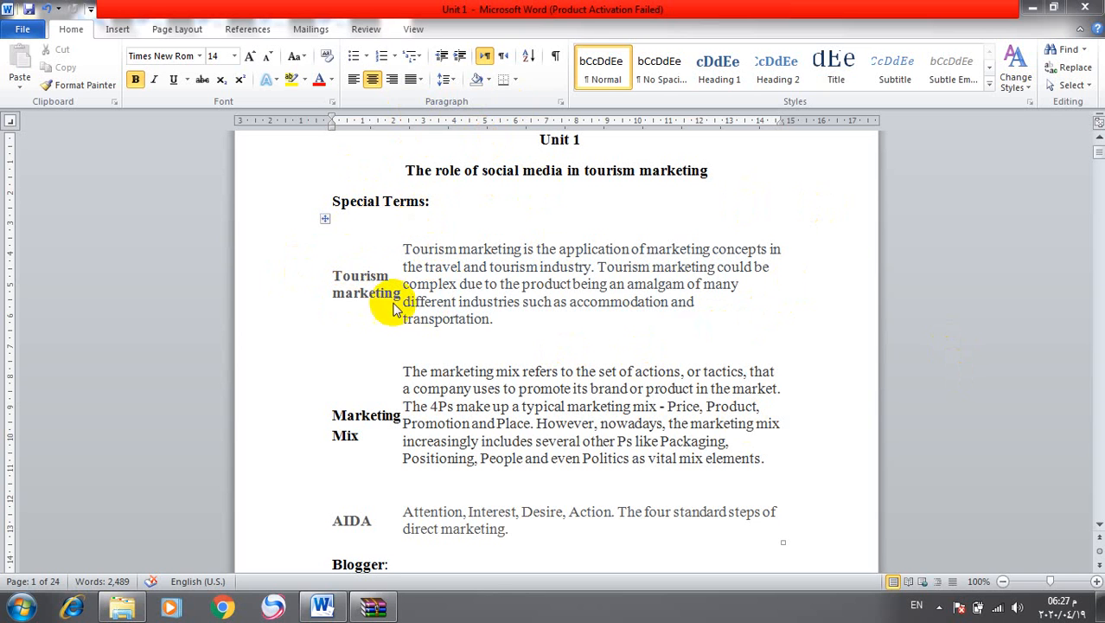
mouse_move(413, 263)
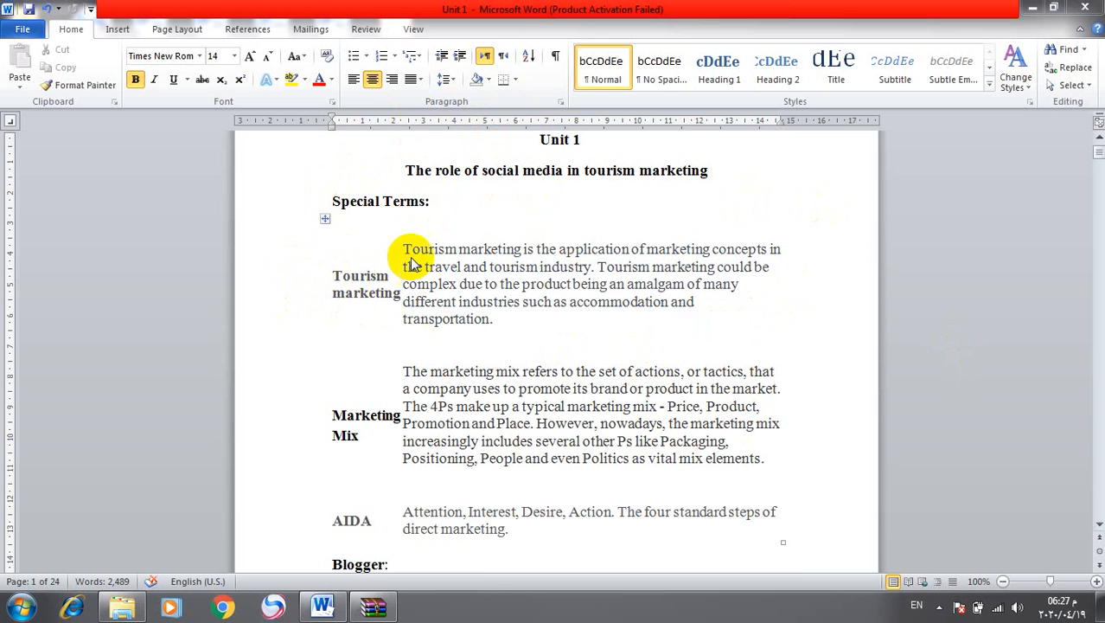
mouse_move(436, 251)
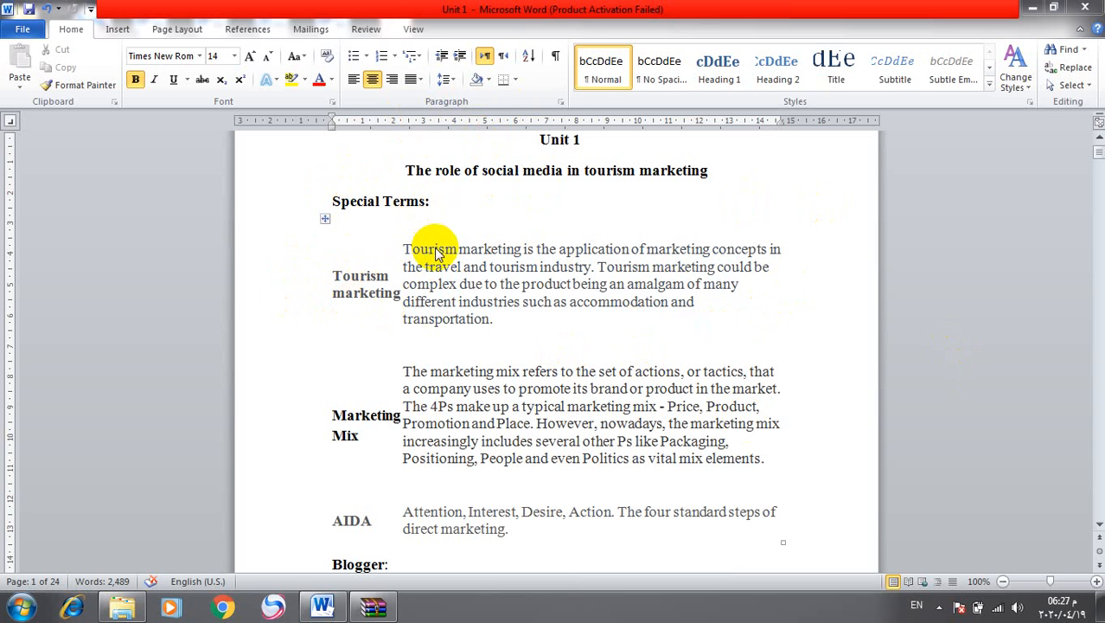
mouse_move(405, 268)
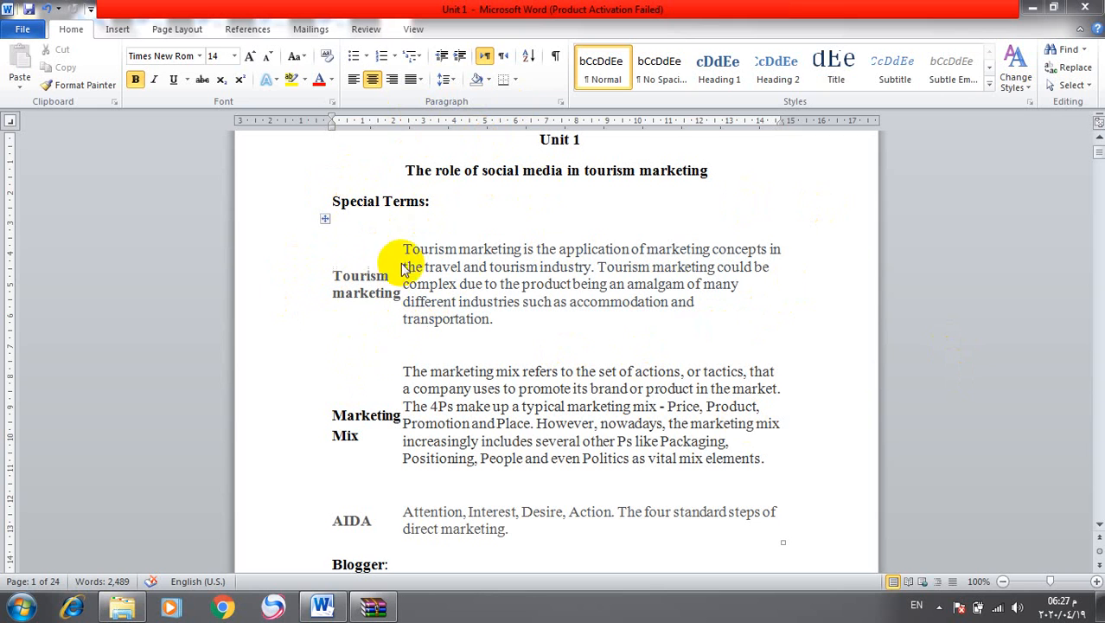
mouse_move(522, 268)
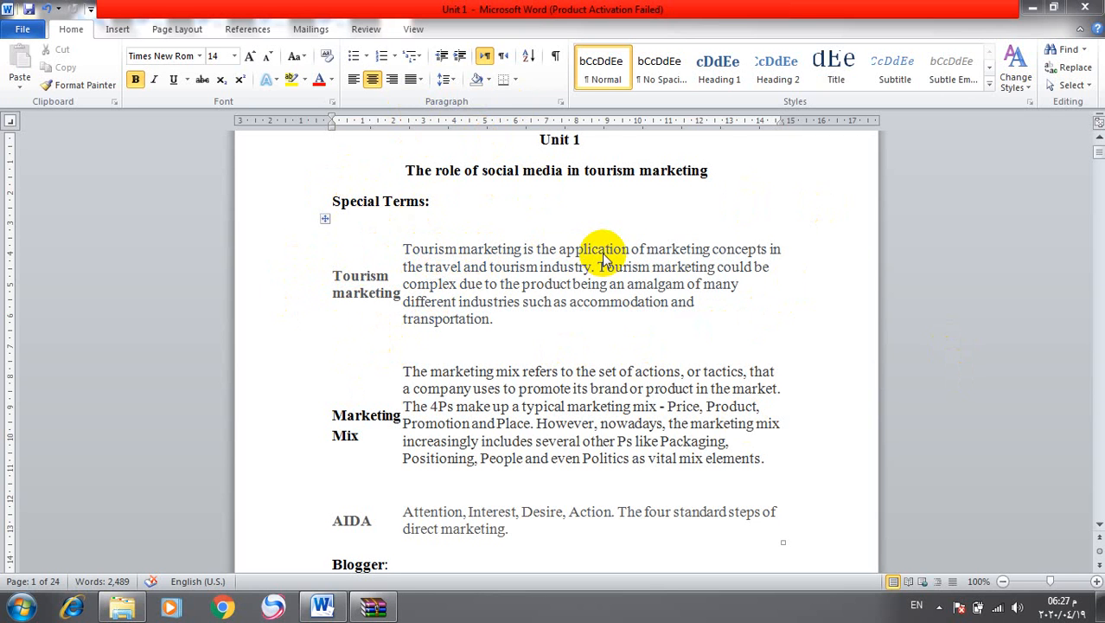
mouse_move(705, 260)
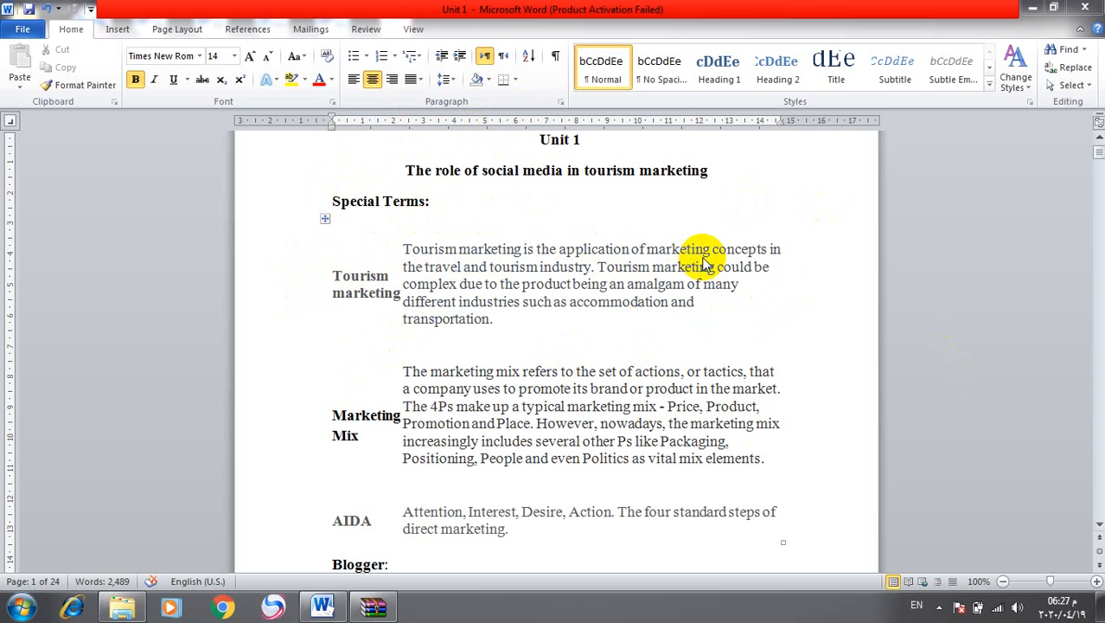
mouse_move(682, 256)
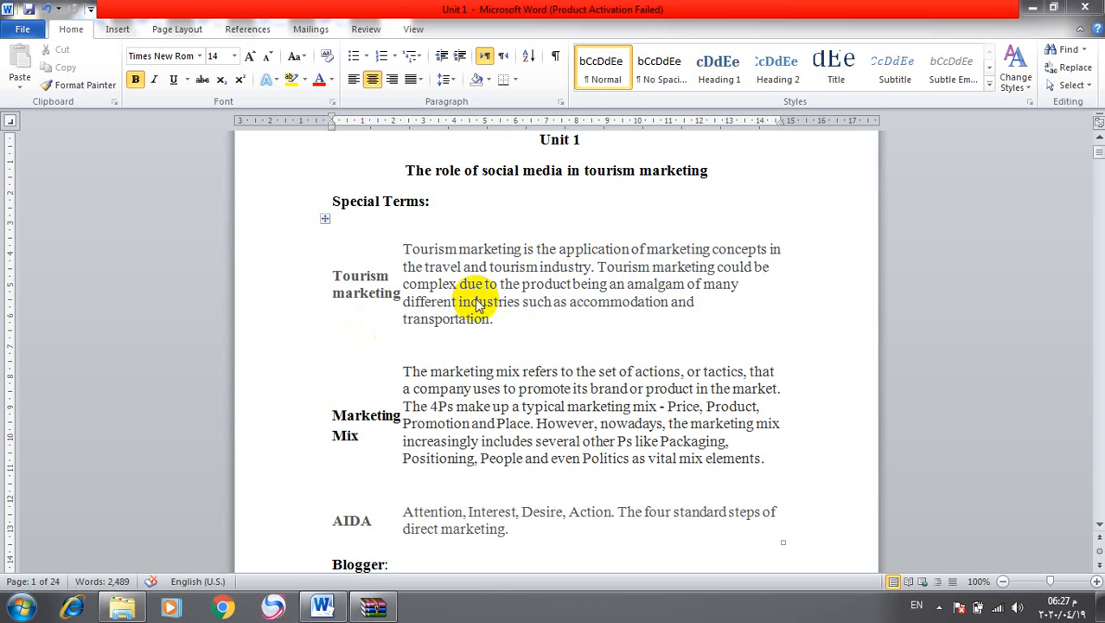
mouse_move(640, 294)
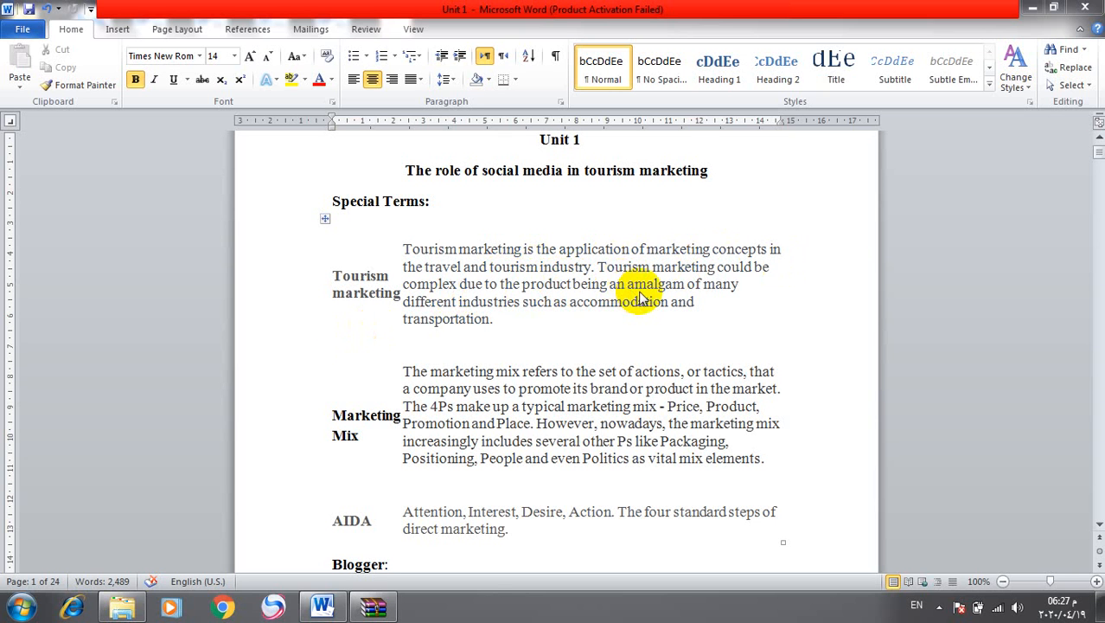
mouse_move(495, 325)
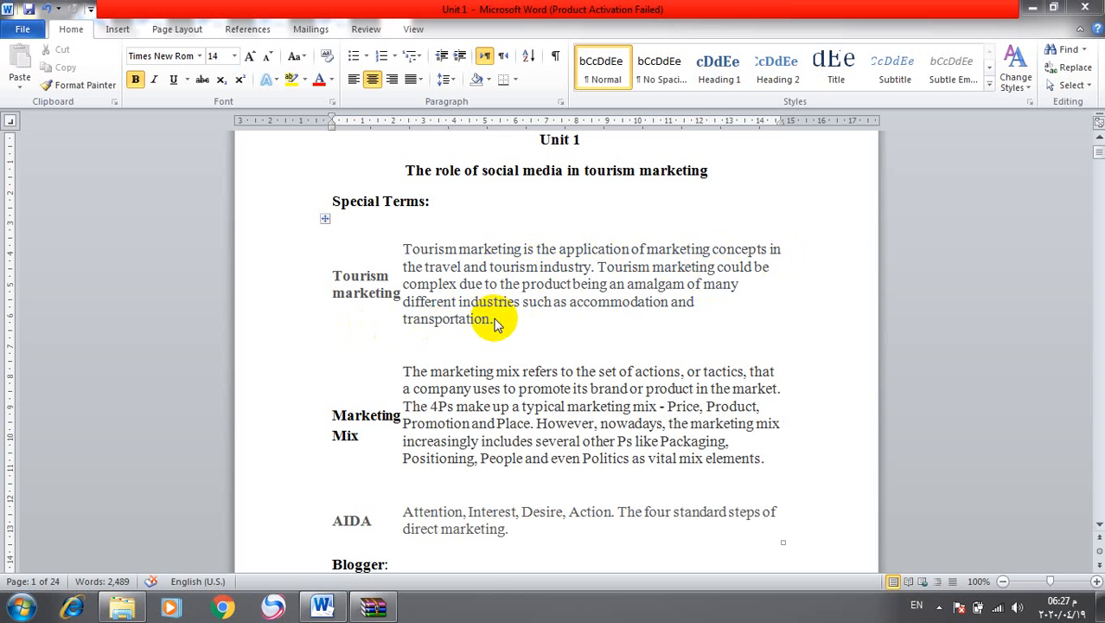
mouse_move(466, 332)
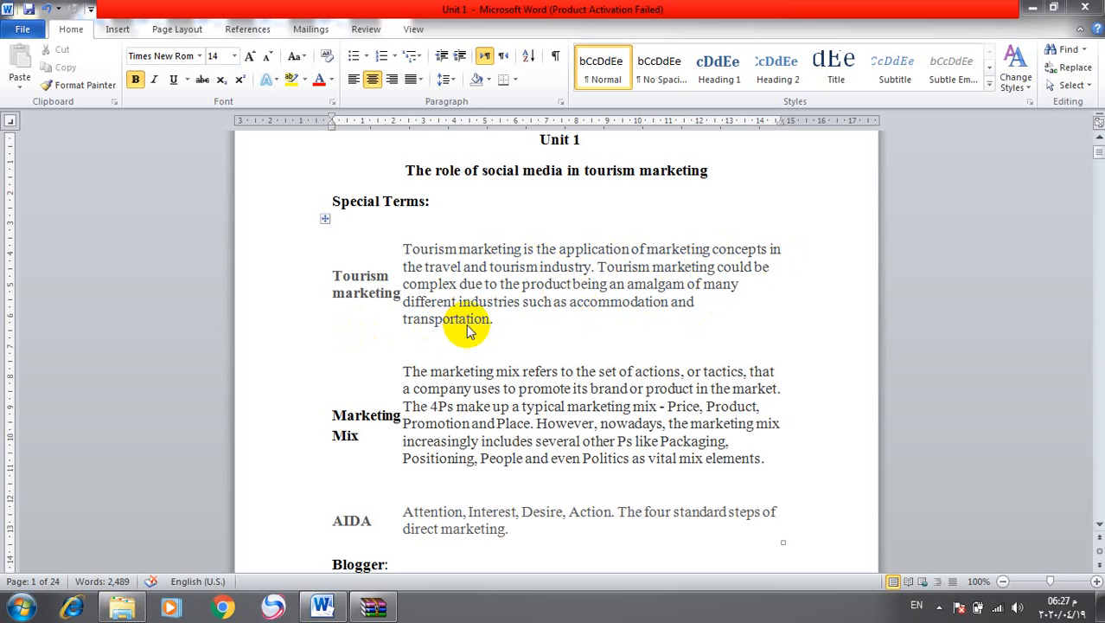
mouse_move(942, 406)
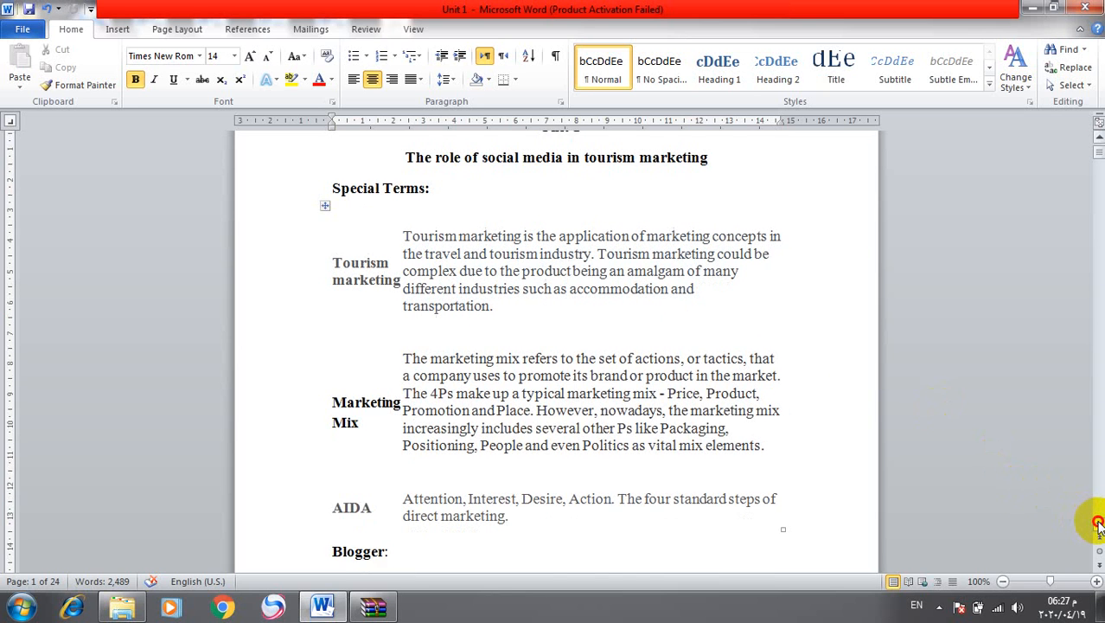
Scroll down through the lesson until the Vocabulary 2 verbs-and-nouns gap-fill is at the top.
scroll("down", 3)
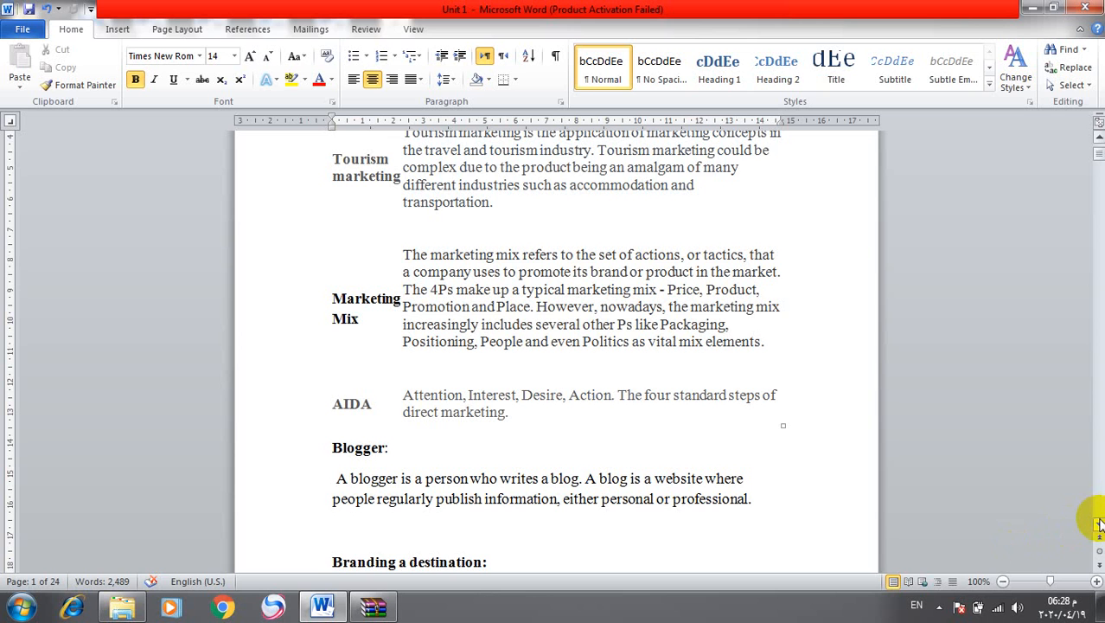
scroll("down", 3)
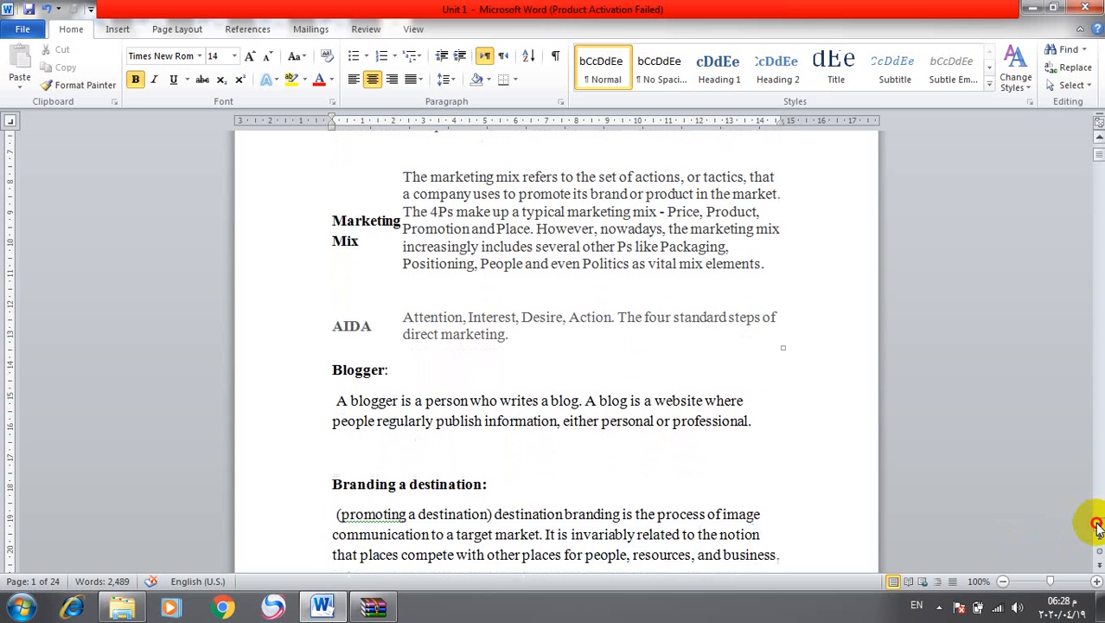
scroll("down", 3)
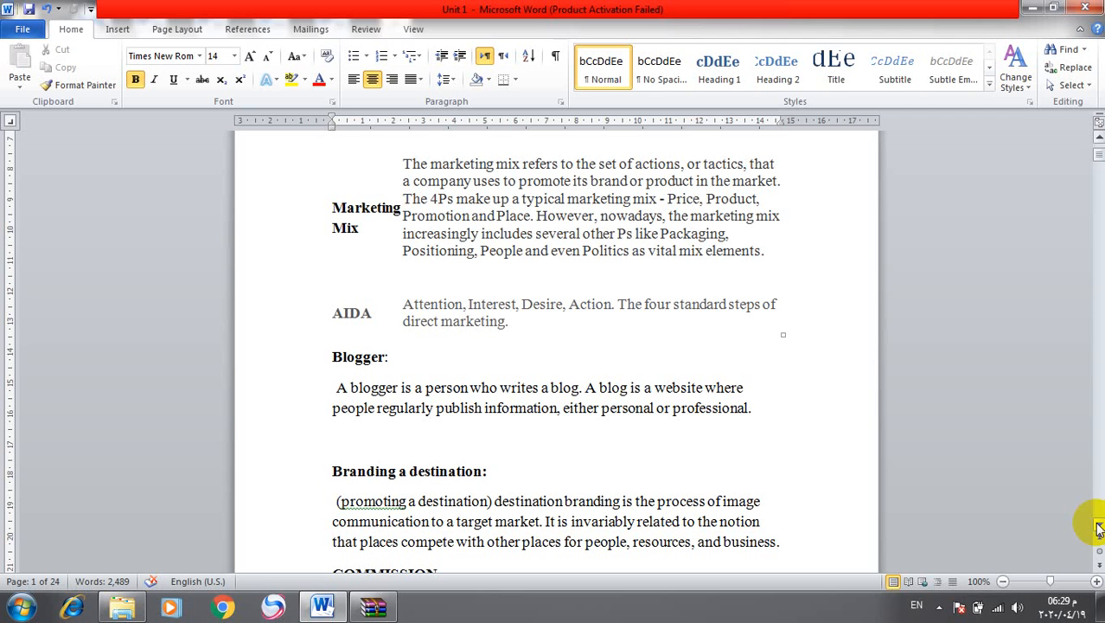
mouse_move(714, 470)
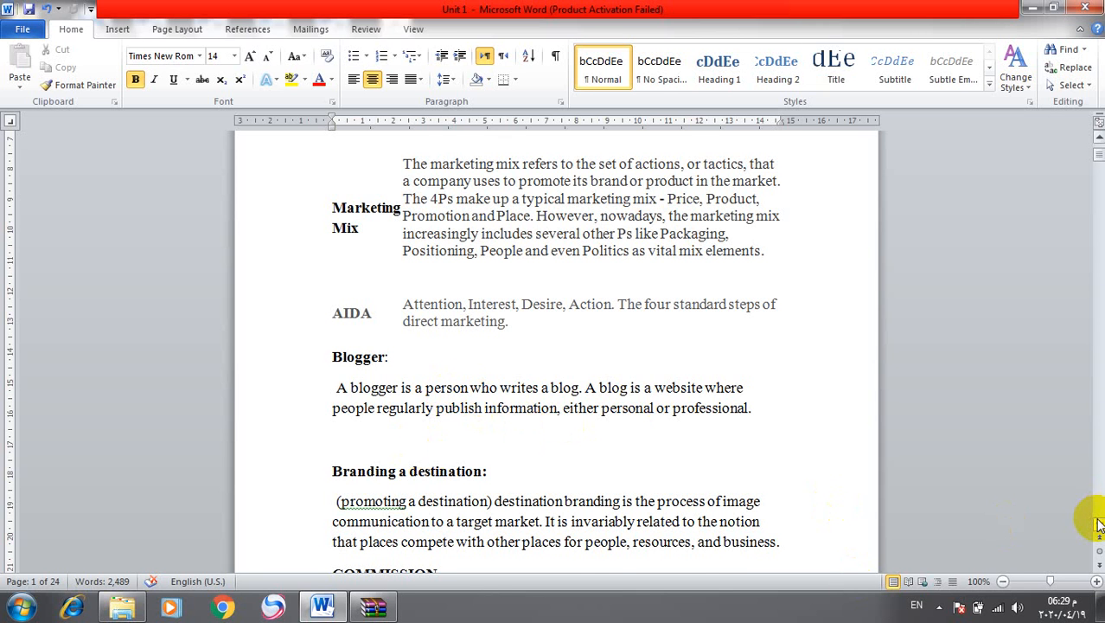
scroll("down", 3)
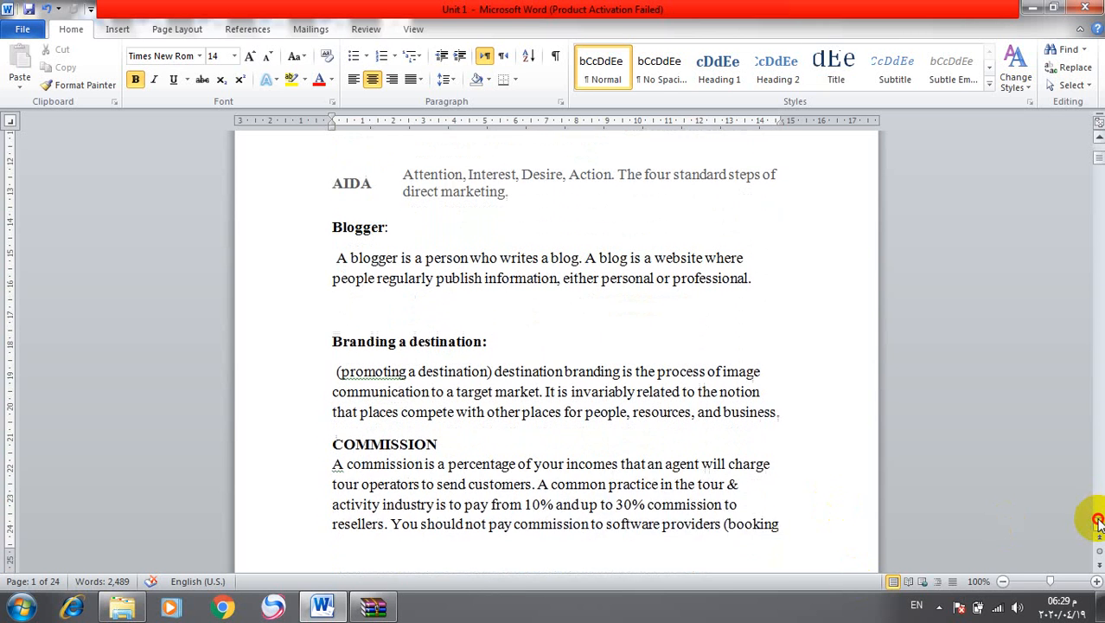
scroll("down", 3)
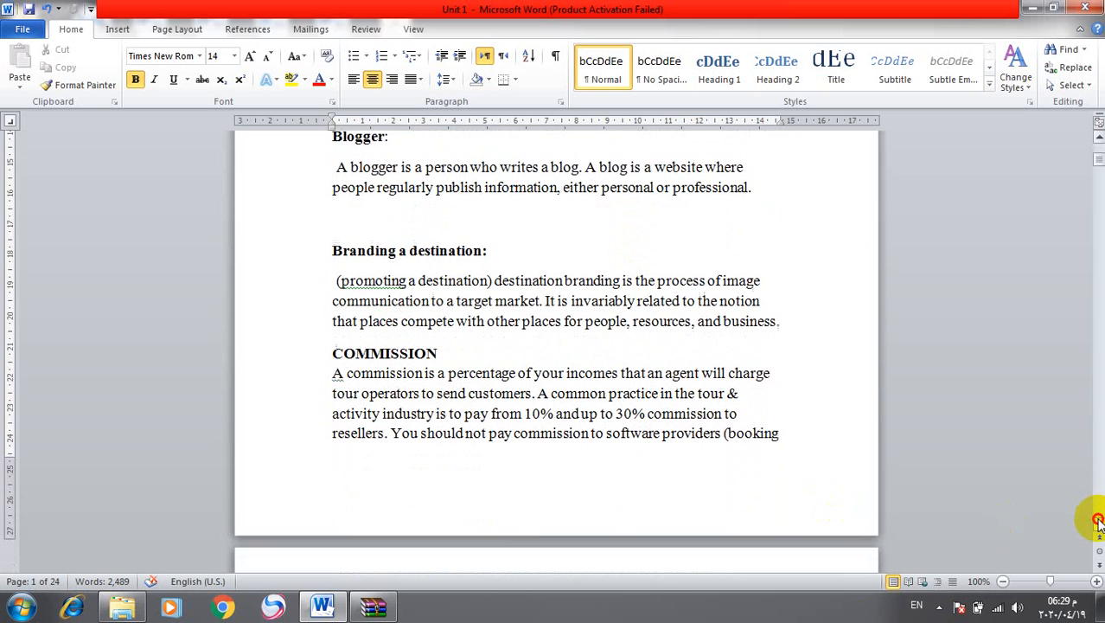
scroll("down", 3)
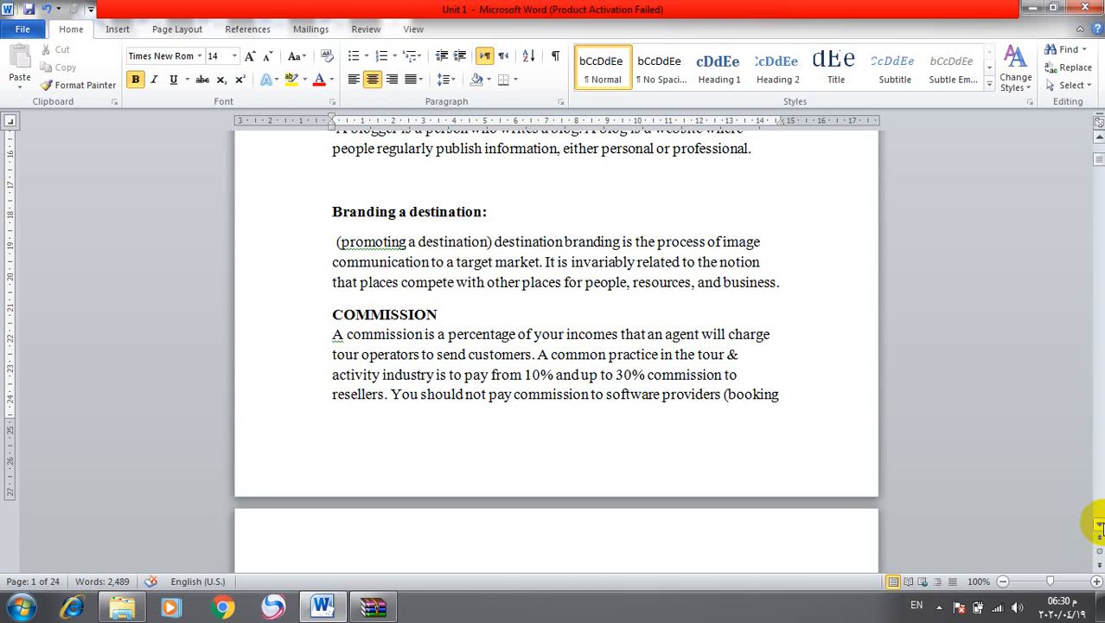
scroll("down", 3)
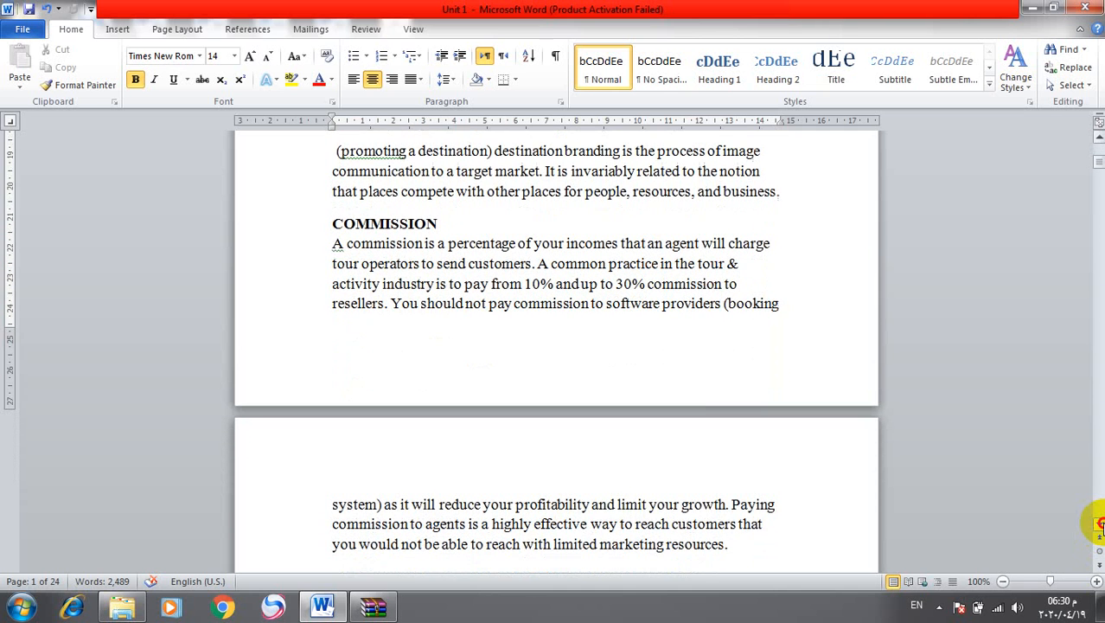
scroll("down", 3)
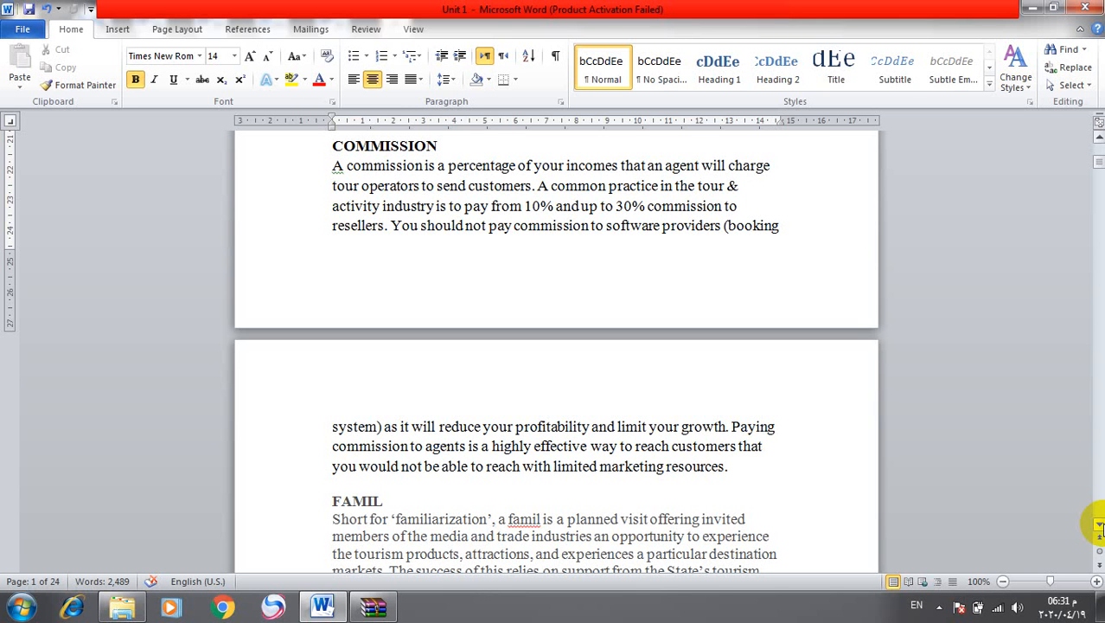
mouse_move(424, 283)
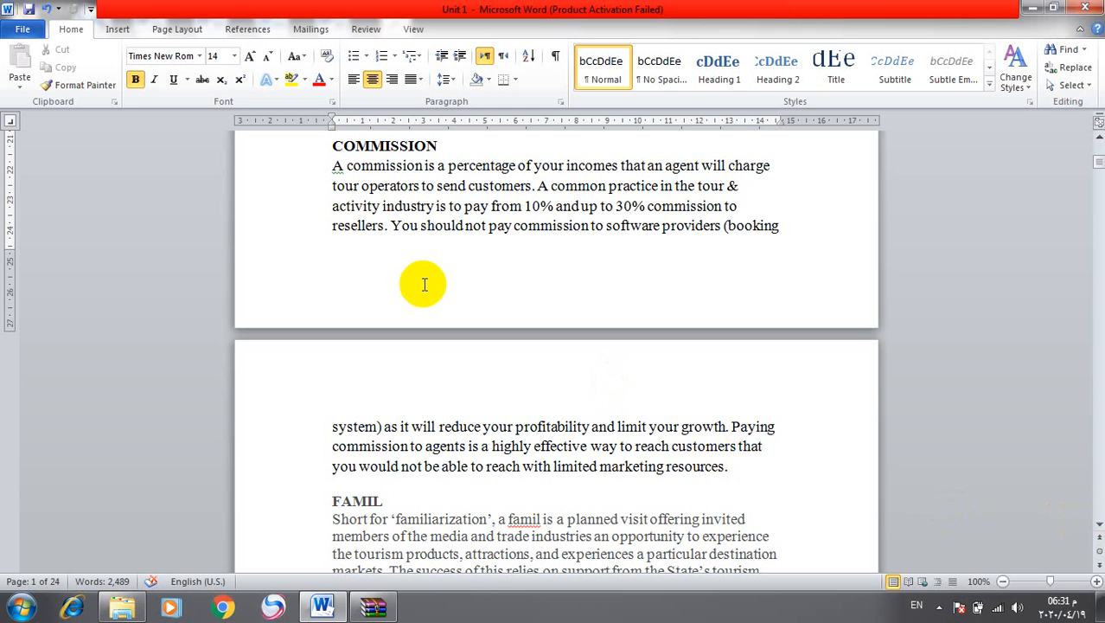
mouse_move(545, 280)
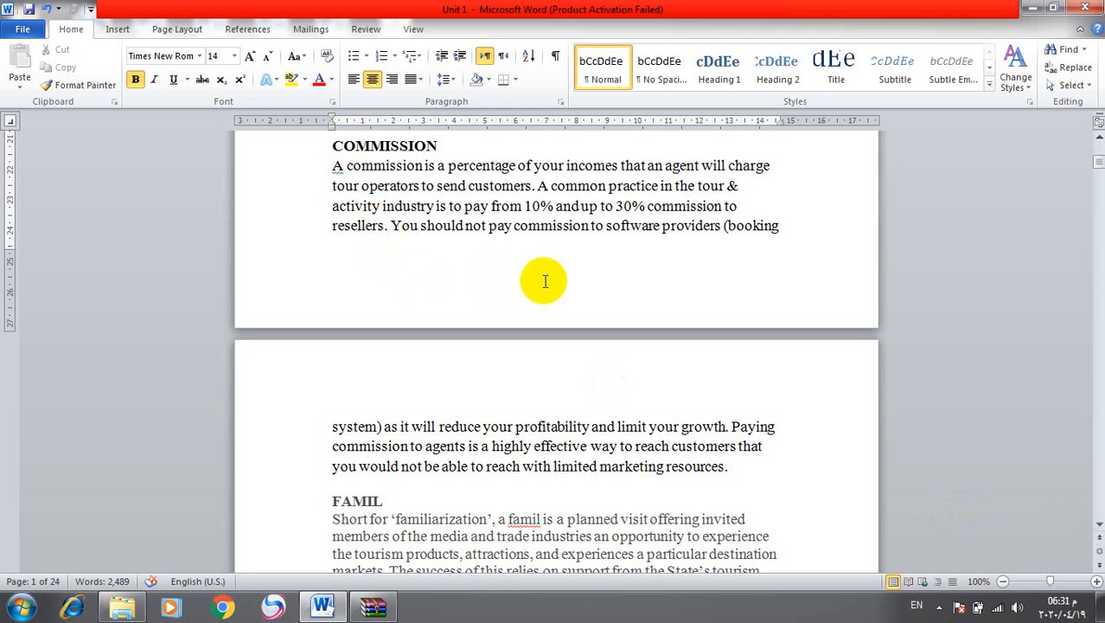
mouse_move(1098, 527)
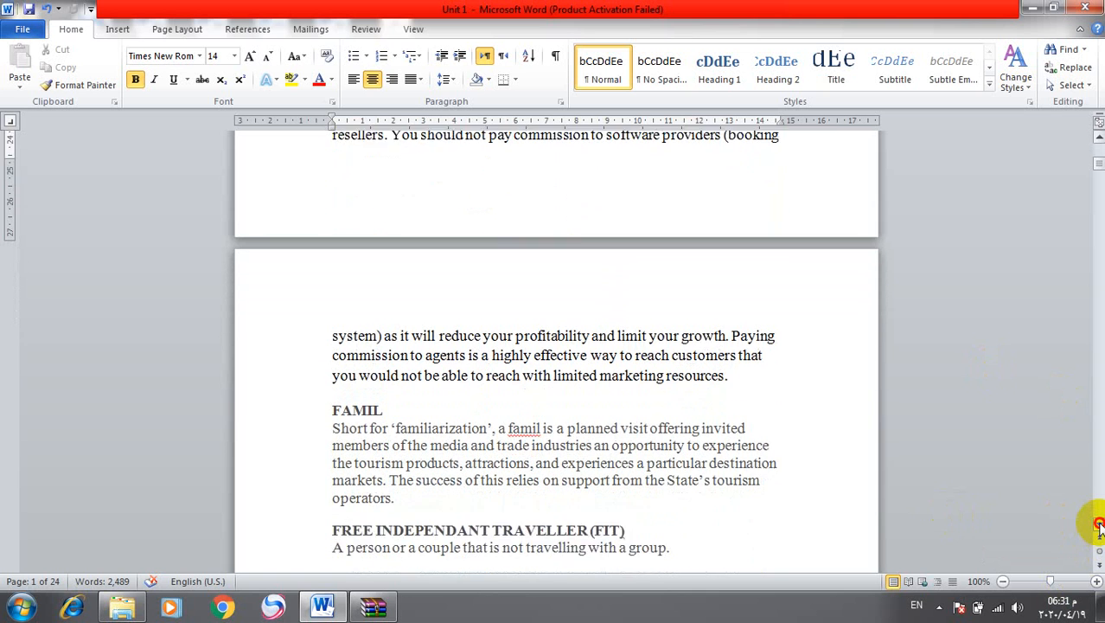
scroll("down", 3)
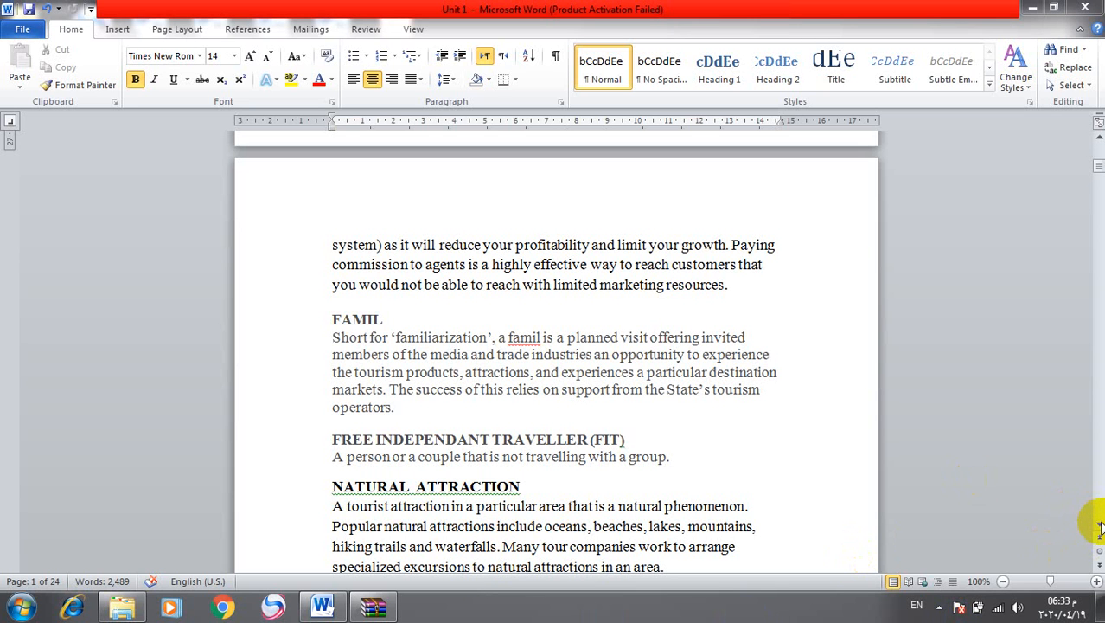
scroll("down", 3)
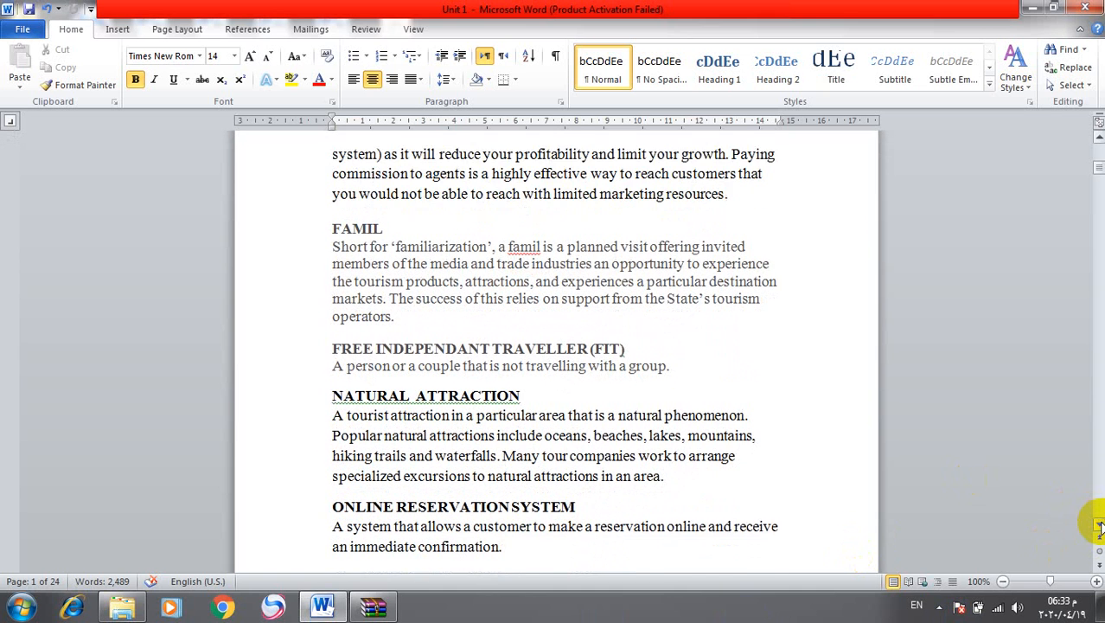
scroll("down", 3)
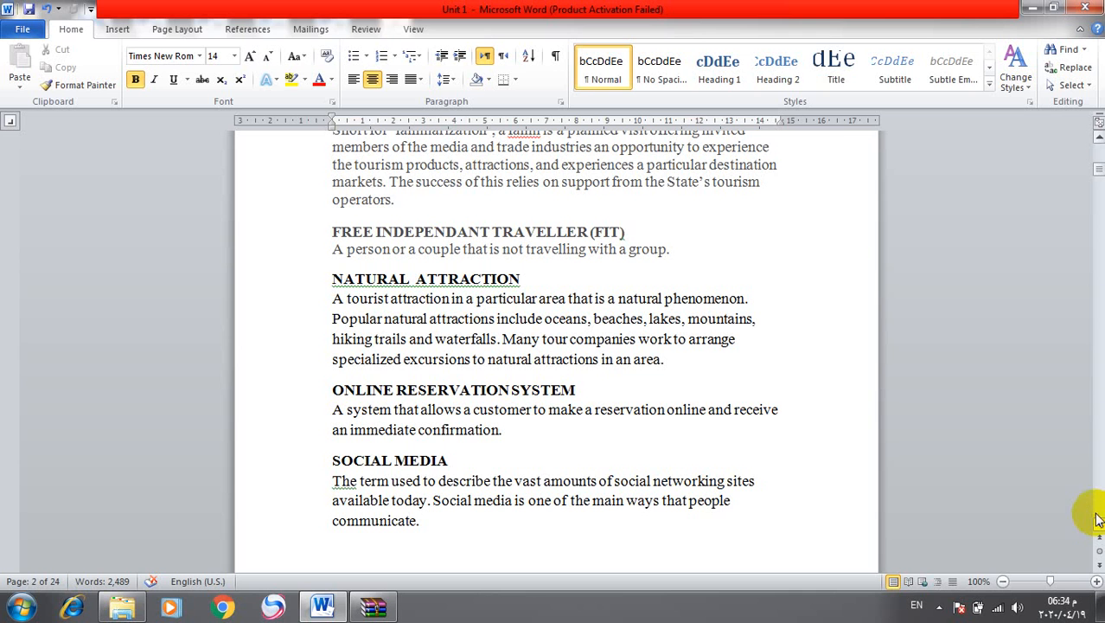
scroll("down", 3)
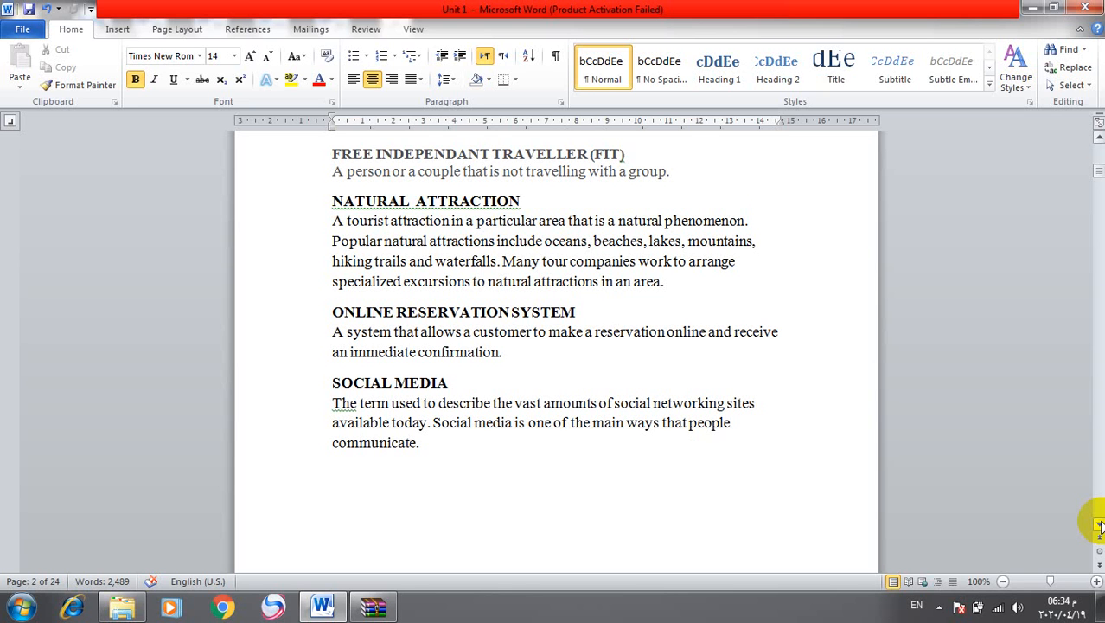
scroll("down", 3)
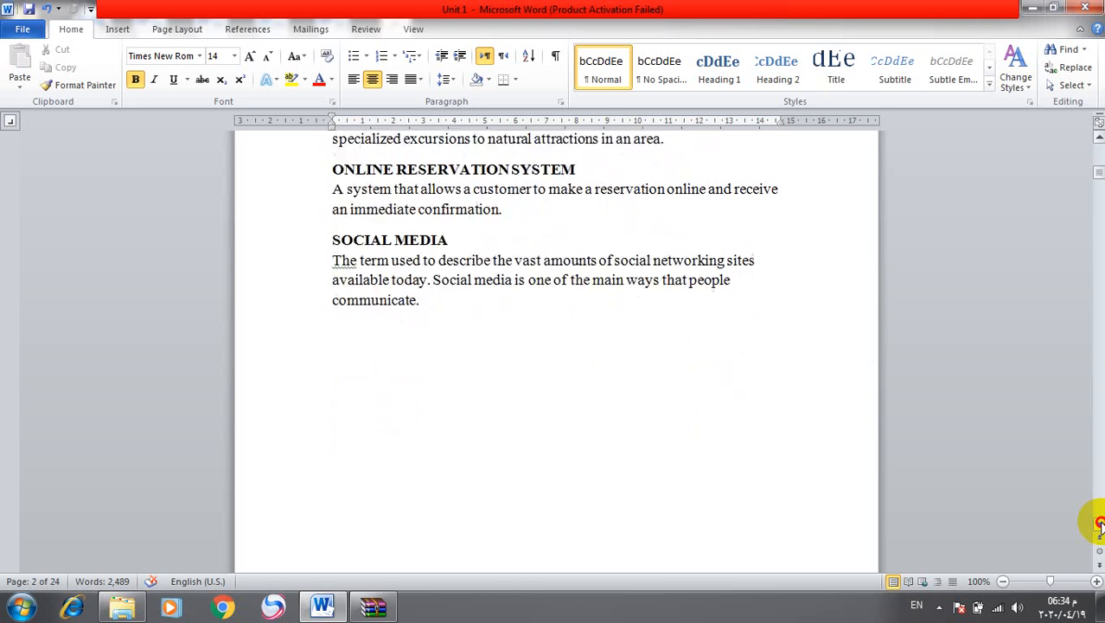
scroll("down", 3)
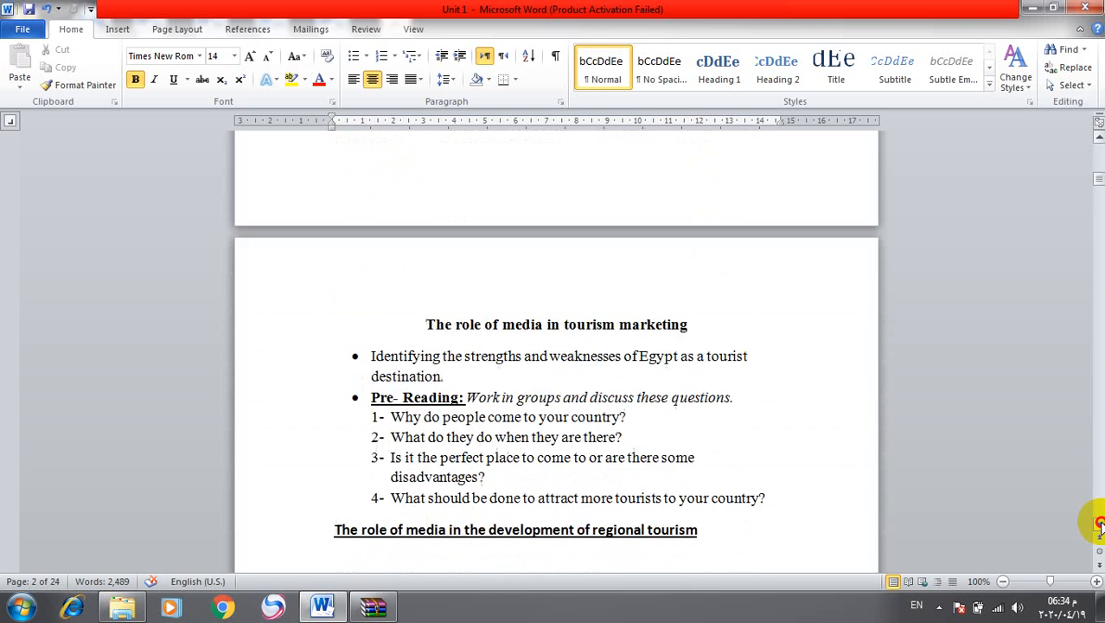
scroll("up", 3)
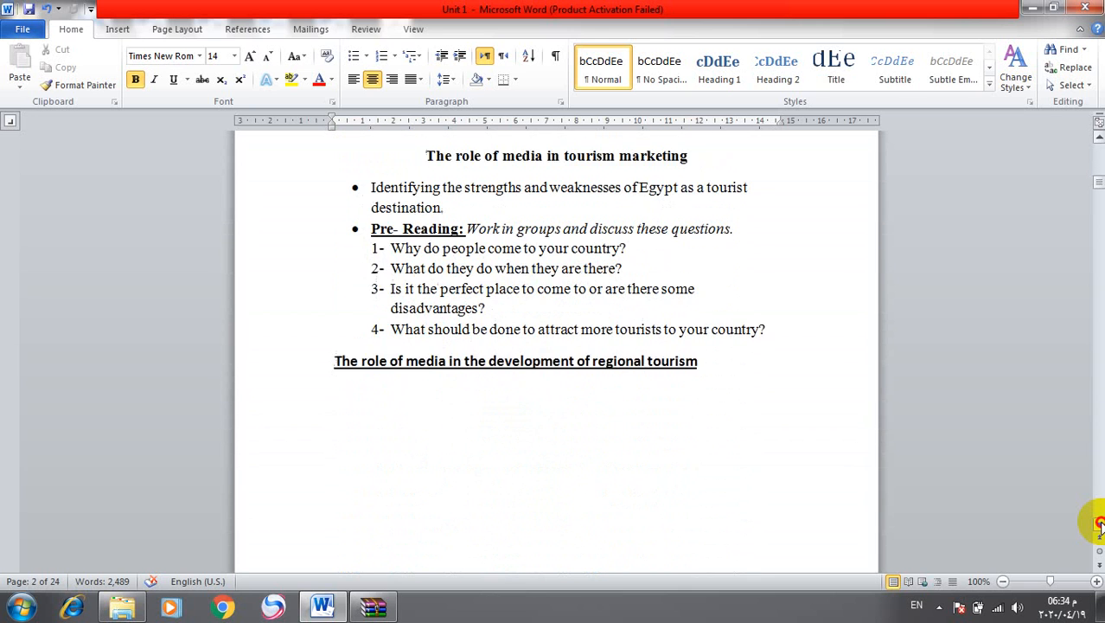
scroll("down", 3)
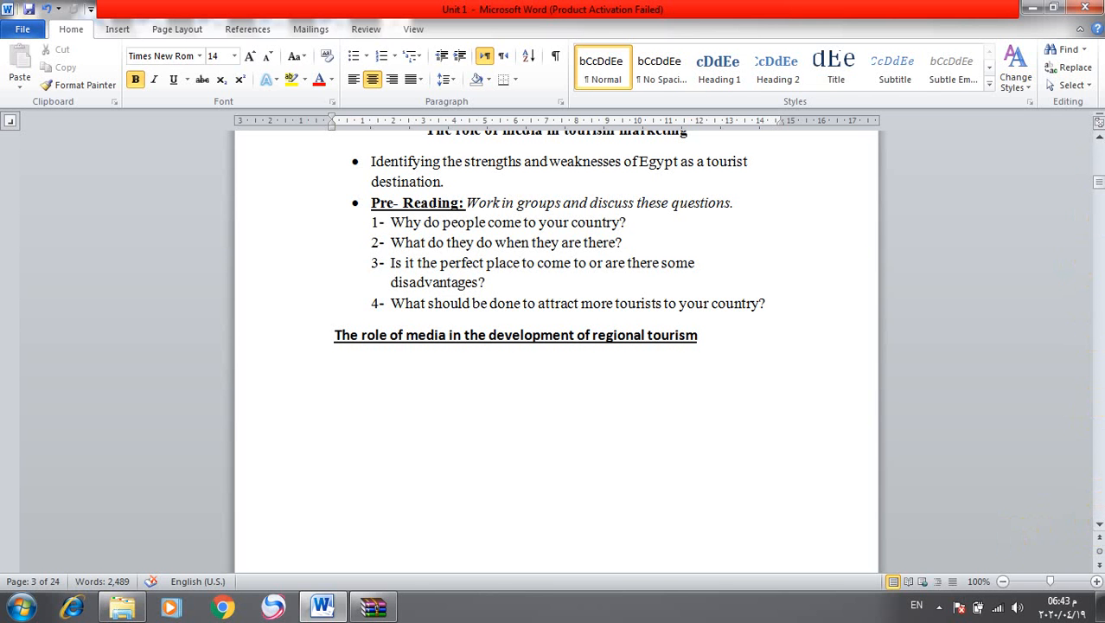
scroll("down", 3)
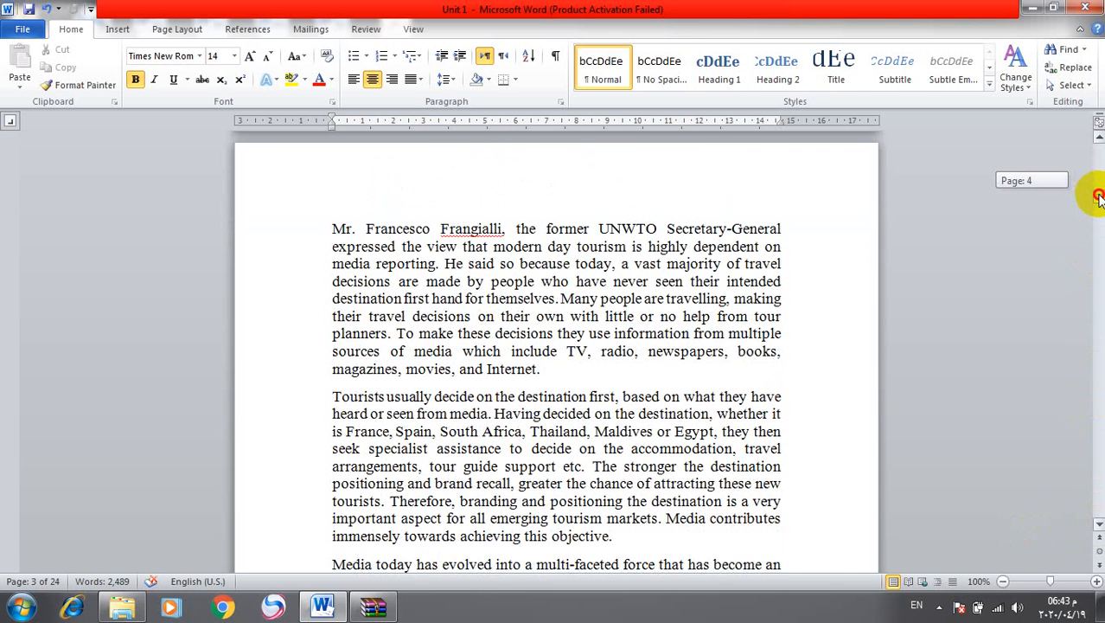
scroll("down", 3)
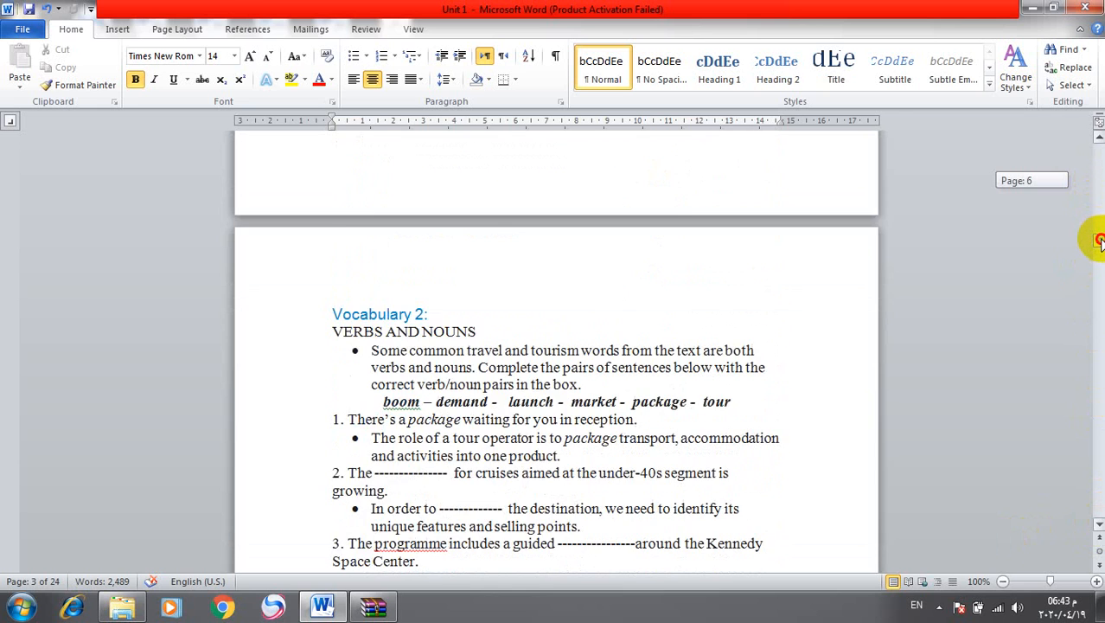
scroll("down", 3)
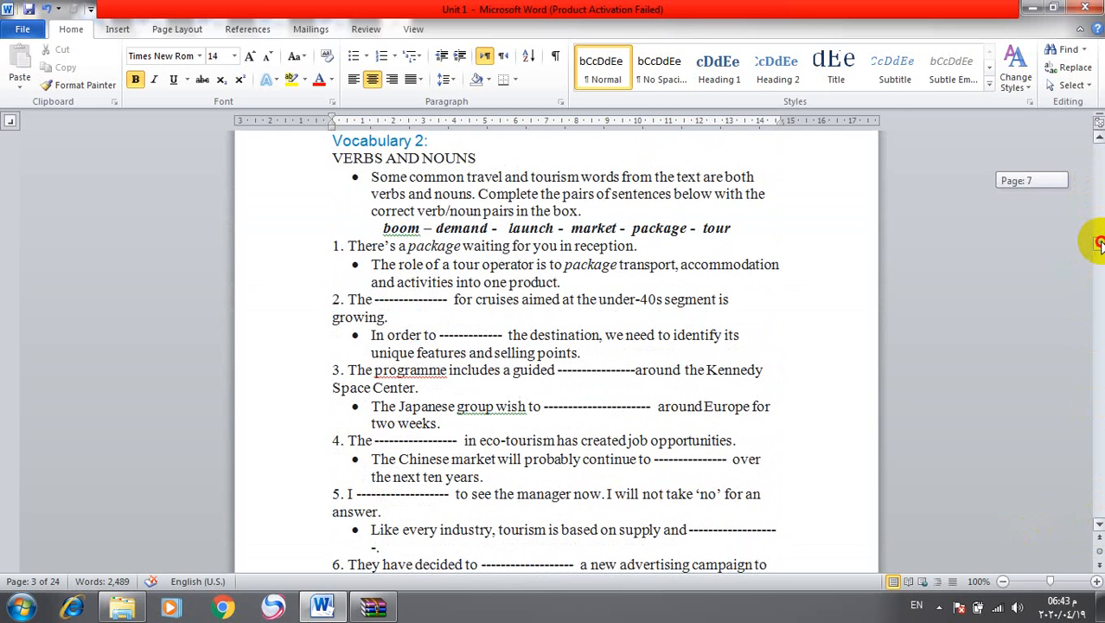
mouse_move(730, 113)
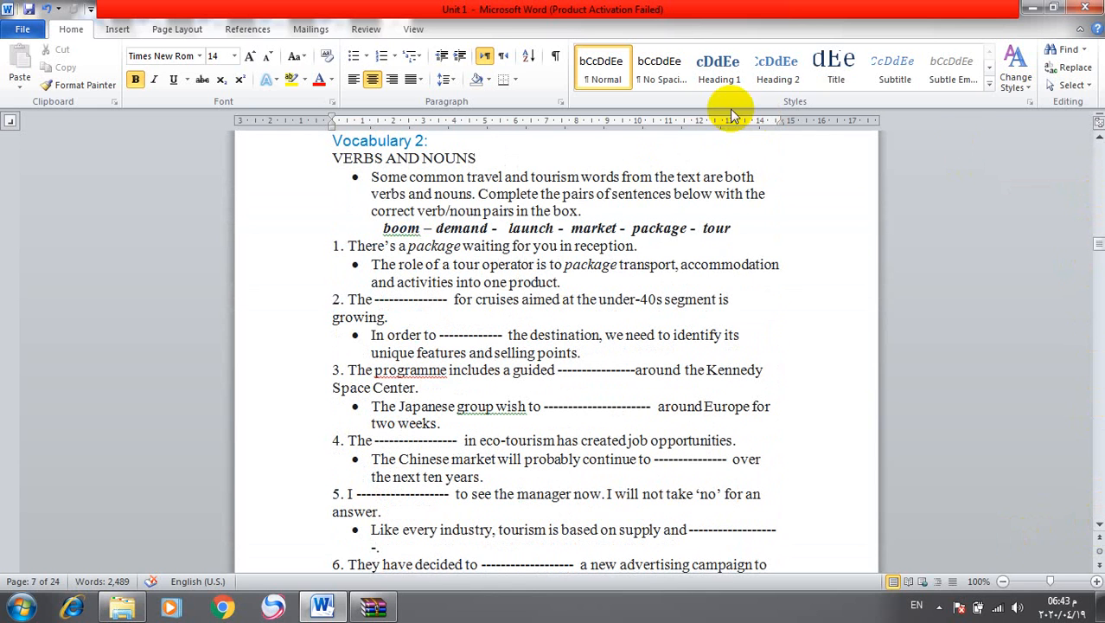
mouse_move(744, 223)
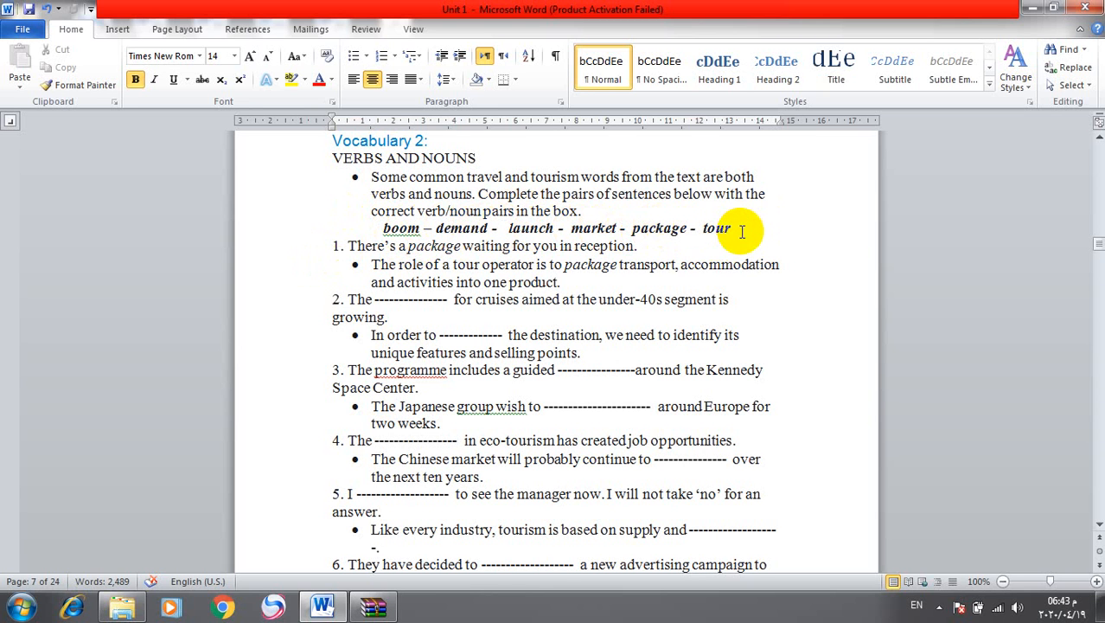
mouse_move(372, 253)
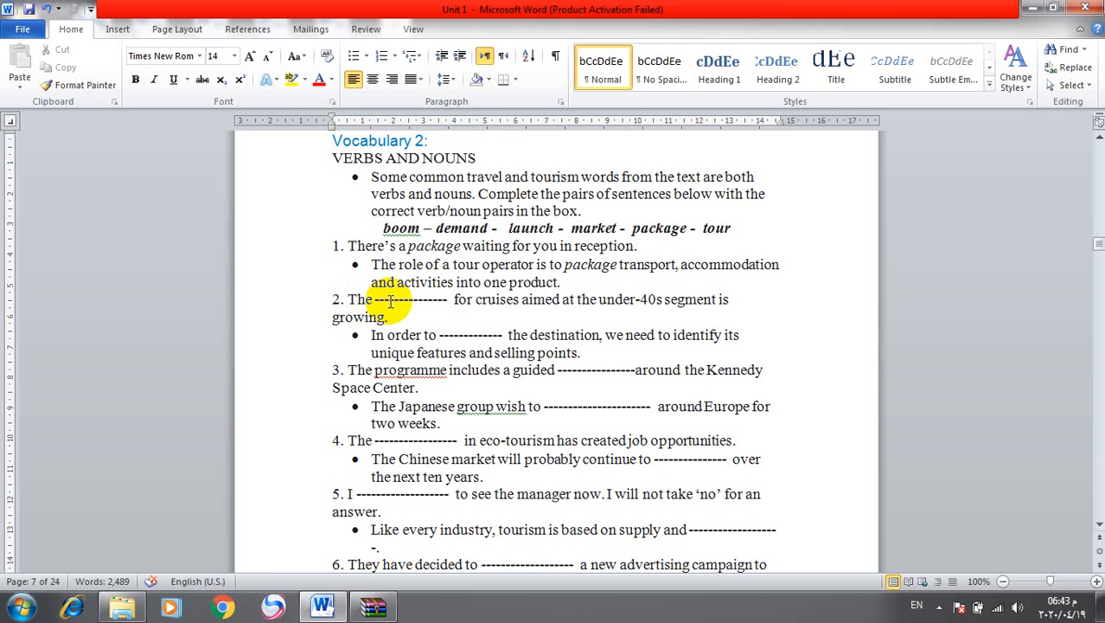
Fill the early Vocabulary 2 gaps with 'market' and 'tour'.
type("market")
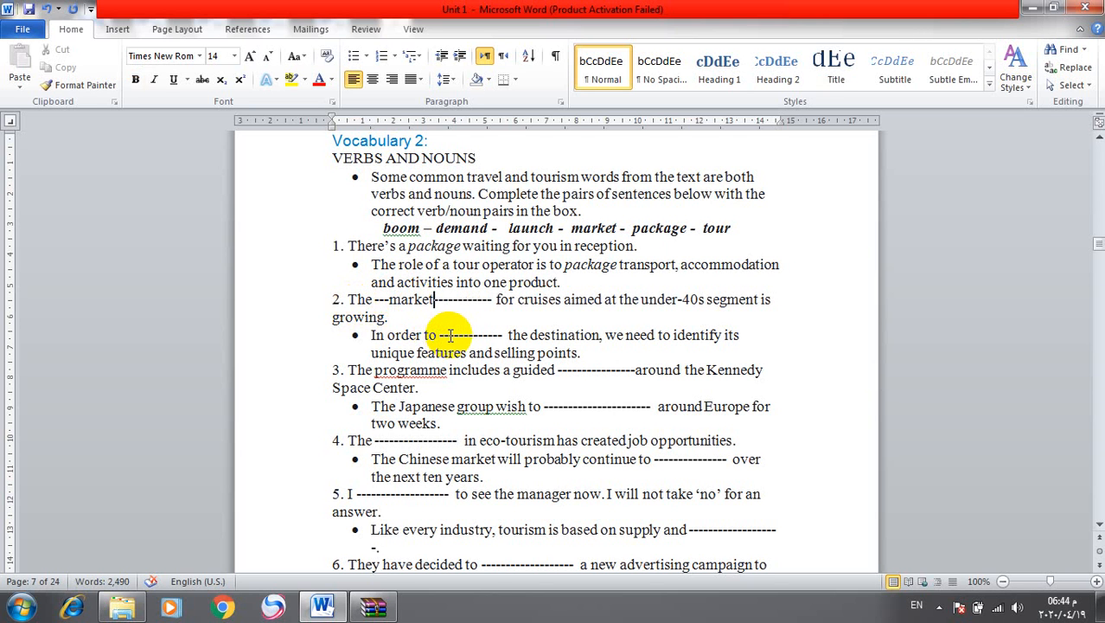
type("m")
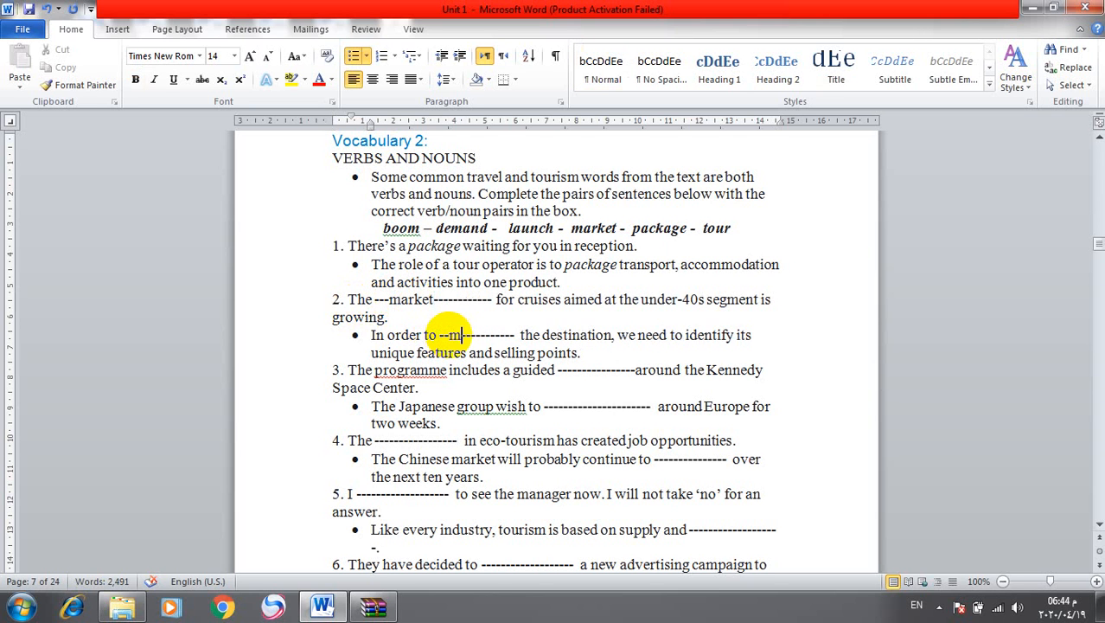
type("arket")
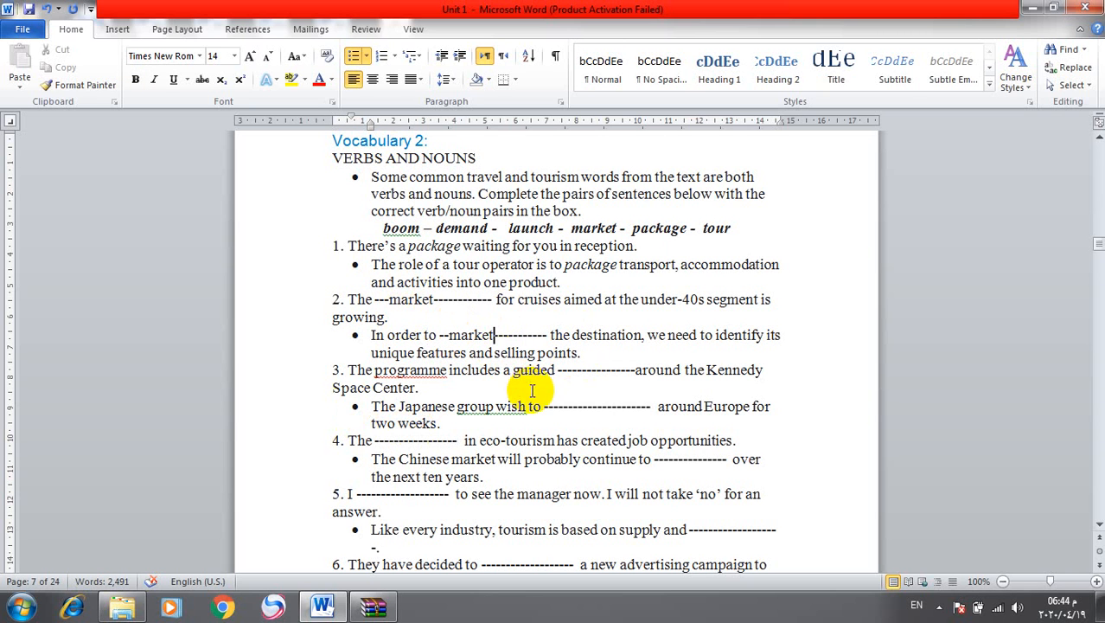
mouse_move(622, 388)
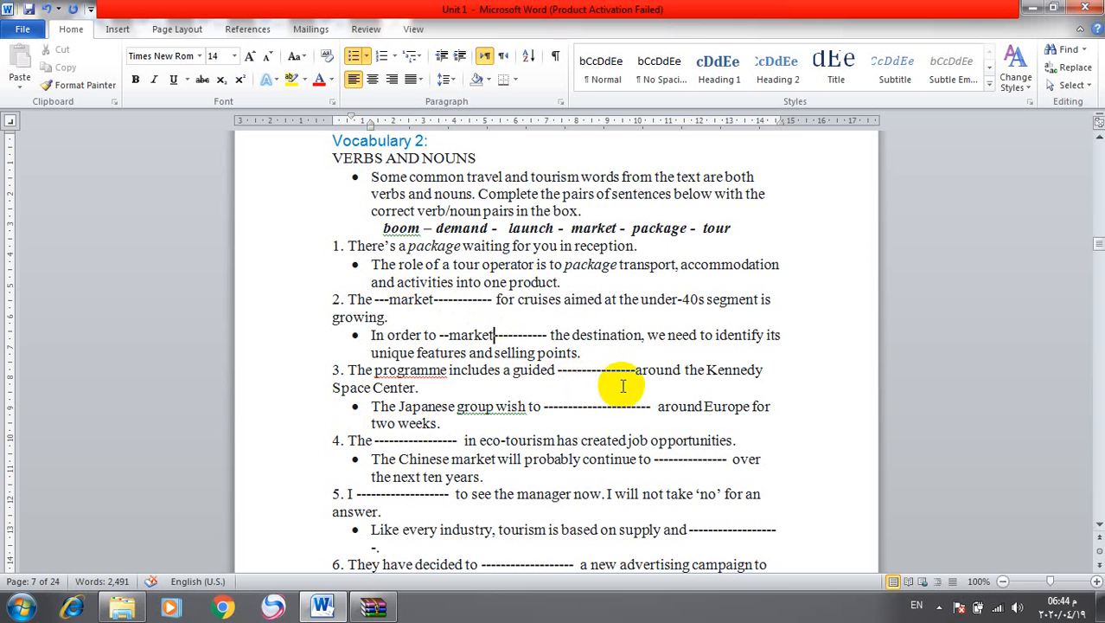
mouse_move(557, 372)
type("t")
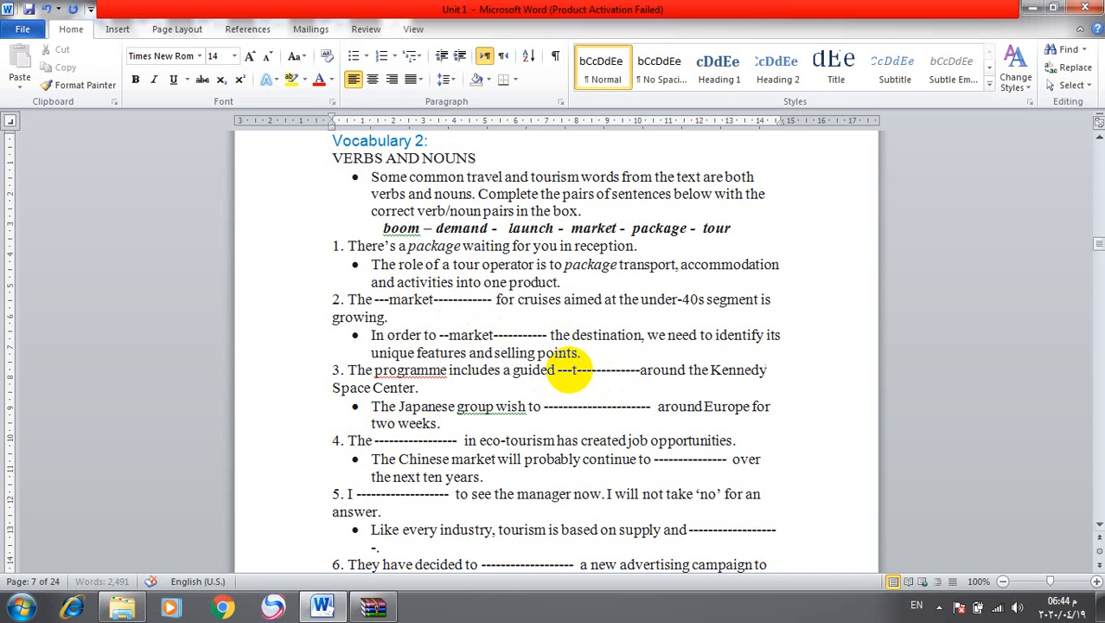
type("our")
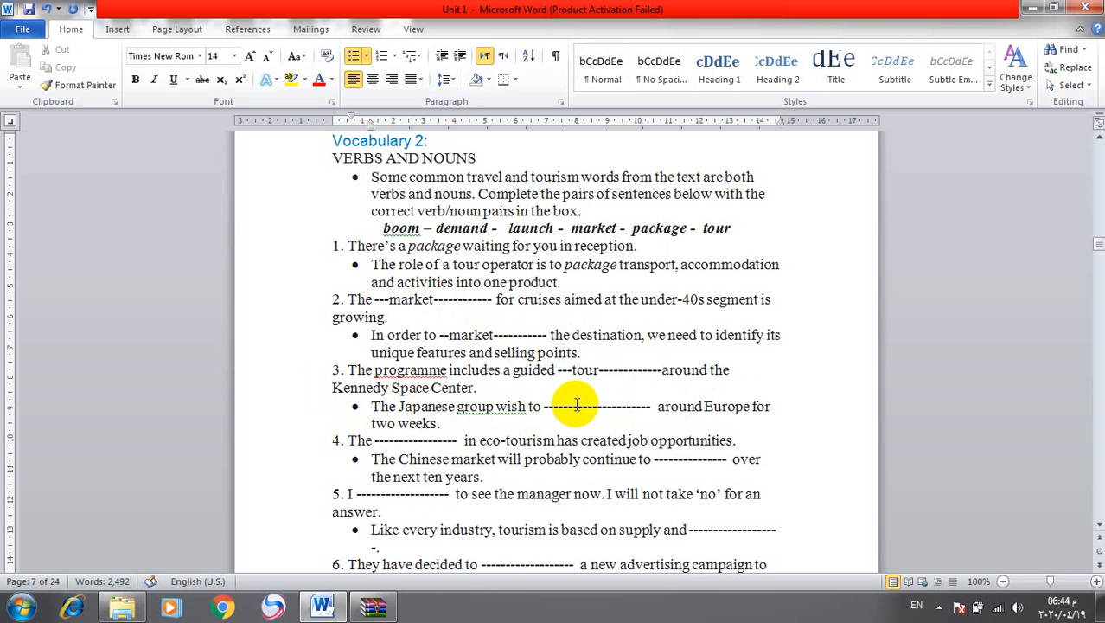
type("tour--")
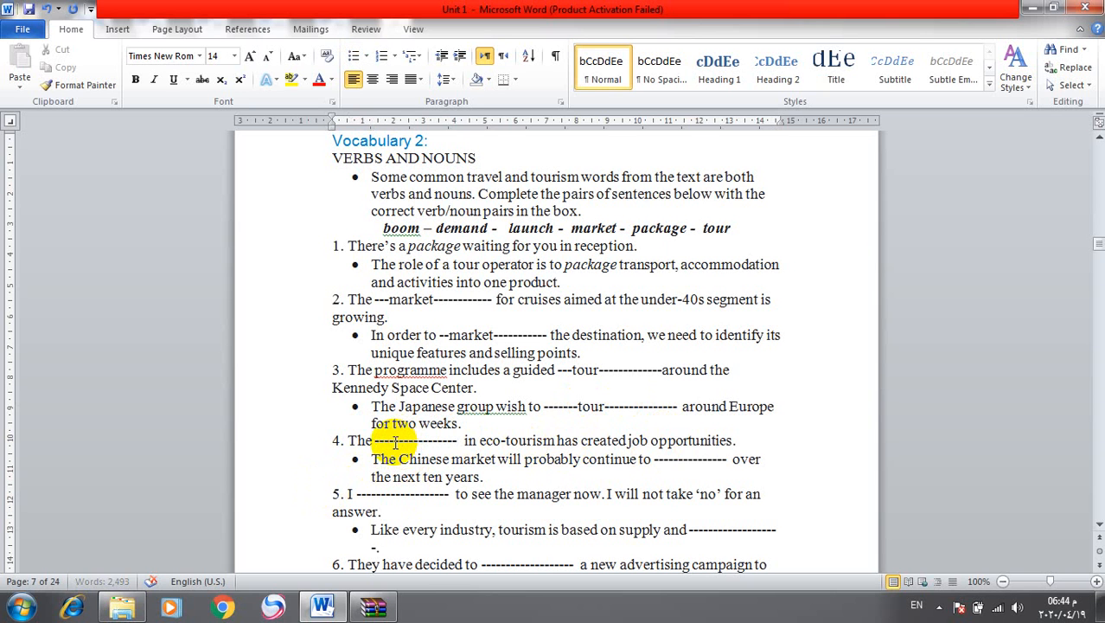
Correct sentence 4 to 'boom', fill the Chinese market gap with 'boom' and item 5 with 'demand'.
type("demand")
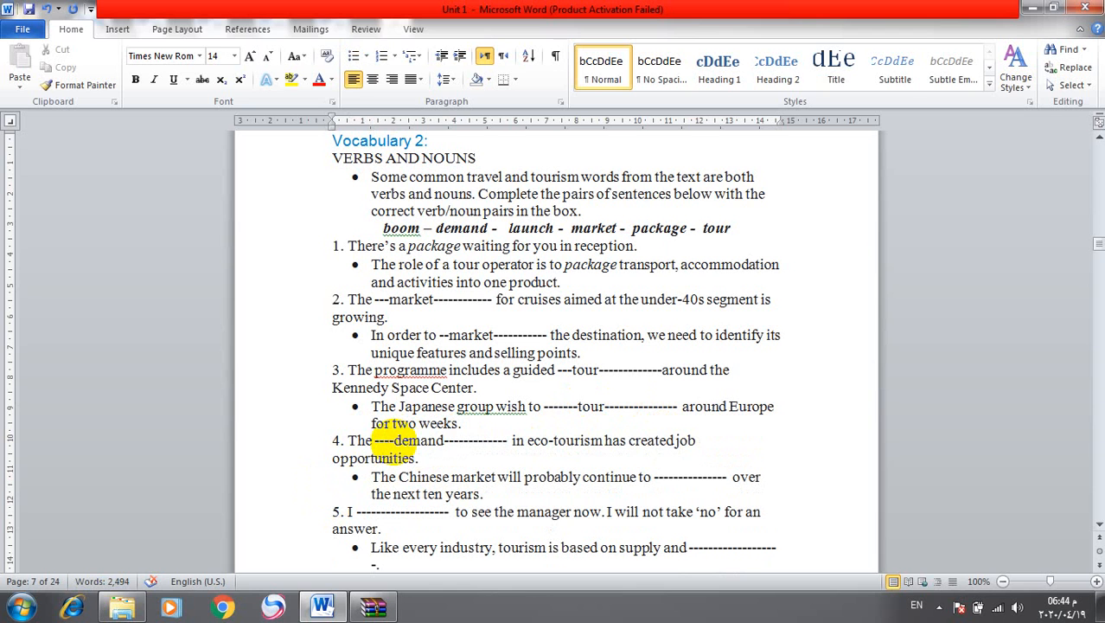
left_click(445, 441)
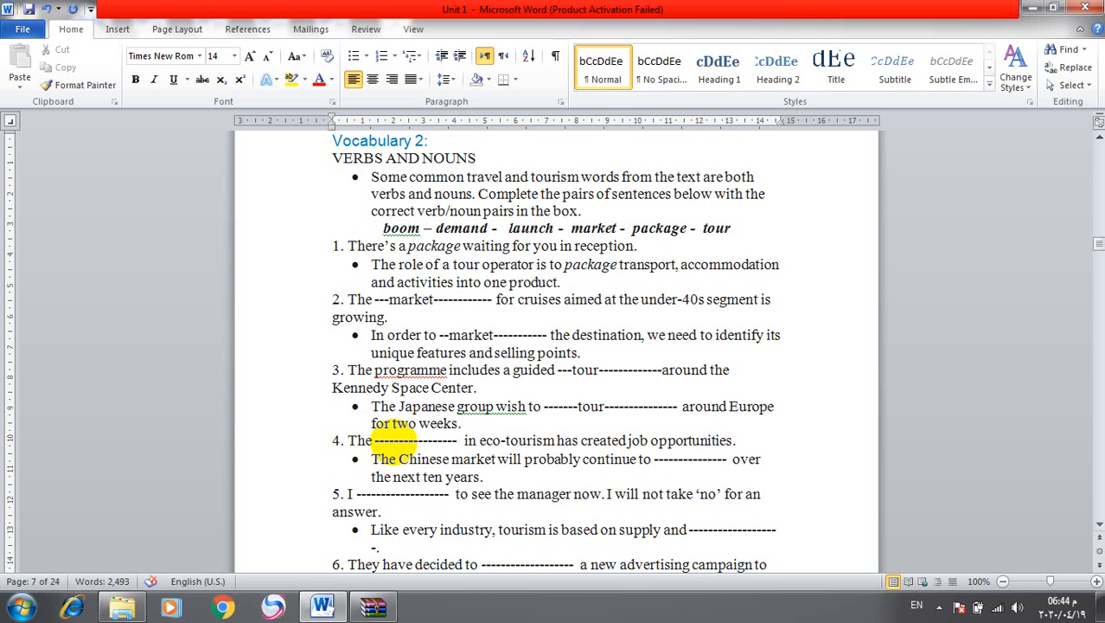
type("boom")
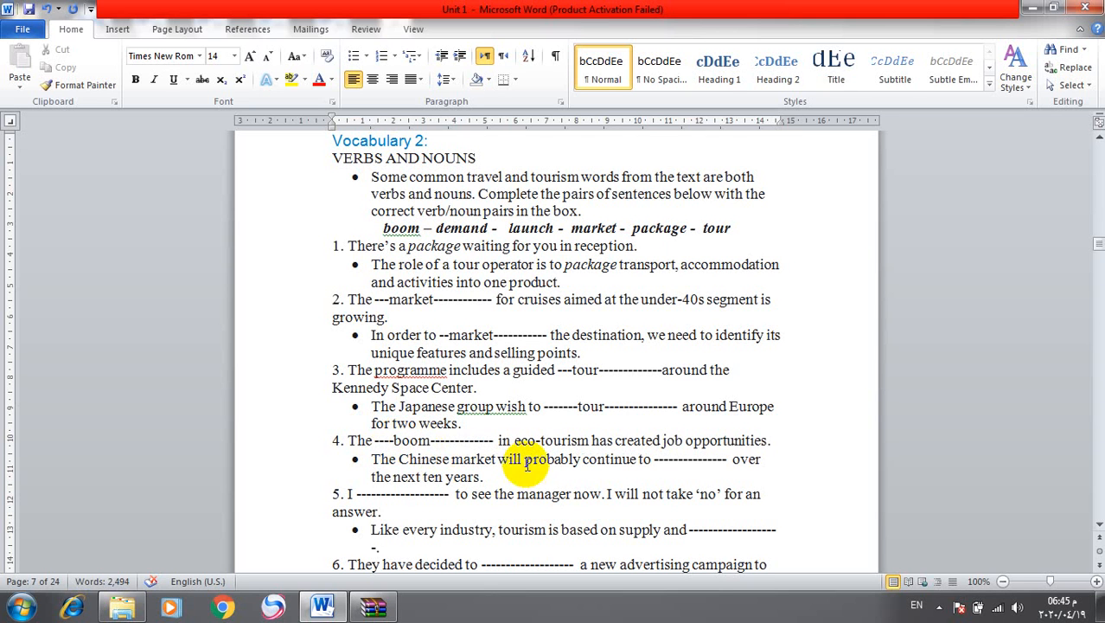
left_click(695, 441)
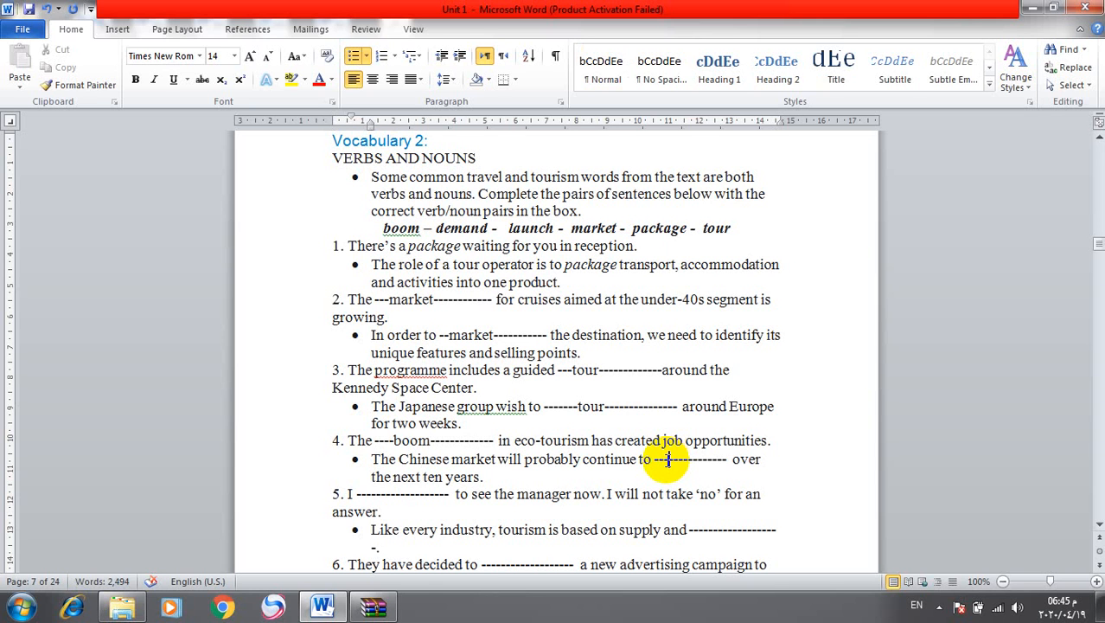
type("boom")
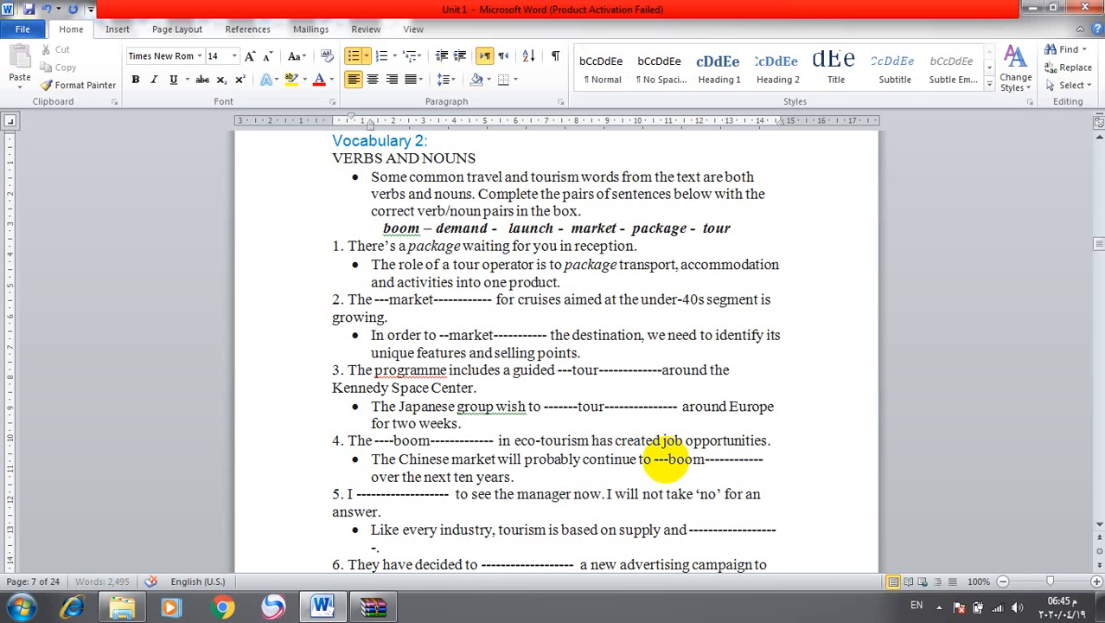
mouse_move(291, 493)
type("deman")
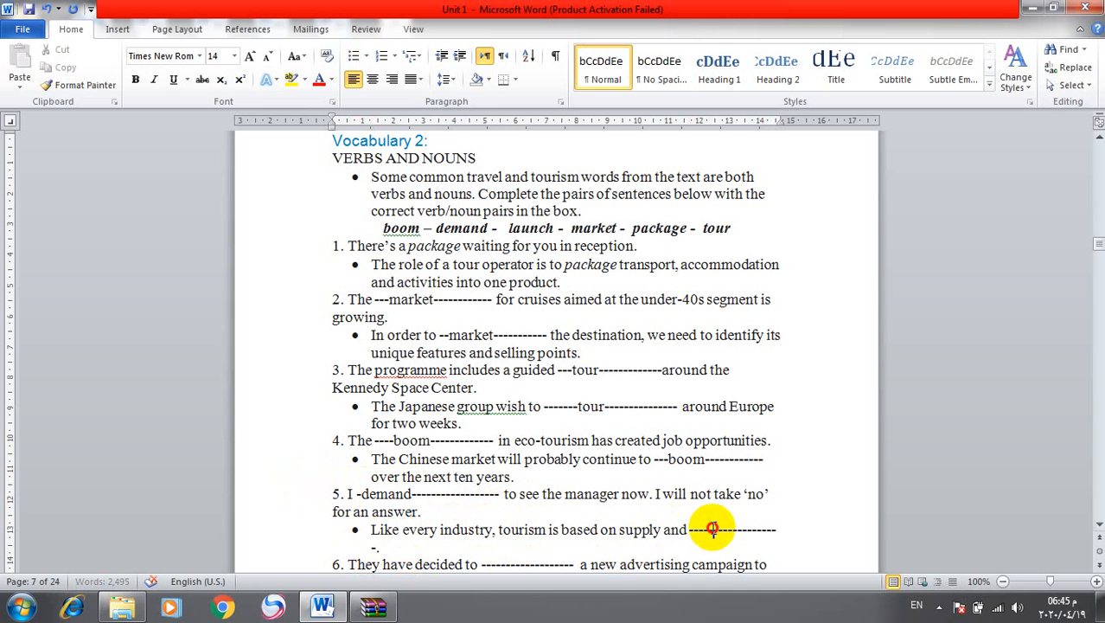
type("dem")
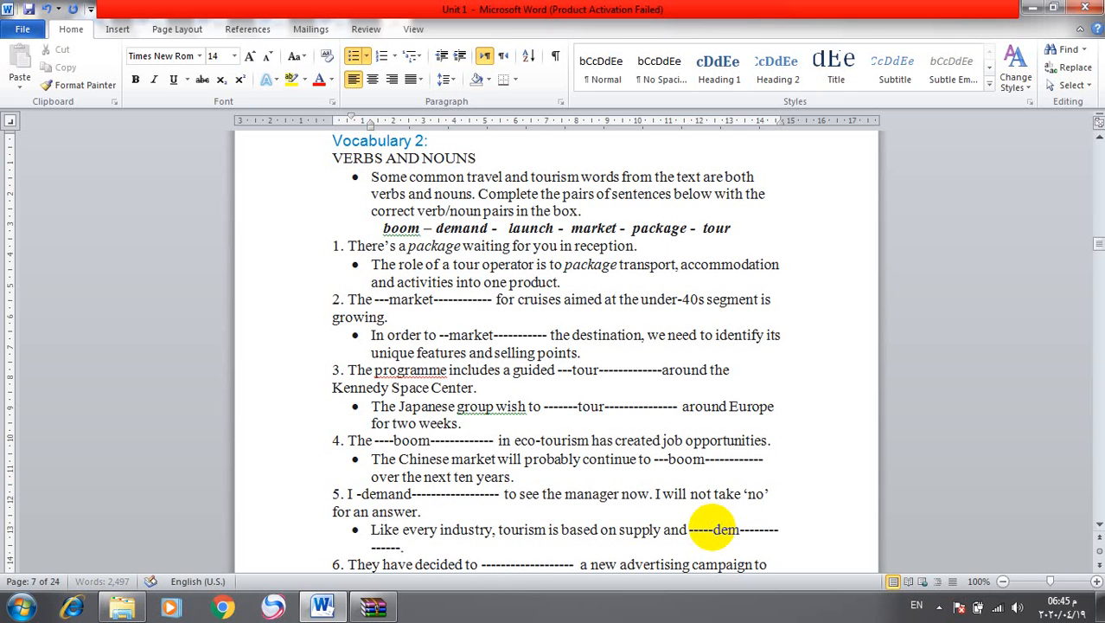
type("and")
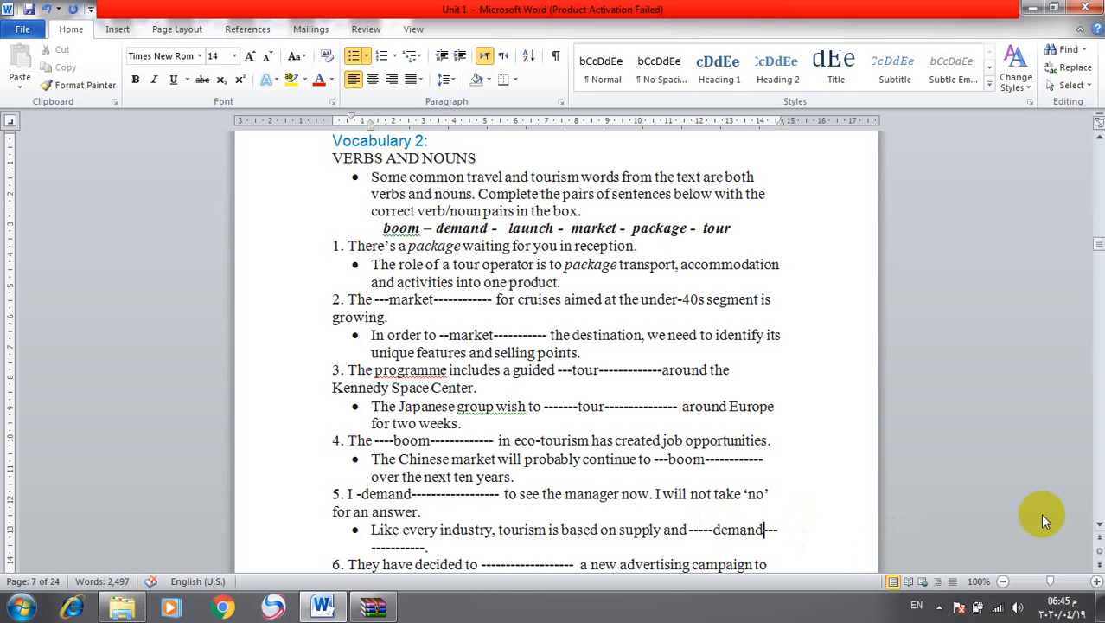
Fill both item 6 gaps with 'launch'.
scroll("down", 3)
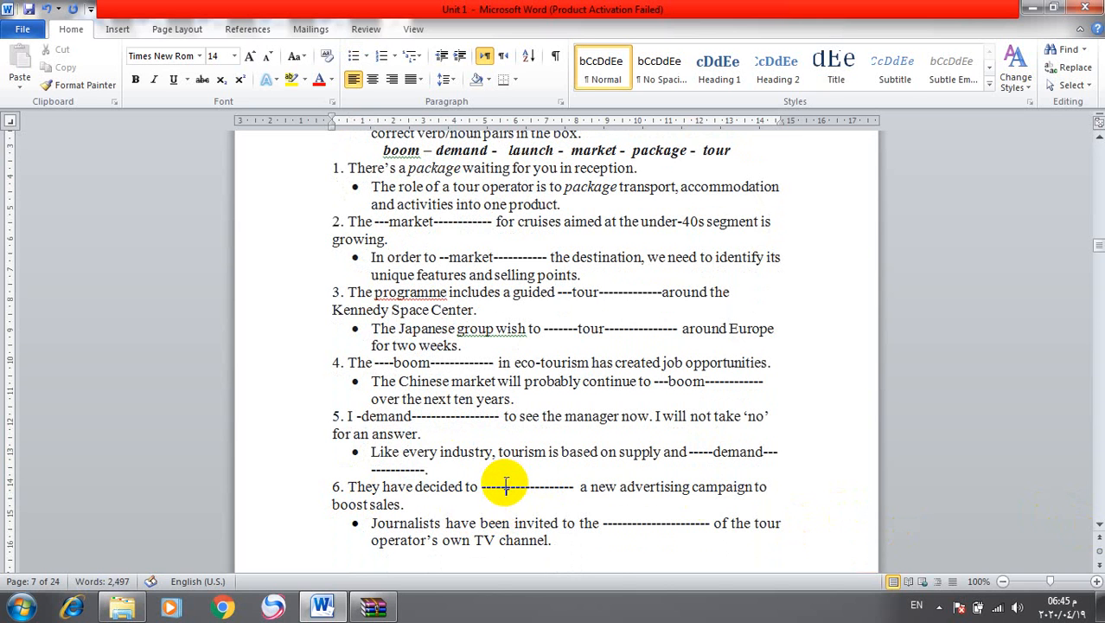
type("lau")
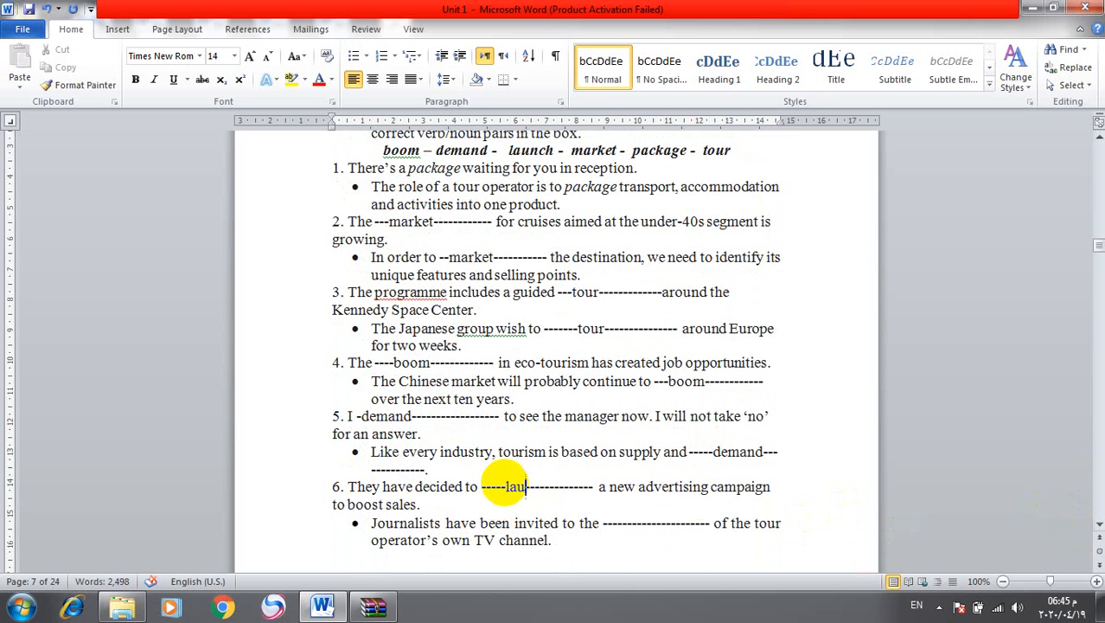
type("nch")
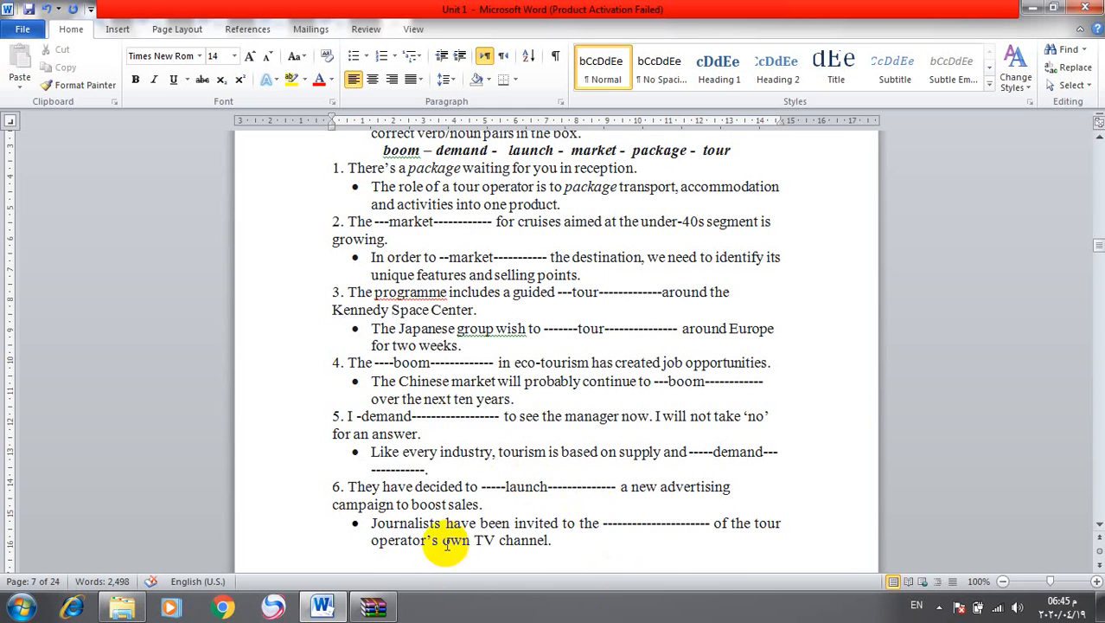
mouse_move(619, 517)
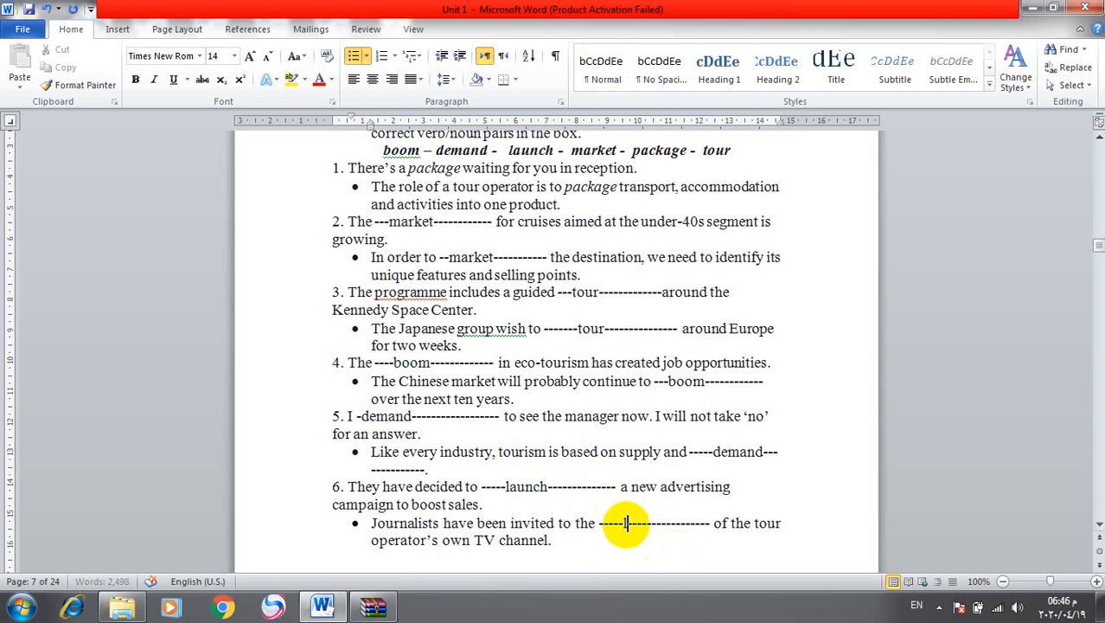
type("launch")
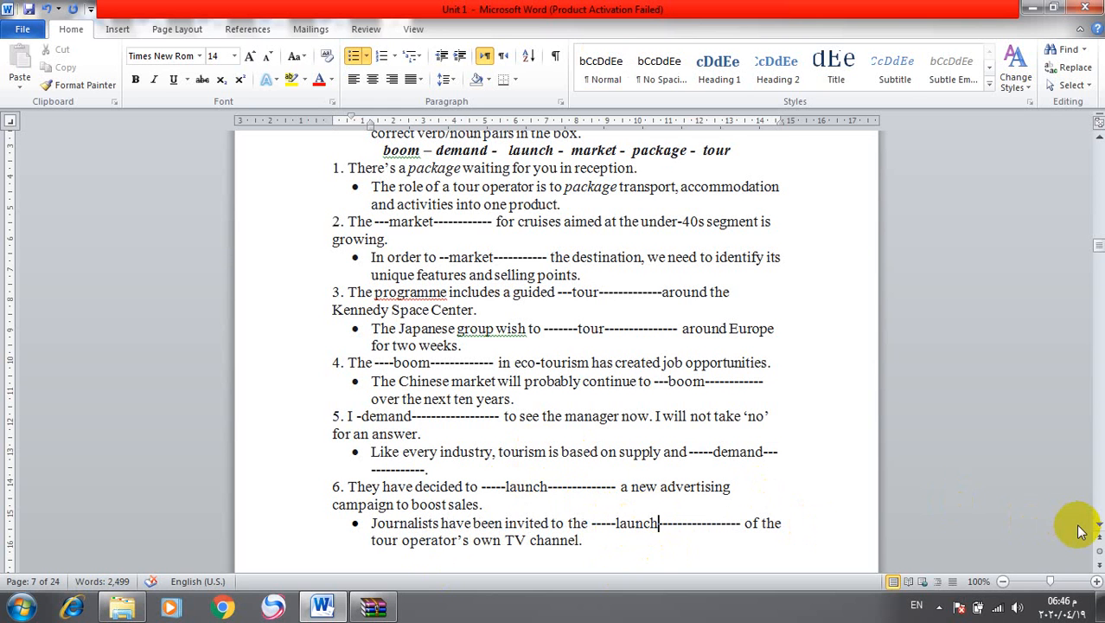
Scroll down to the Vocabulary 3 fill-in-the-gaps exercise and select words in its word list.
scroll("down", 3)
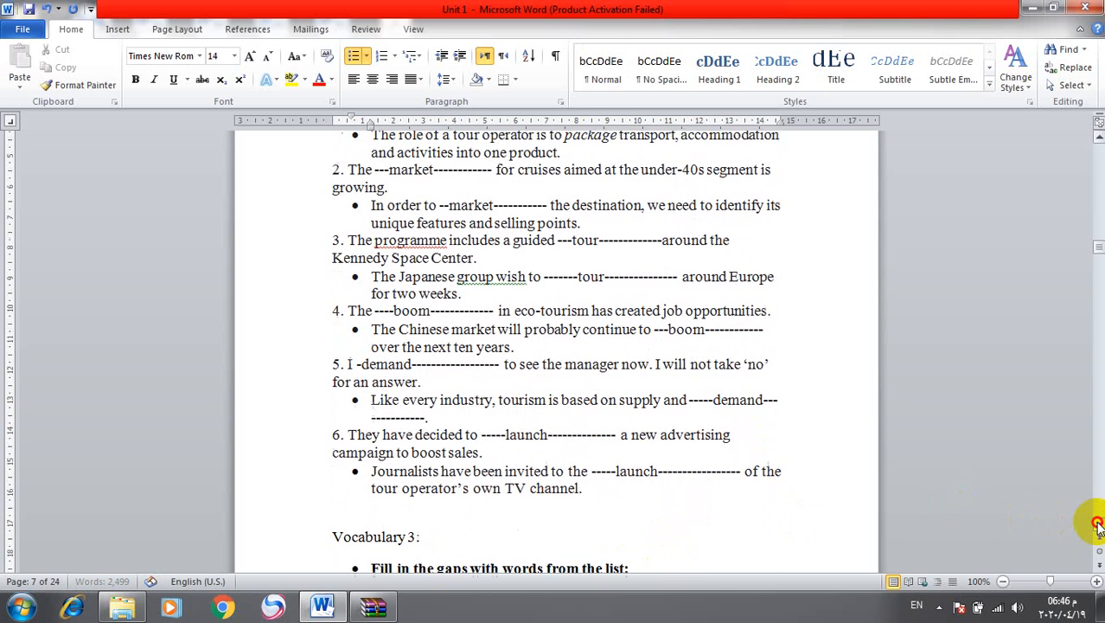
scroll("down", 3)
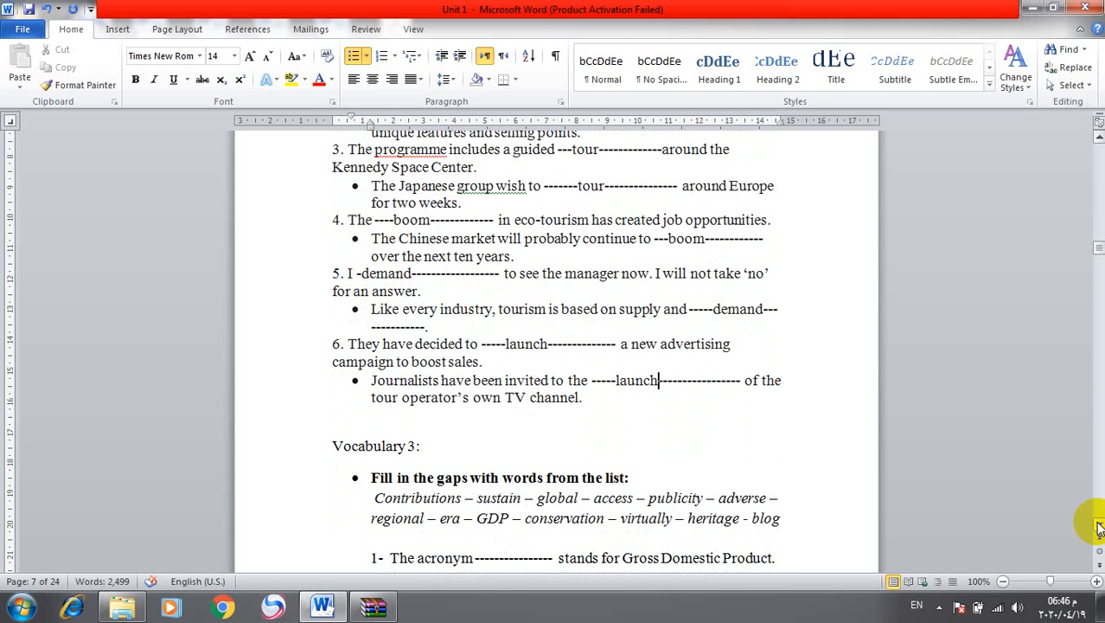
scroll("down", 3)
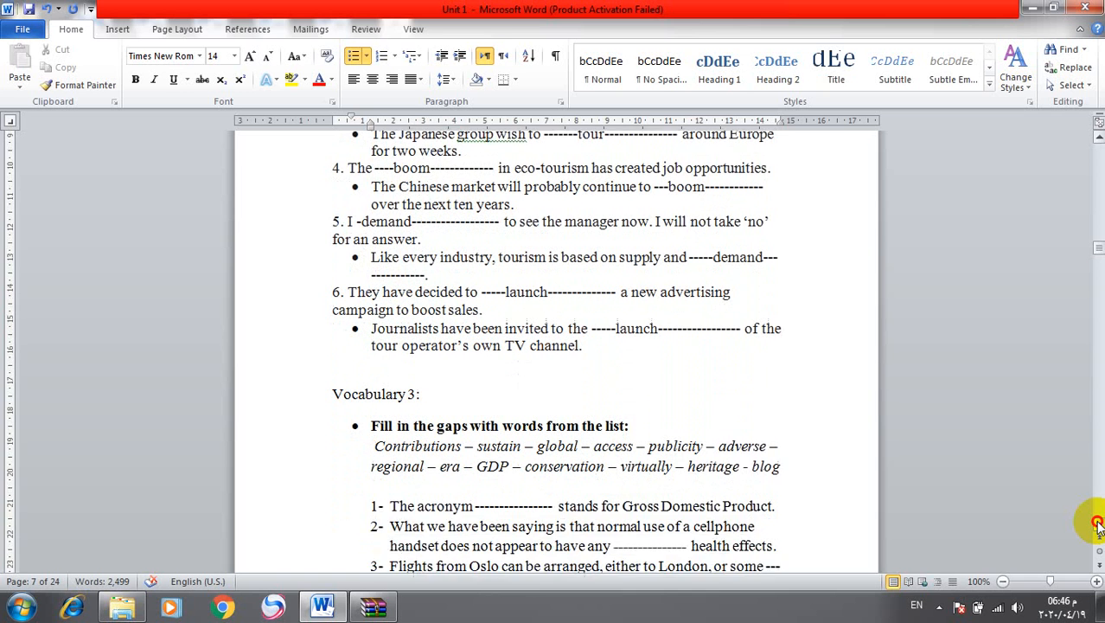
scroll("down", 3)
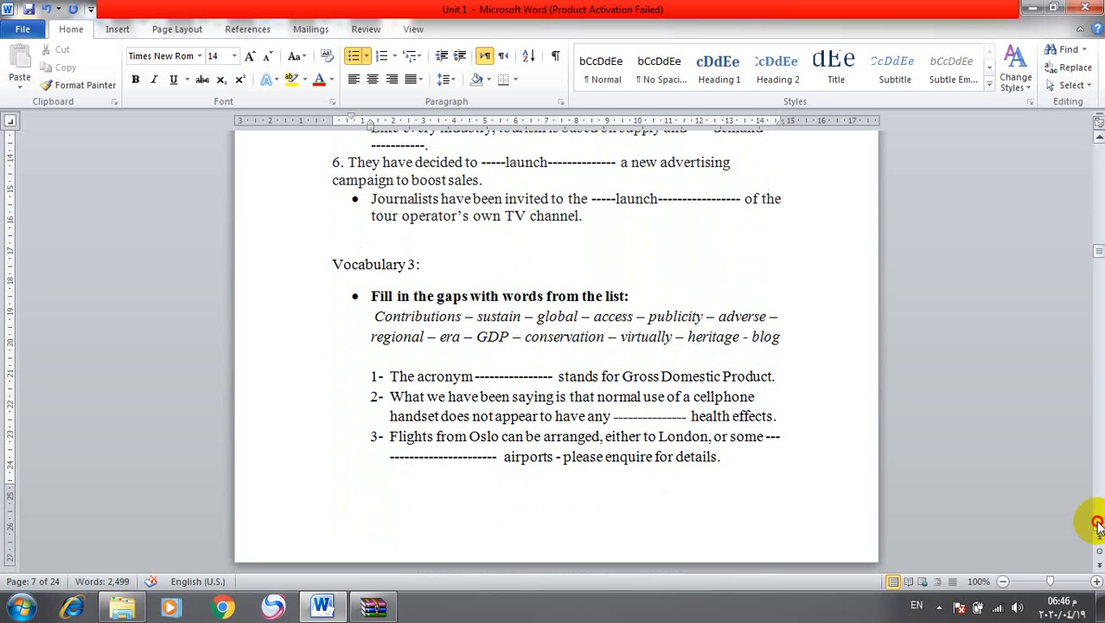
scroll("down", 3)
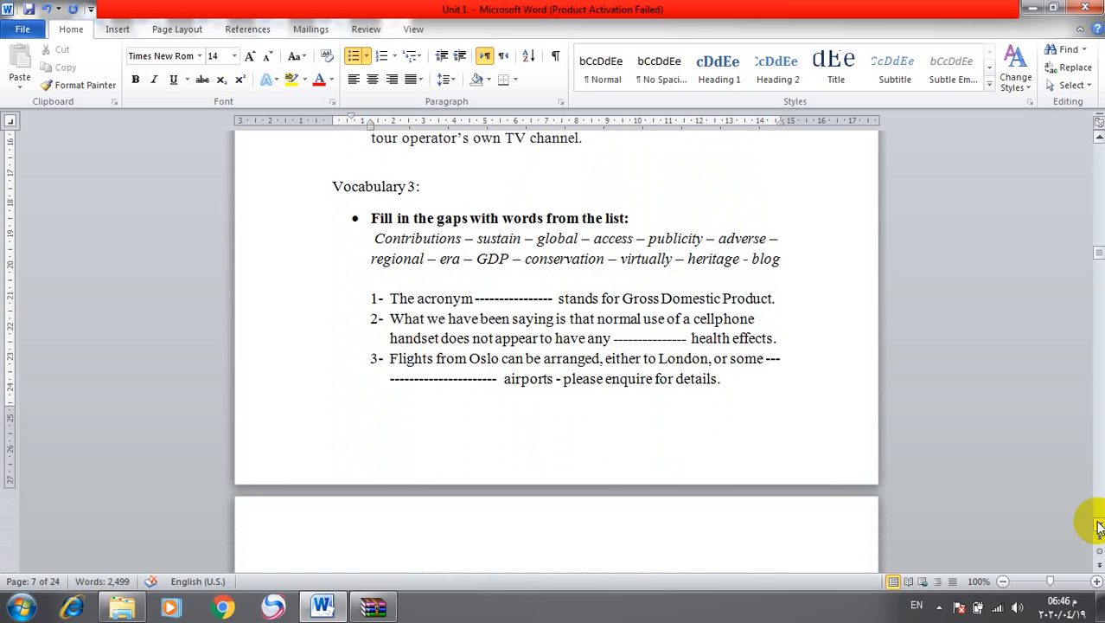
scroll("down", 3)
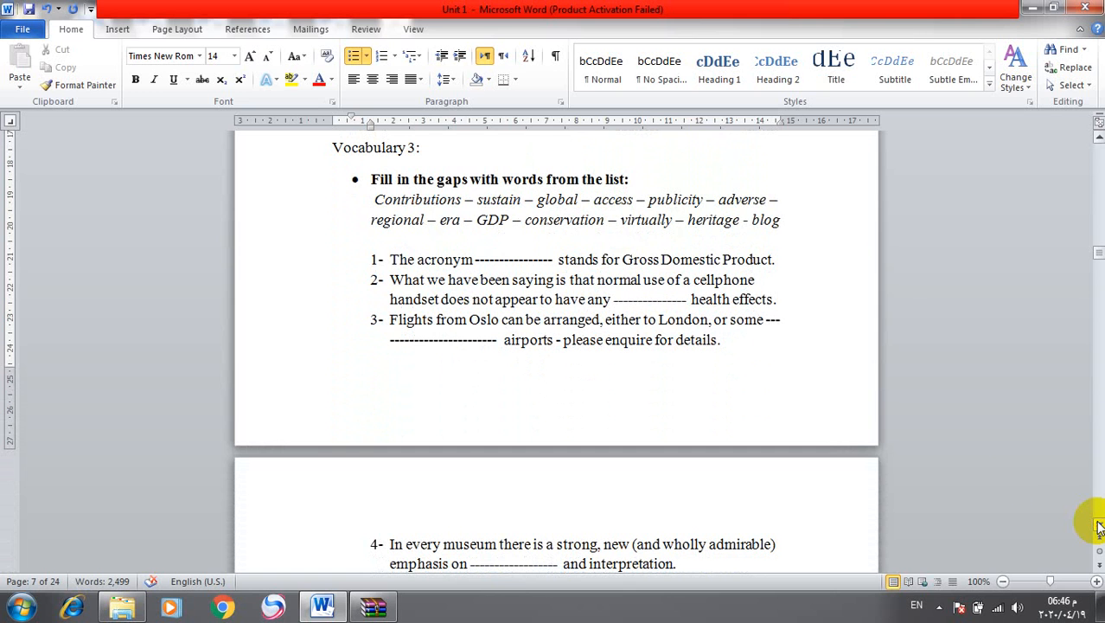
mouse_move(595, 218)
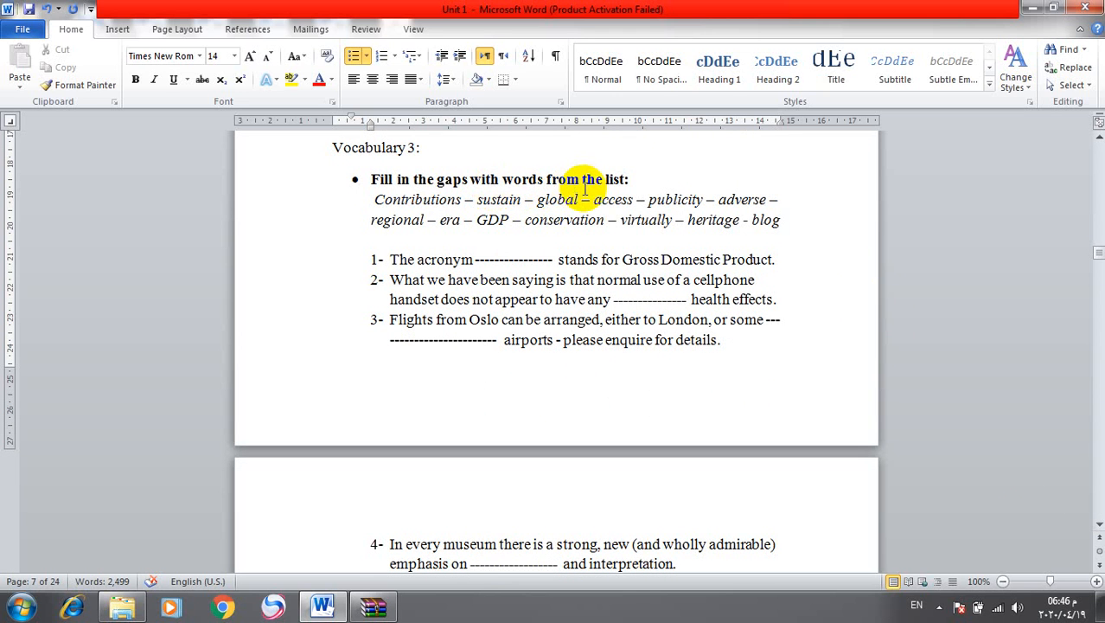
double_click(555, 200)
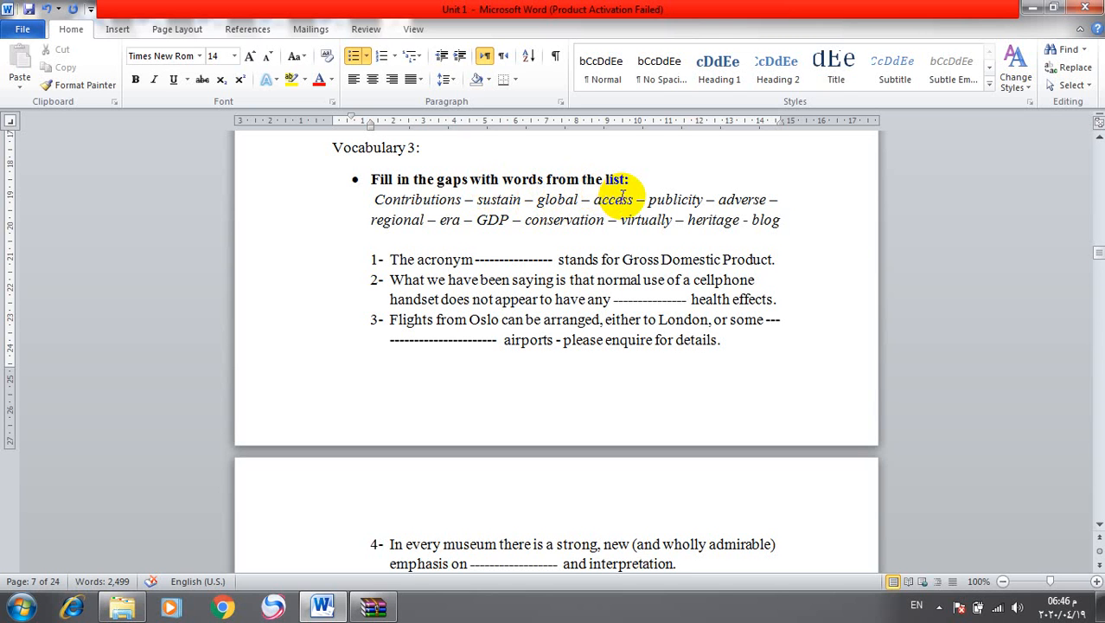
mouse_move(758, 208)
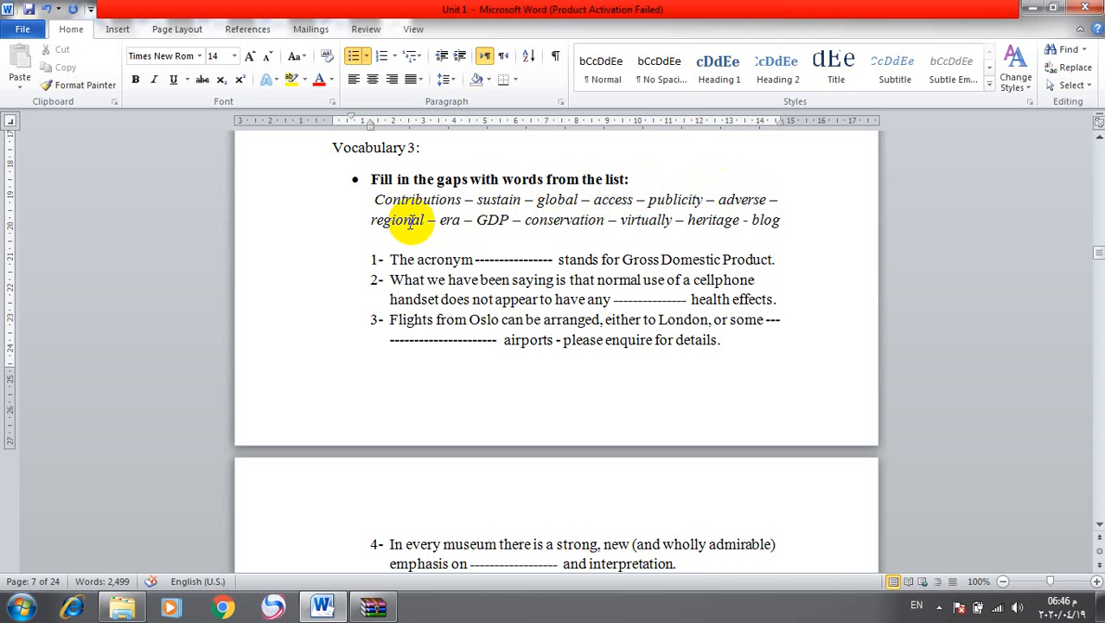
double_click(449, 220)
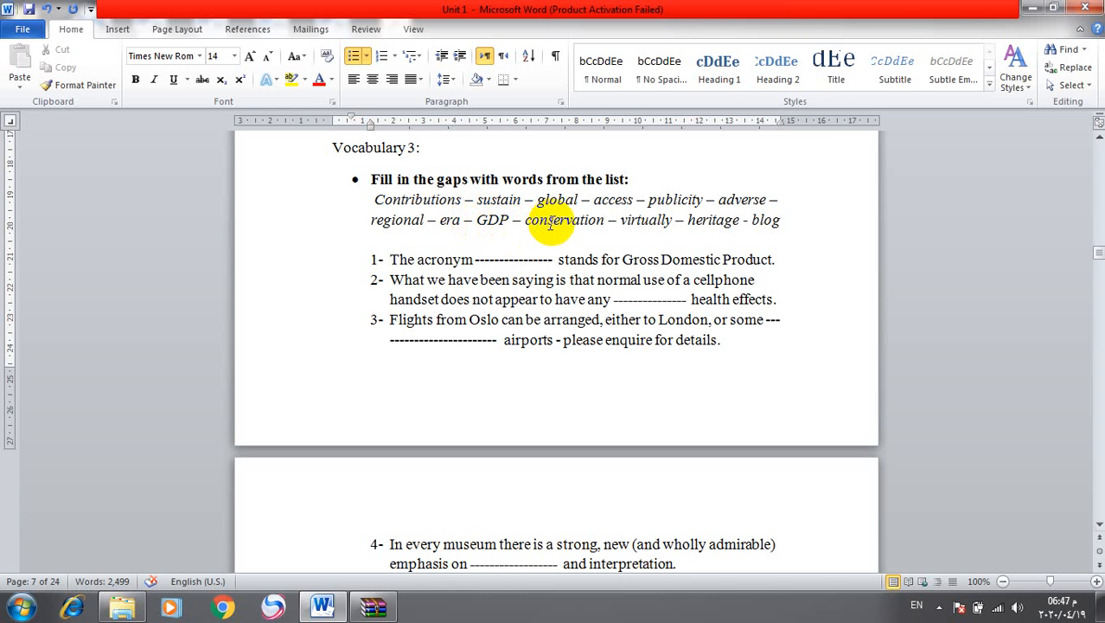
mouse_move(565, 228)
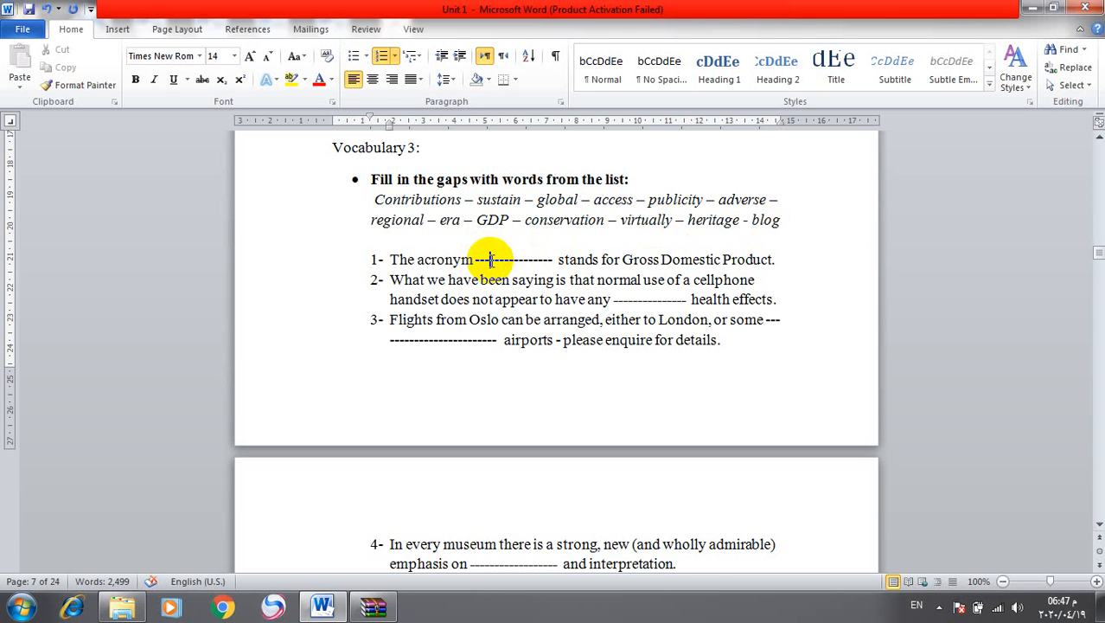
type("GD")
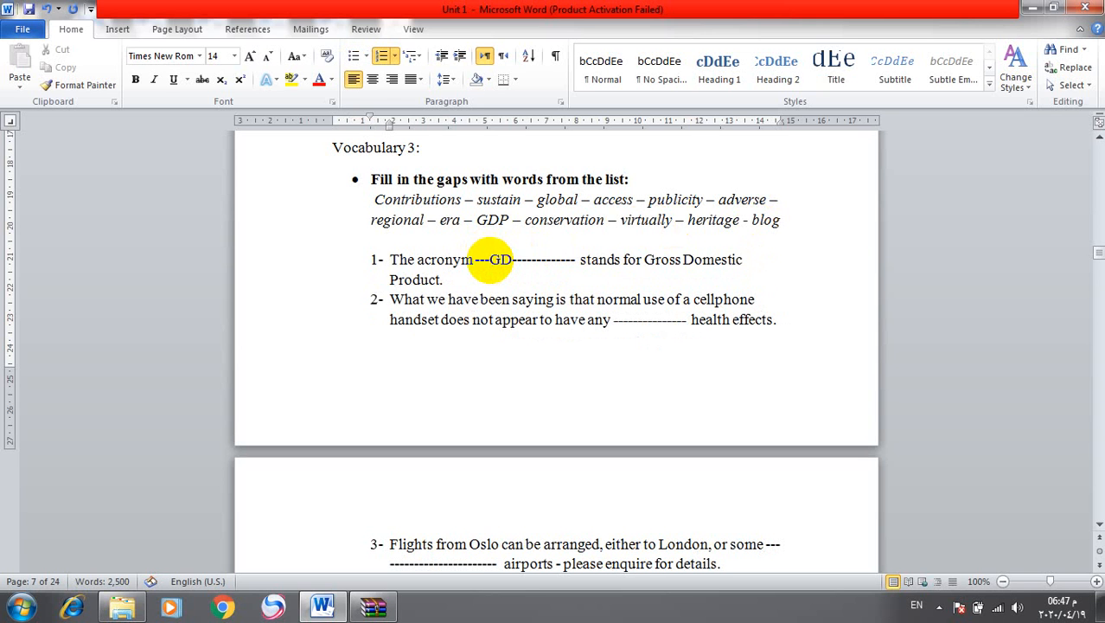
type("P")
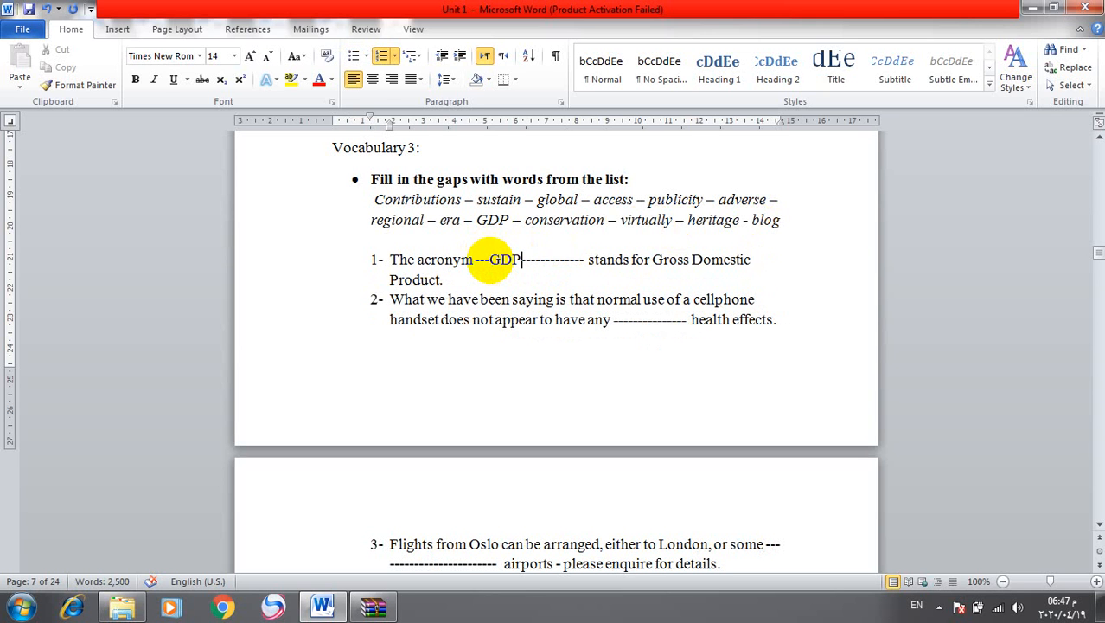
mouse_move(683, 260)
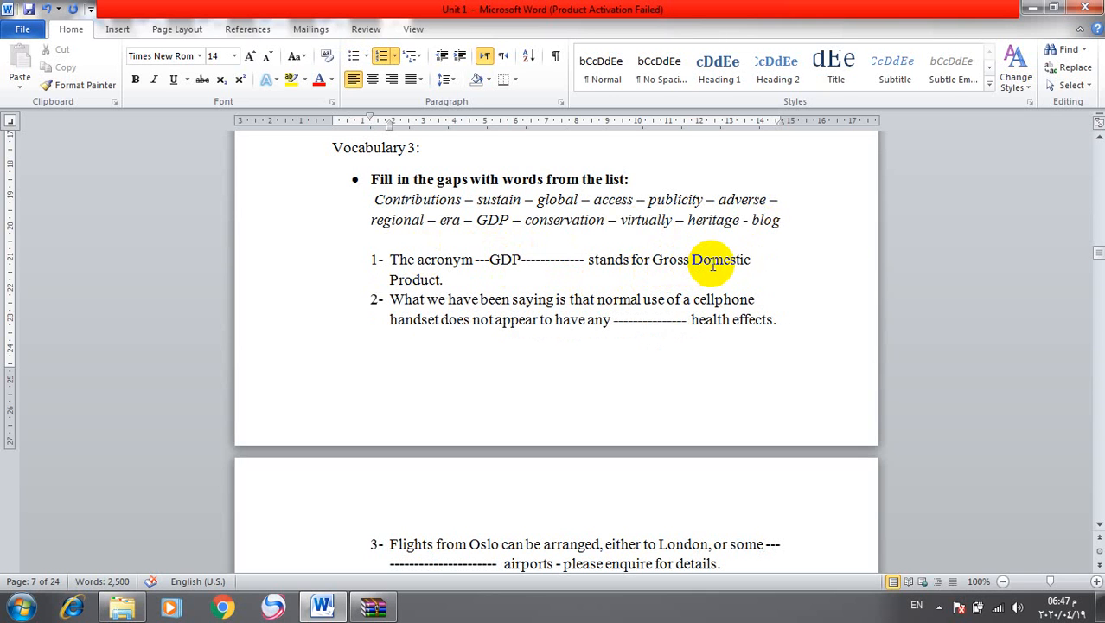
mouse_move(391, 313)
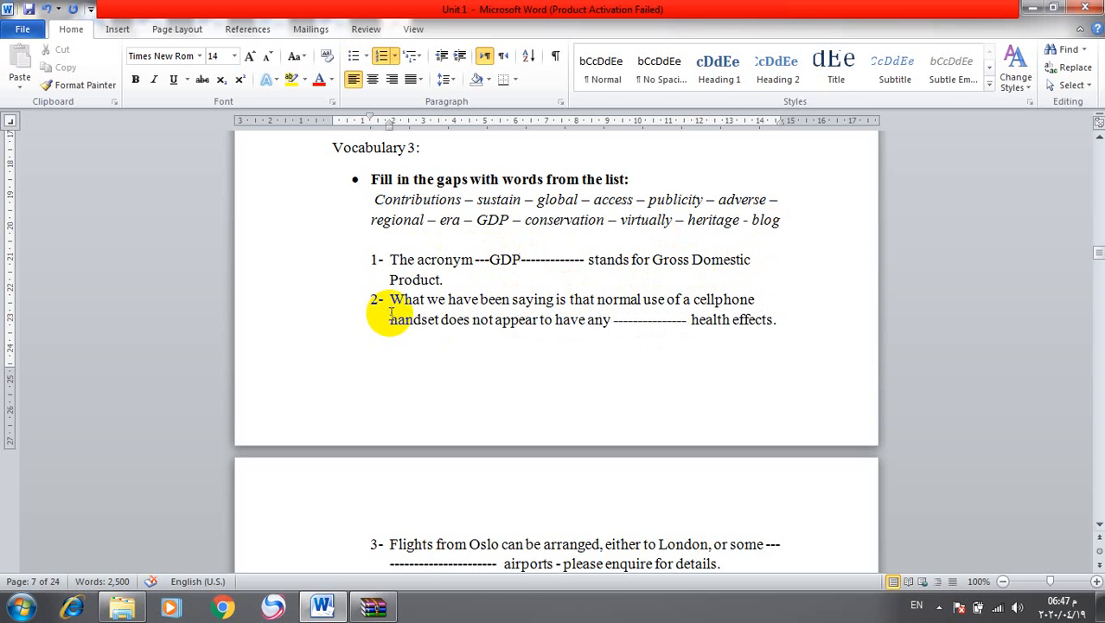
left_click(536, 301)
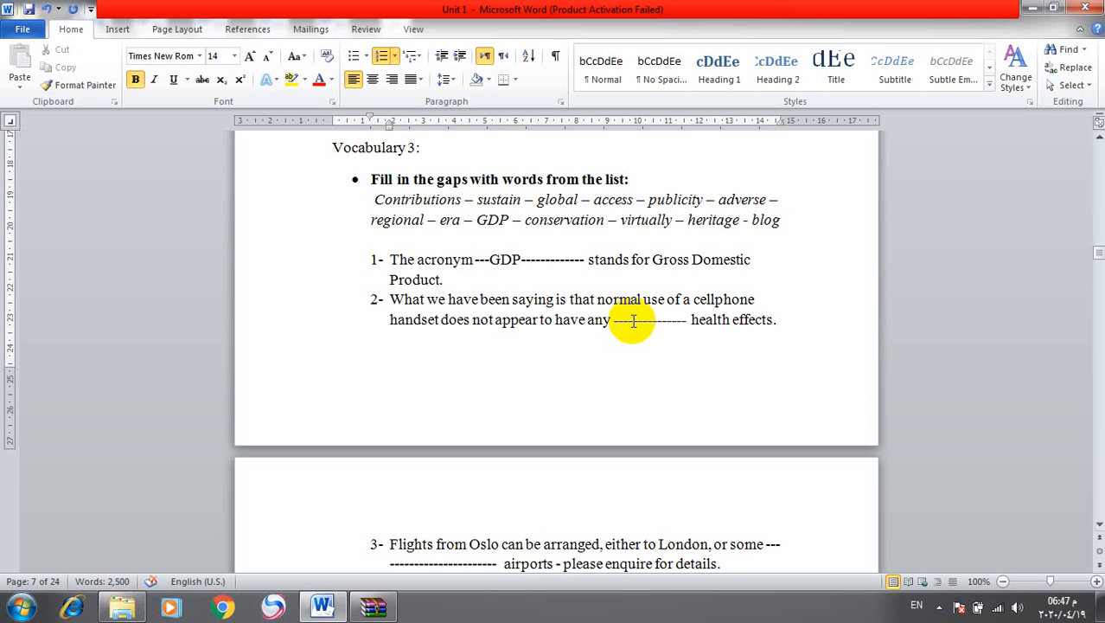
type("adver")
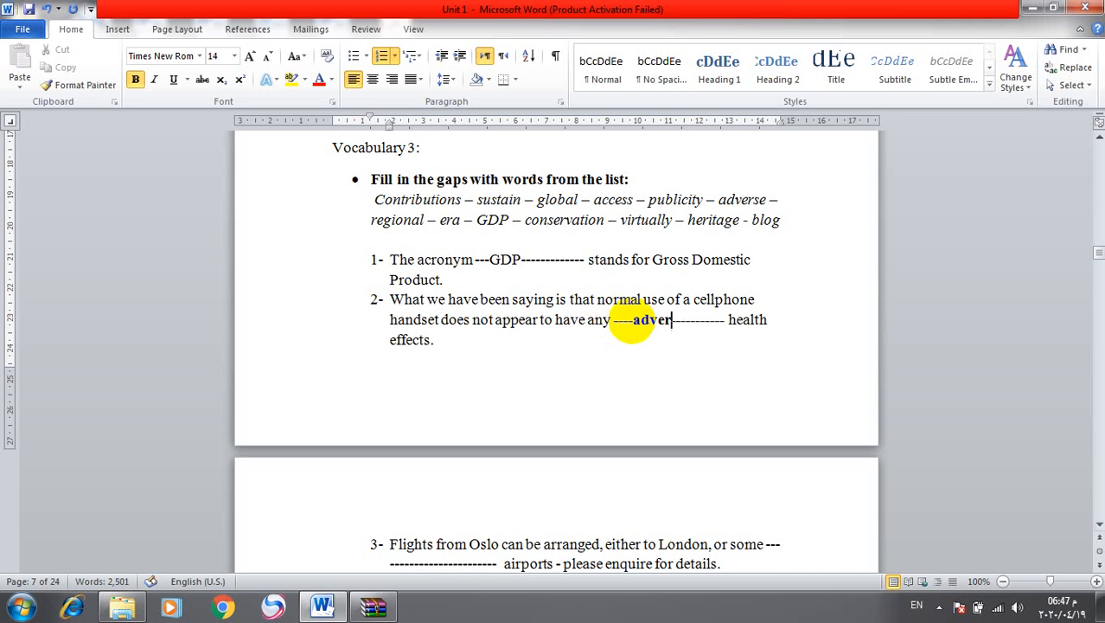
type("se")
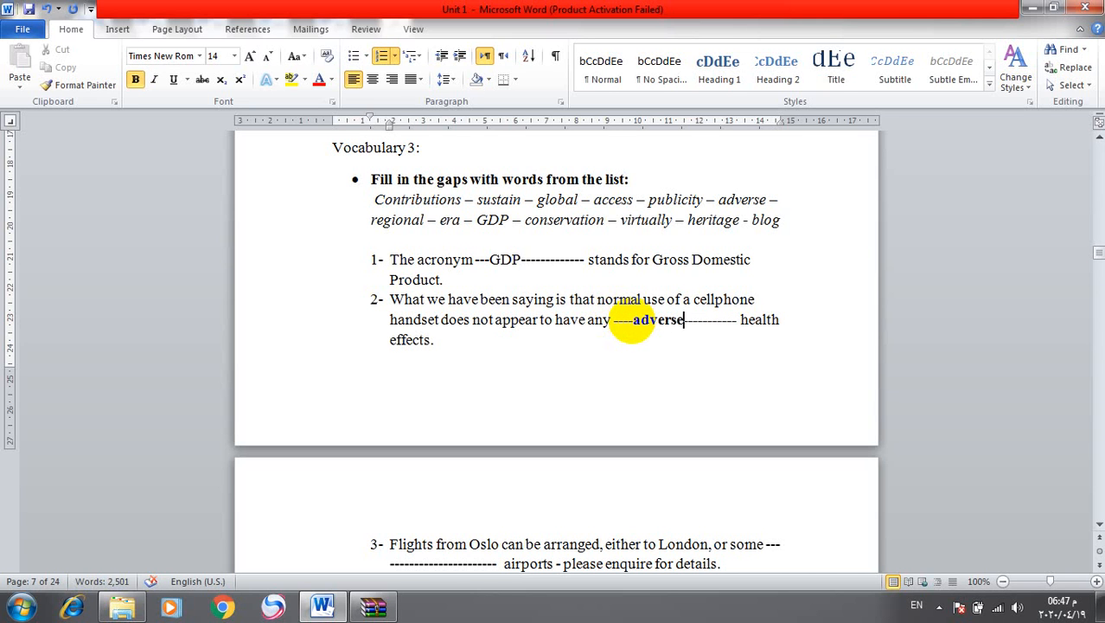
mouse_move(782, 297)
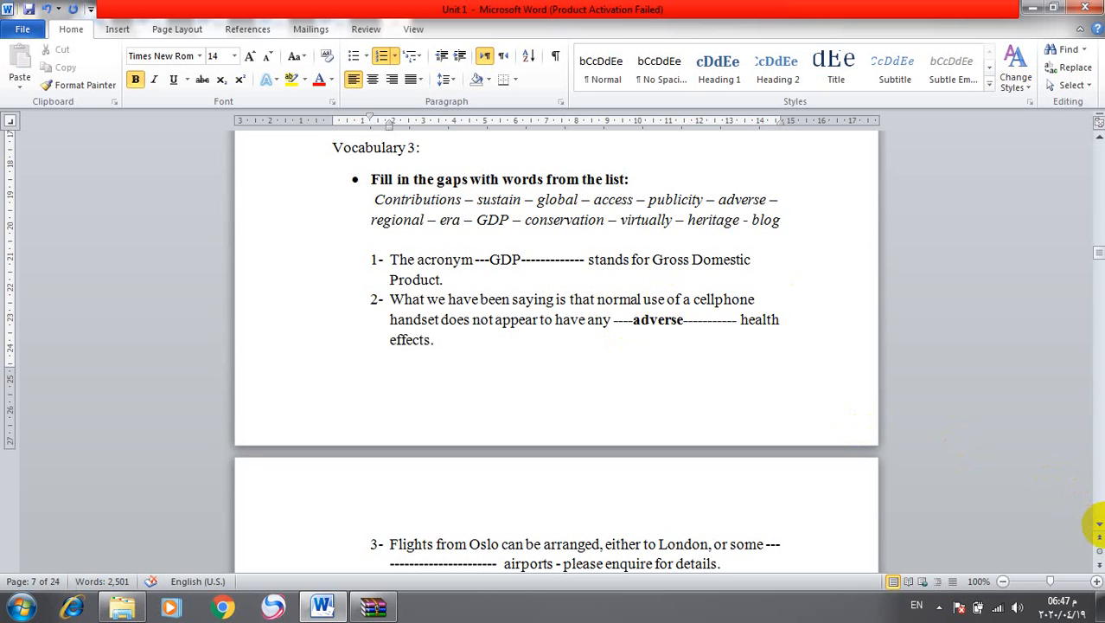
Fill Vocabulary 3 items 3–6 with regional, access, sustain and publicity.
scroll("down", 3)
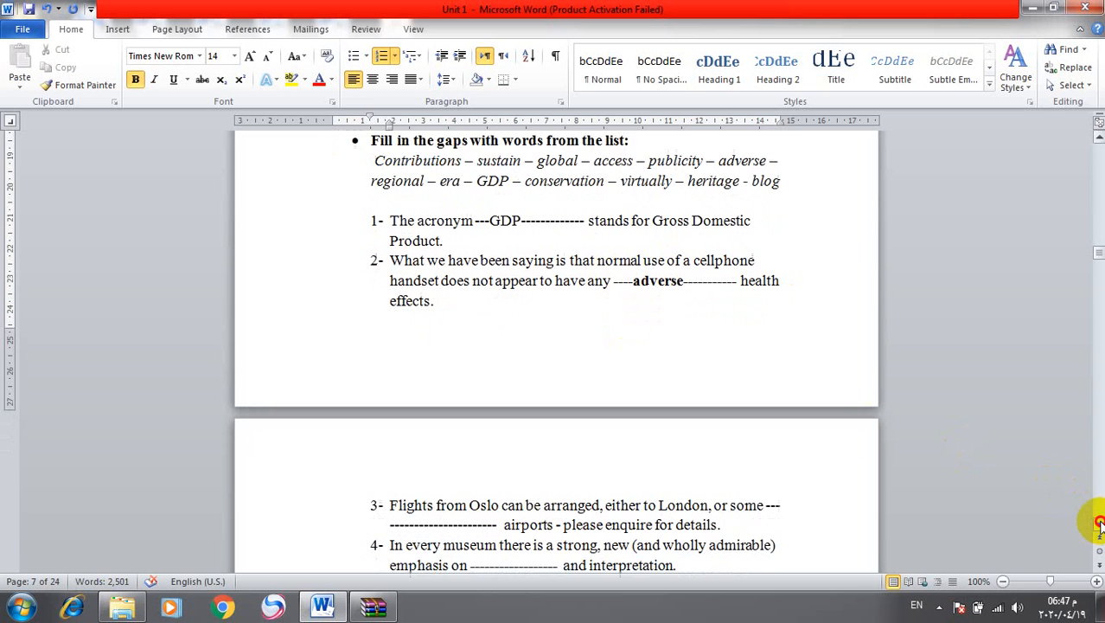
scroll("down", 3)
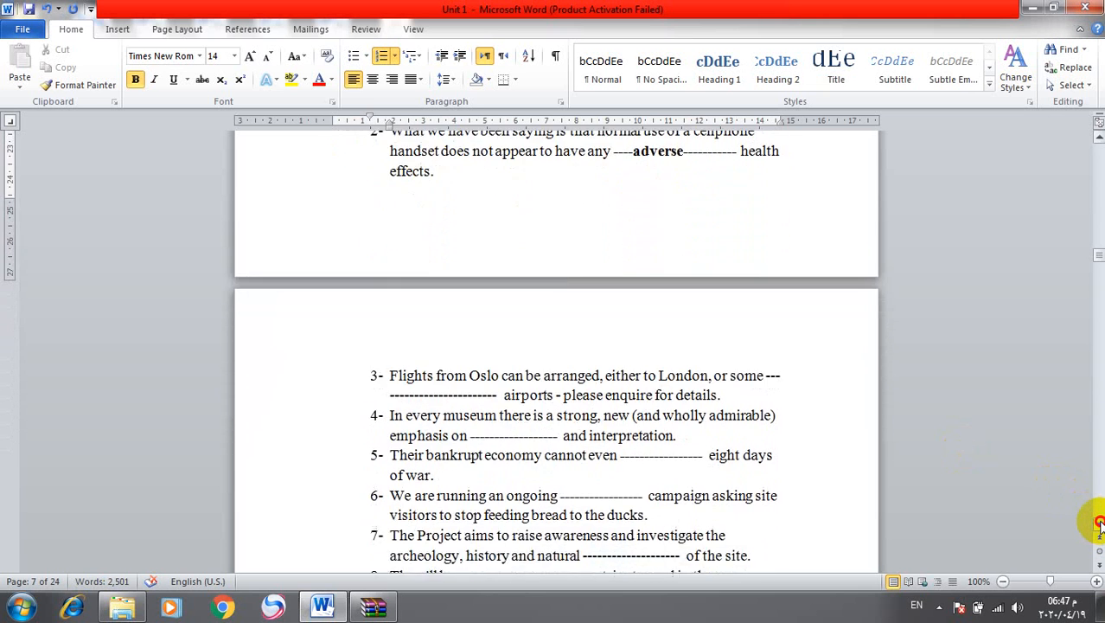
scroll("down", 3)
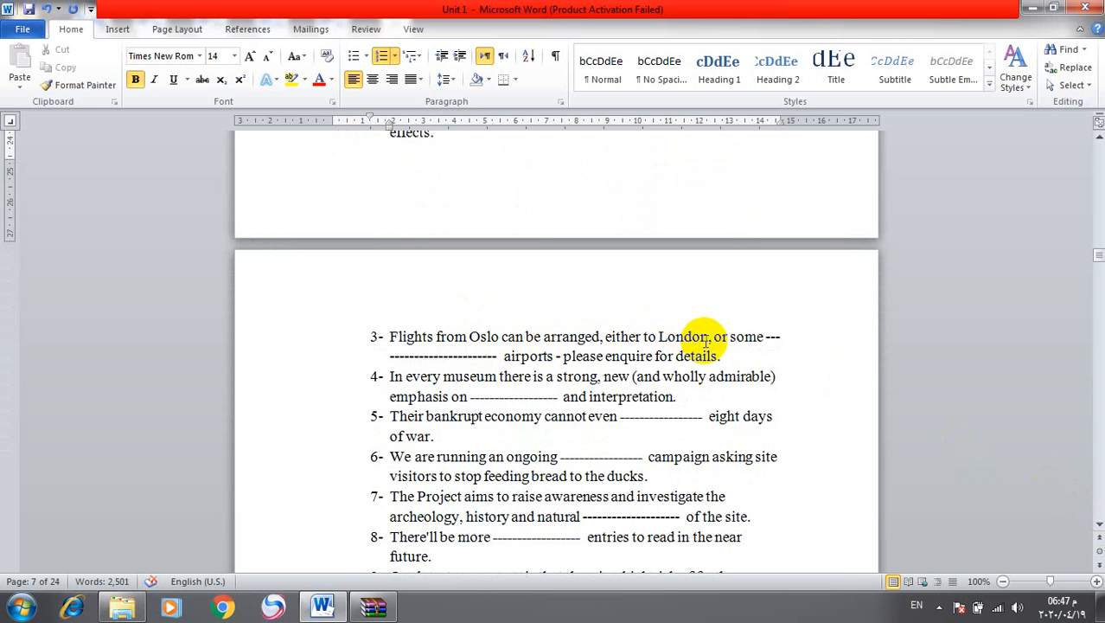
mouse_move(364, 356)
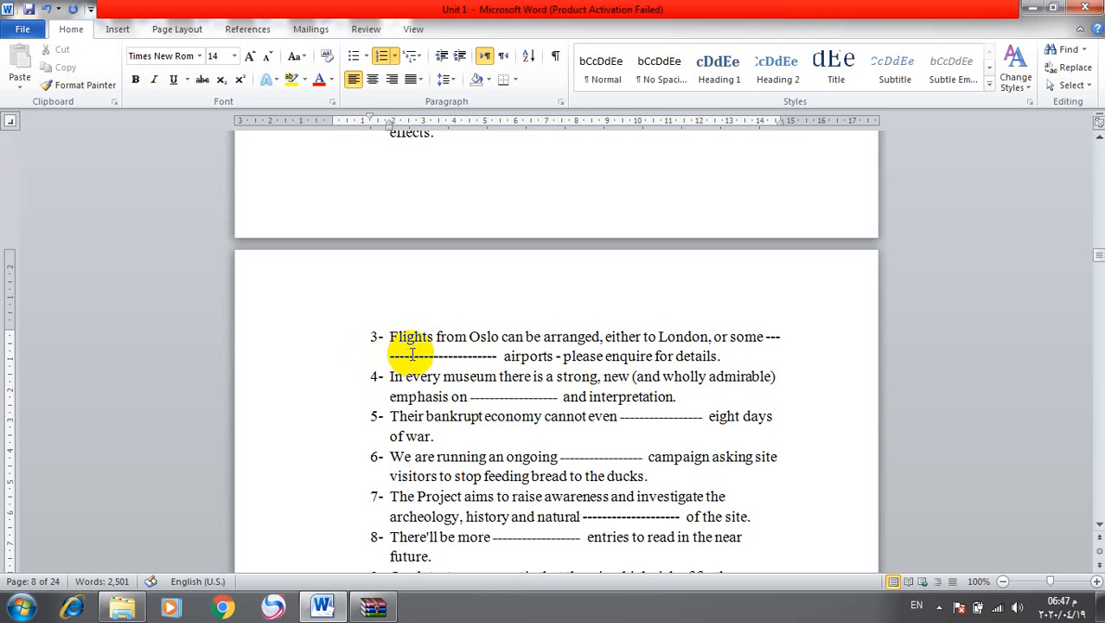
type("regional")
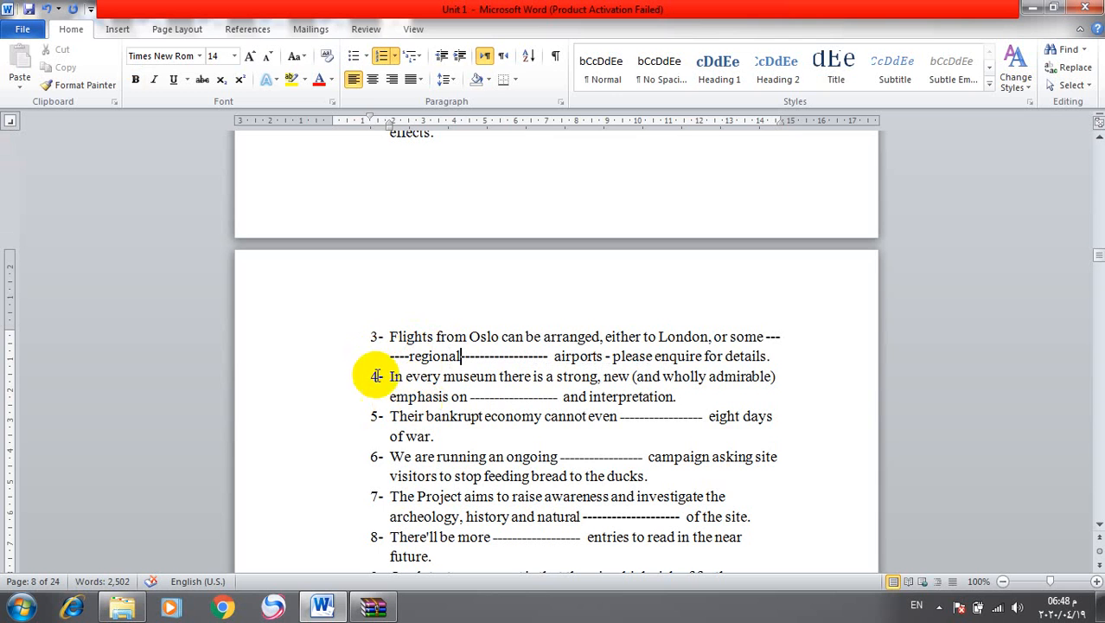
mouse_move(500, 377)
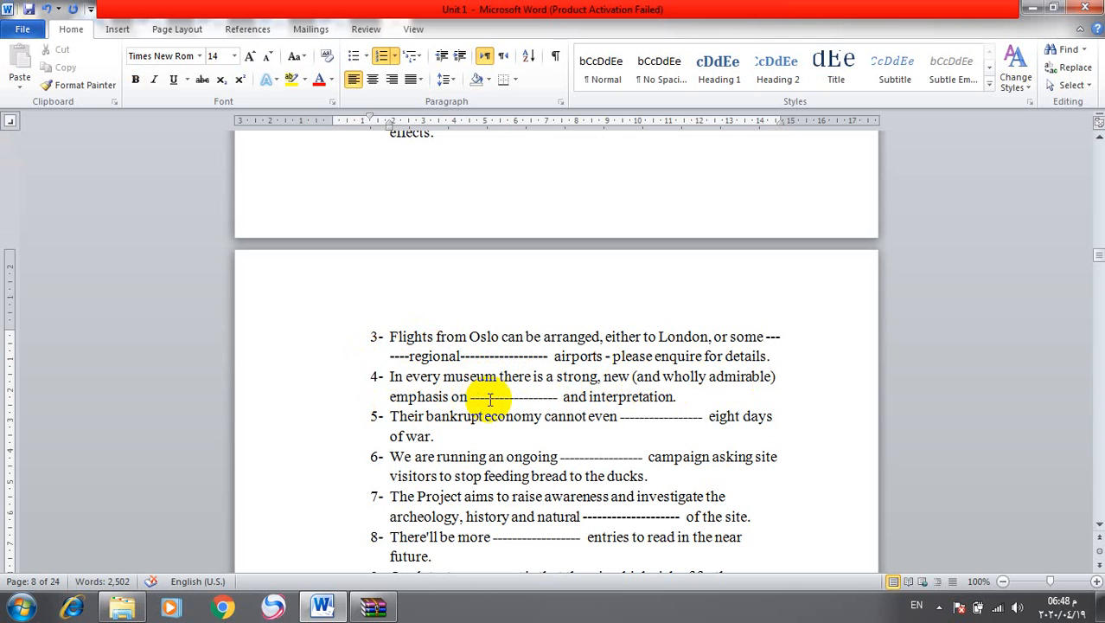
type("access")
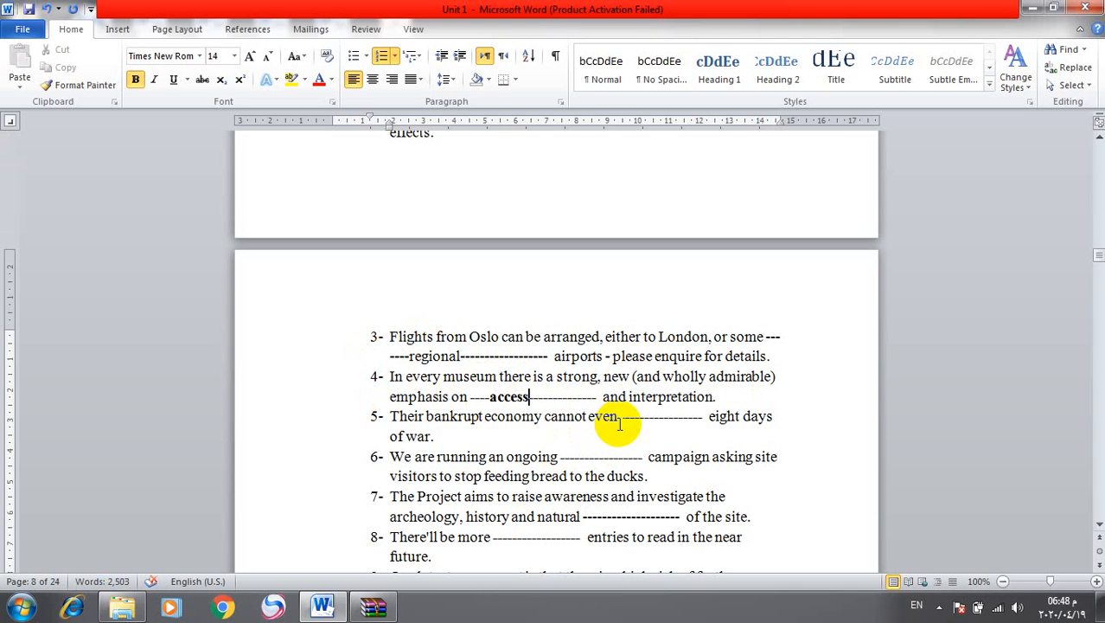
mouse_move(554, 429)
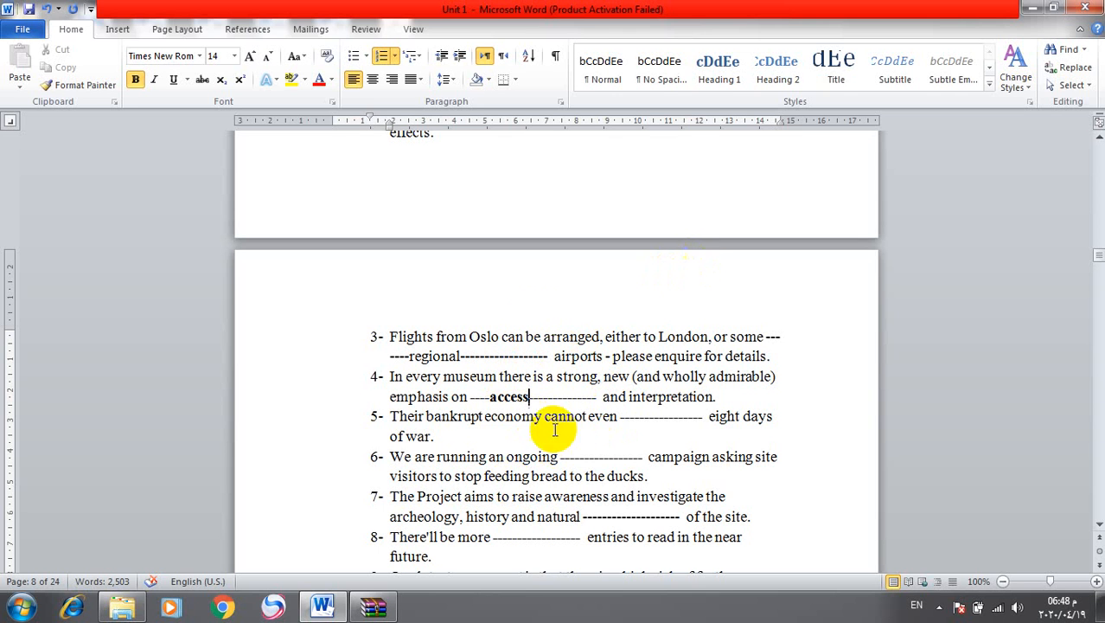
mouse_move(637, 422)
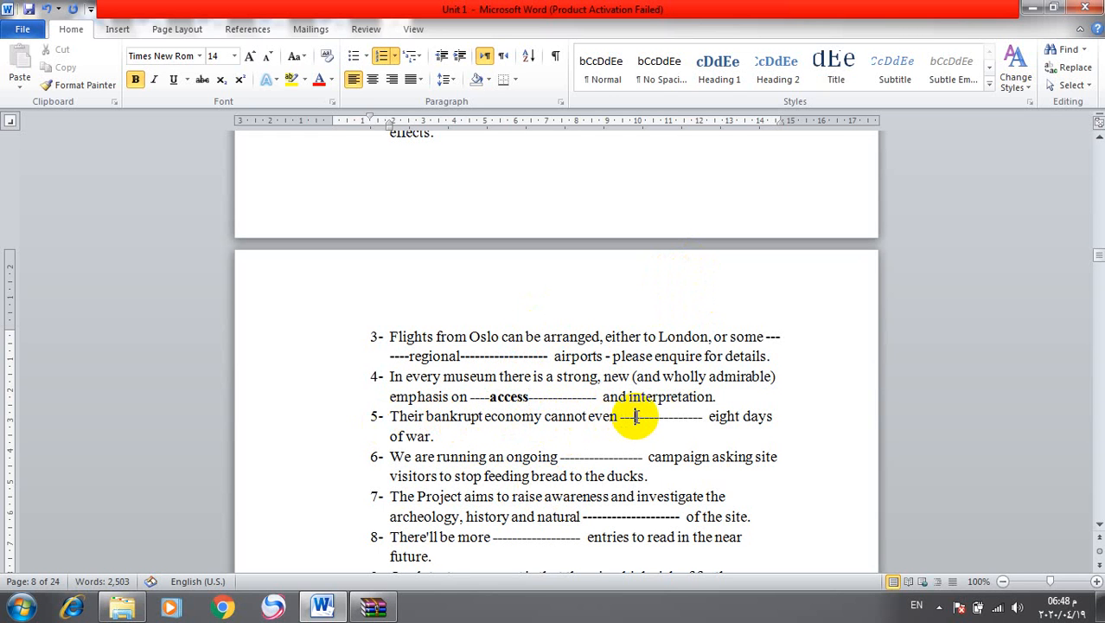
type("sust")
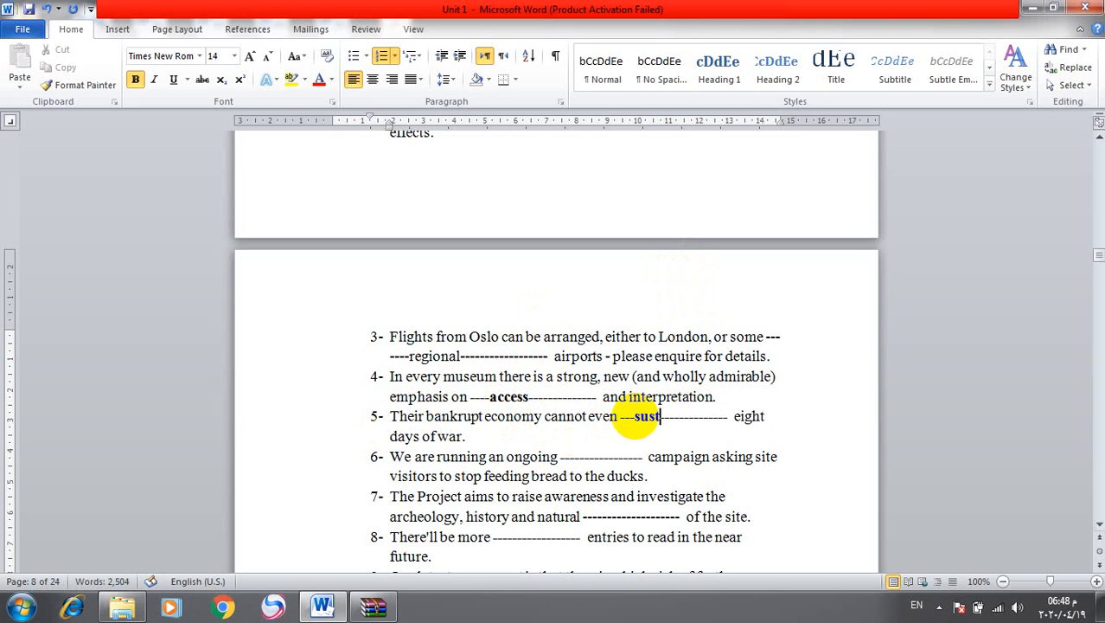
type("ain")
left_click(574, 457)
type("p")
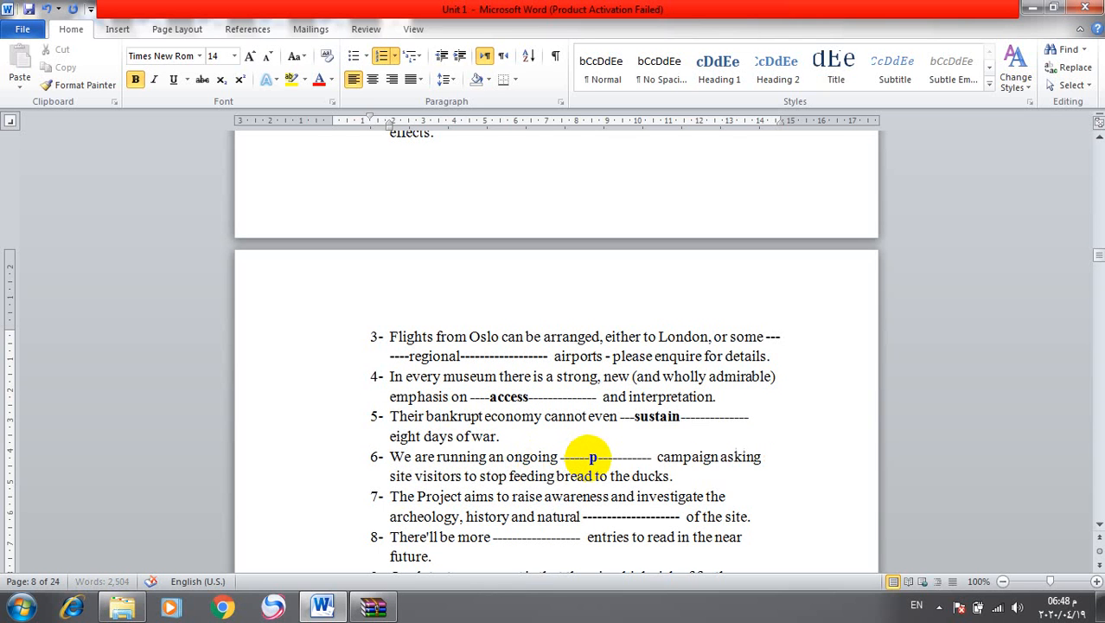
type("ubli")
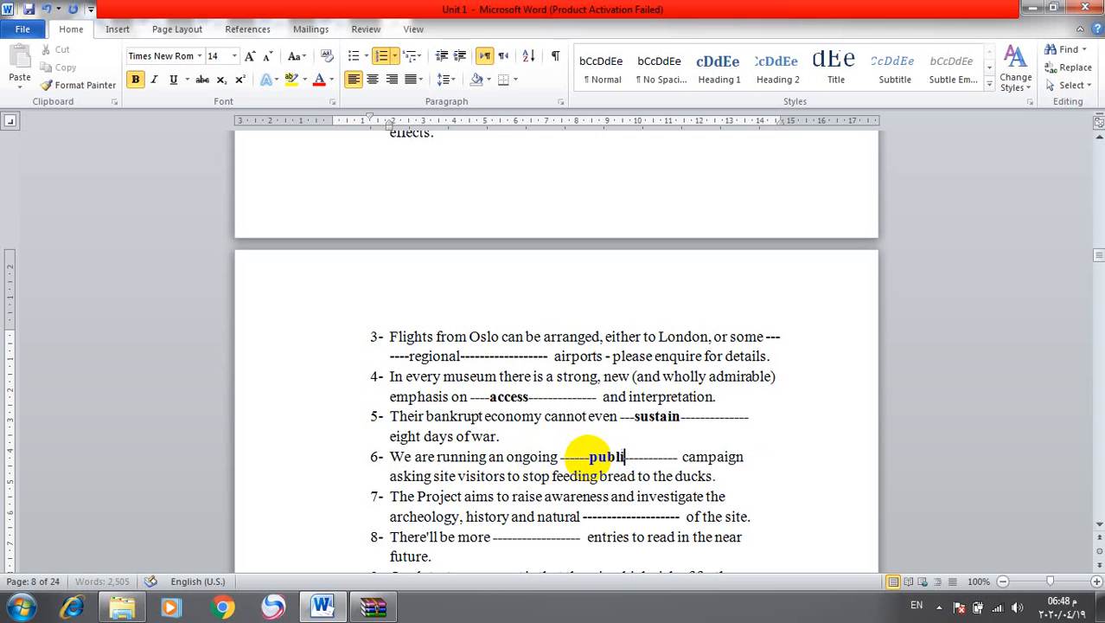
type("city-")
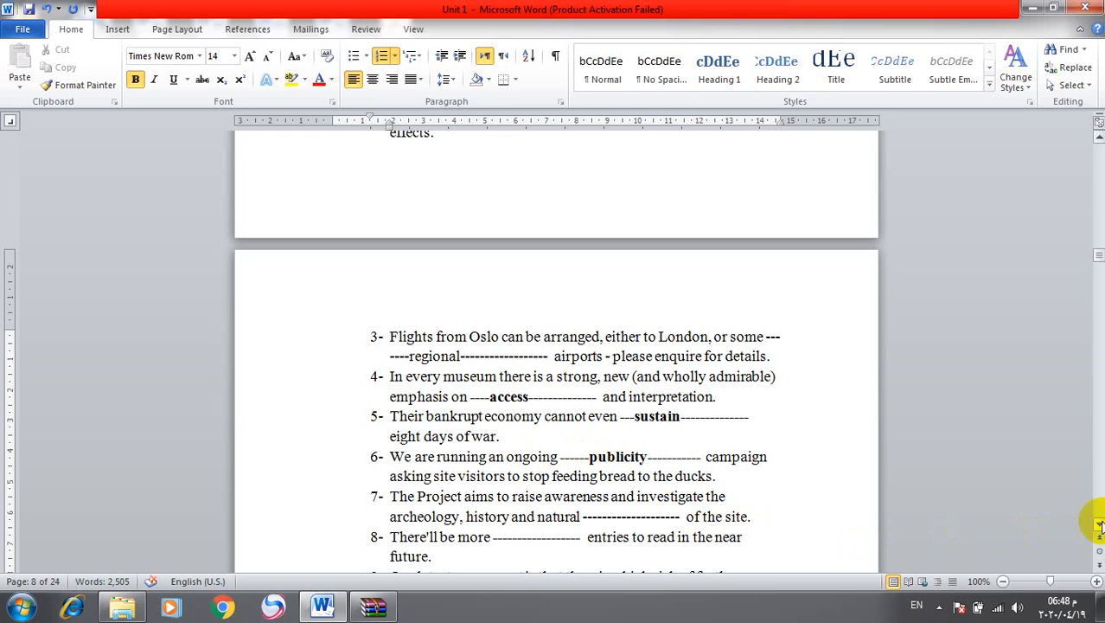
Fill Vocabulary 3 items 7–10 with heritage, blog, global and virtually.
scroll("down", 3)
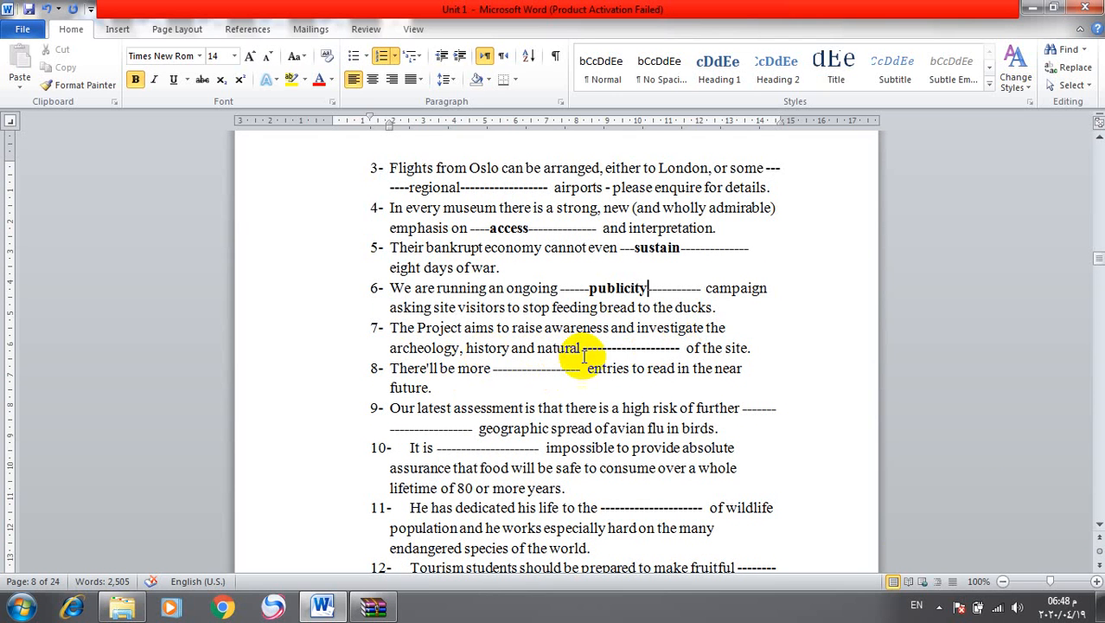
mouse_move(603, 348)
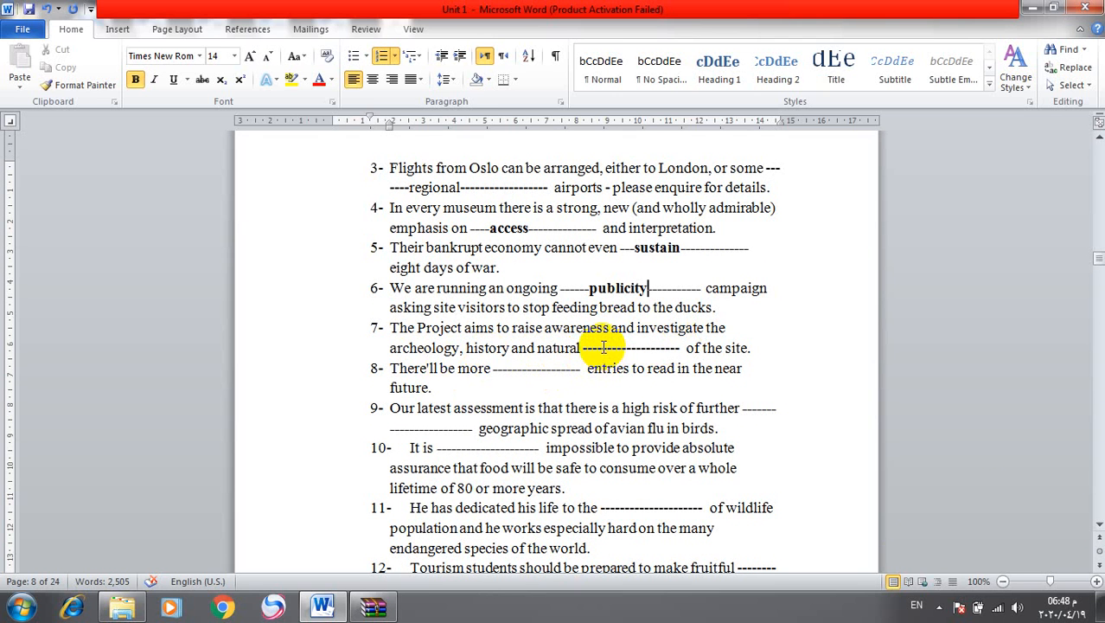
type("herita")
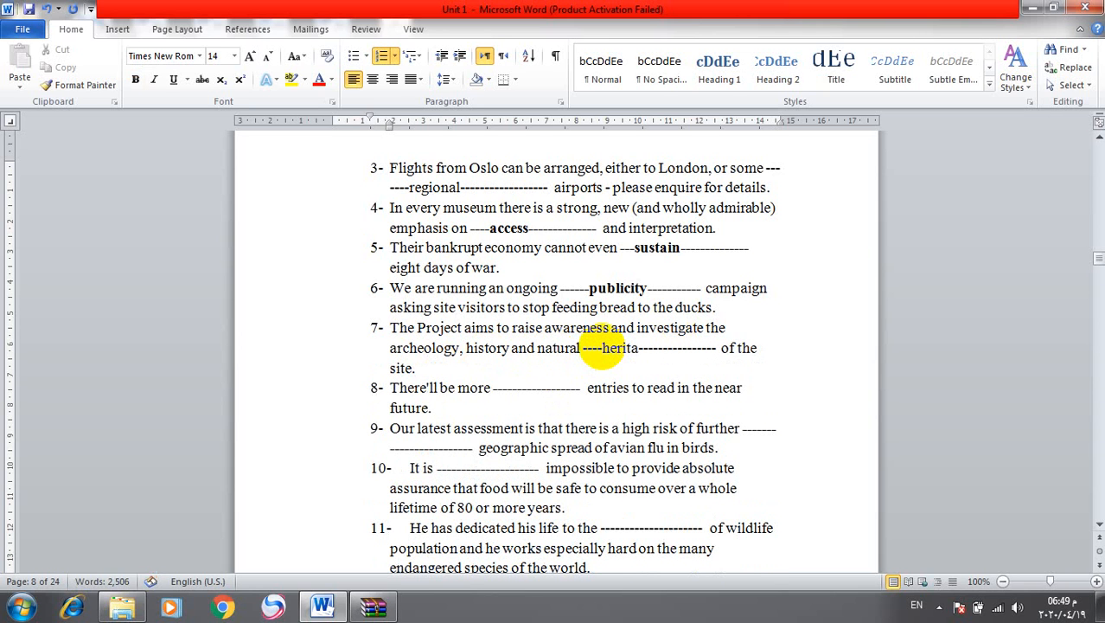
type("ge")
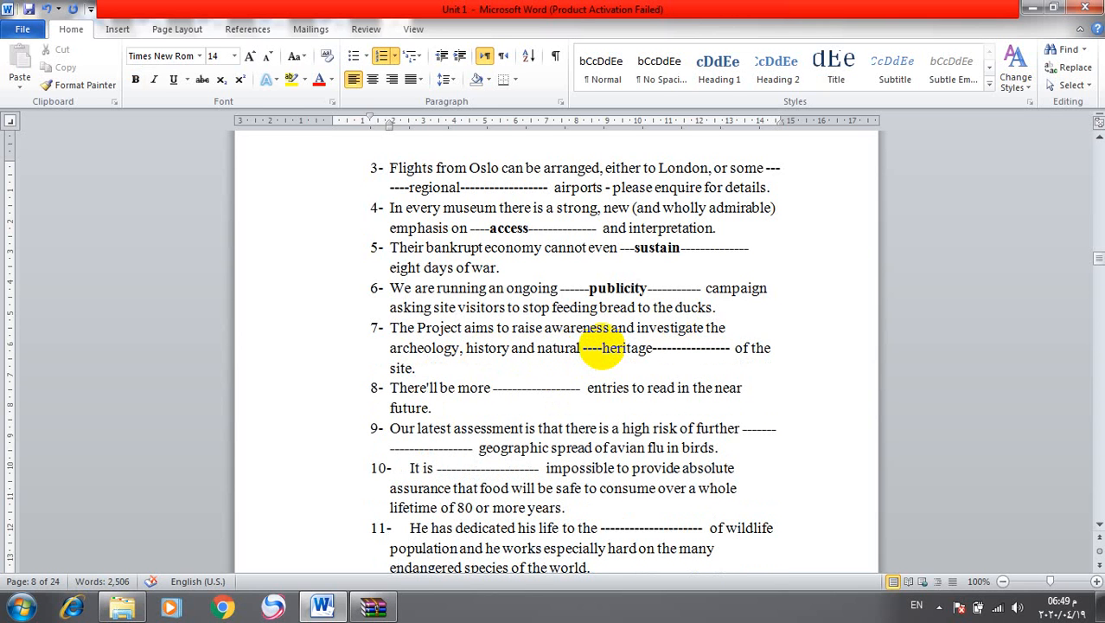
left_click(653, 347)
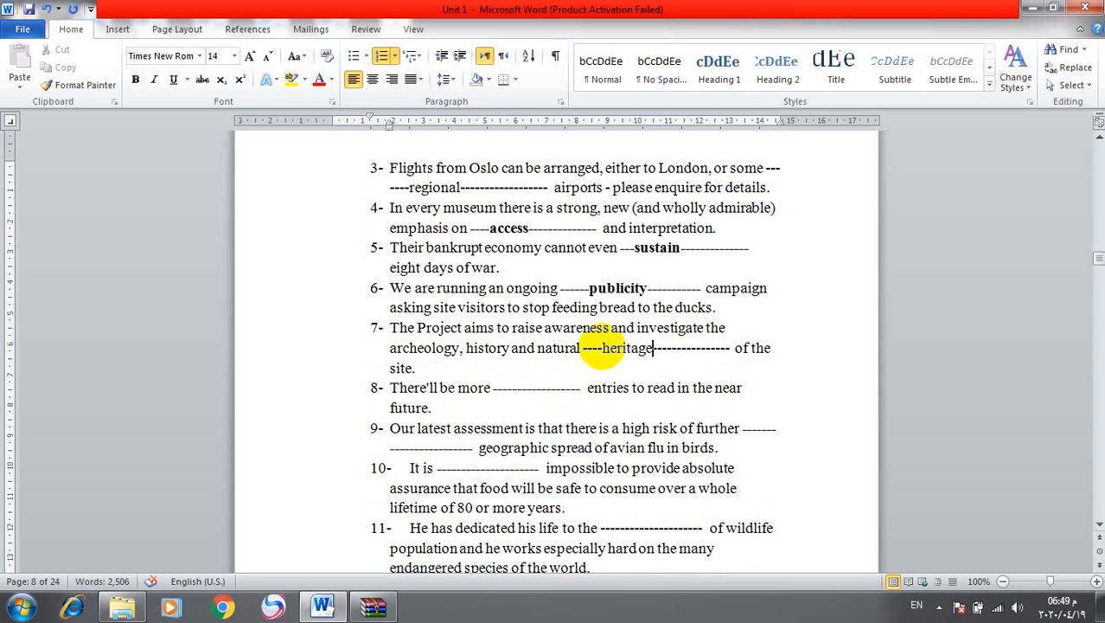
mouse_move(530, 388)
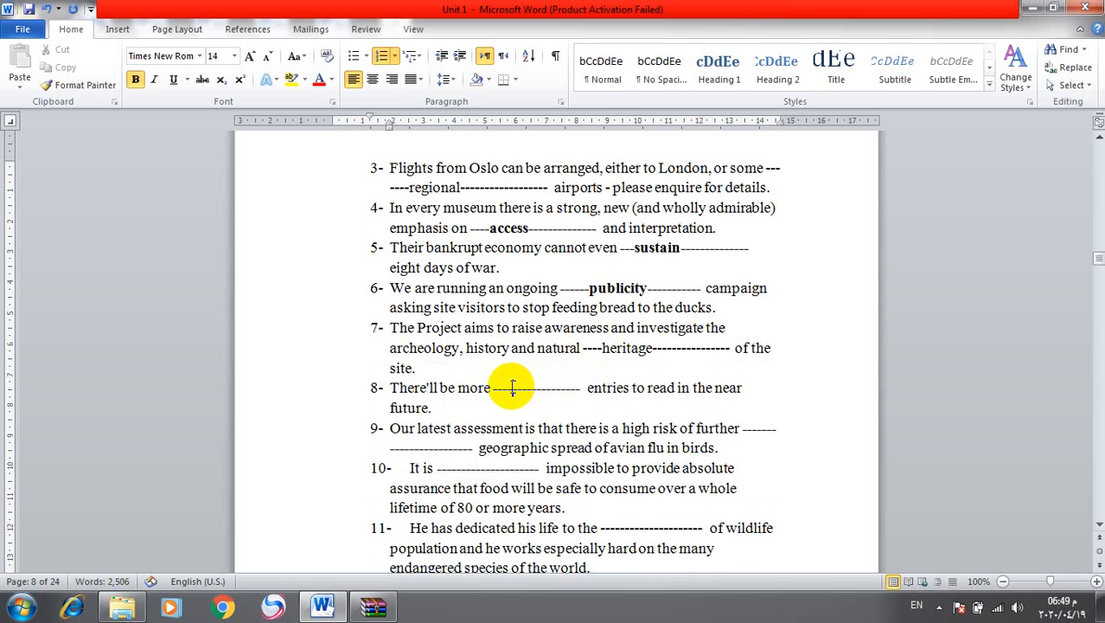
type("blog")
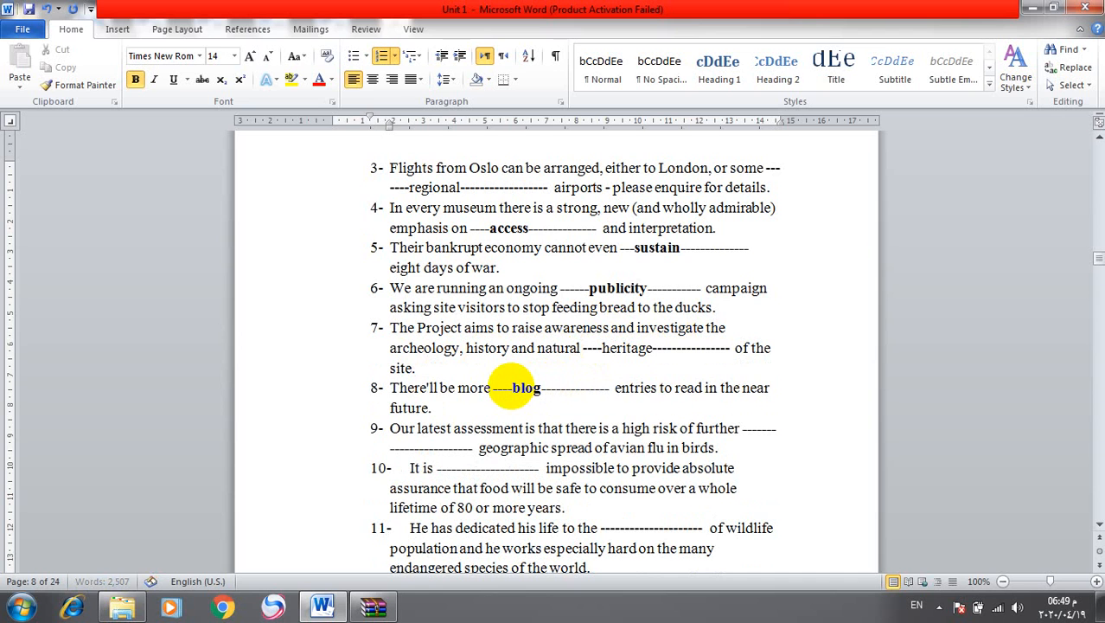
mouse_move(570, 405)
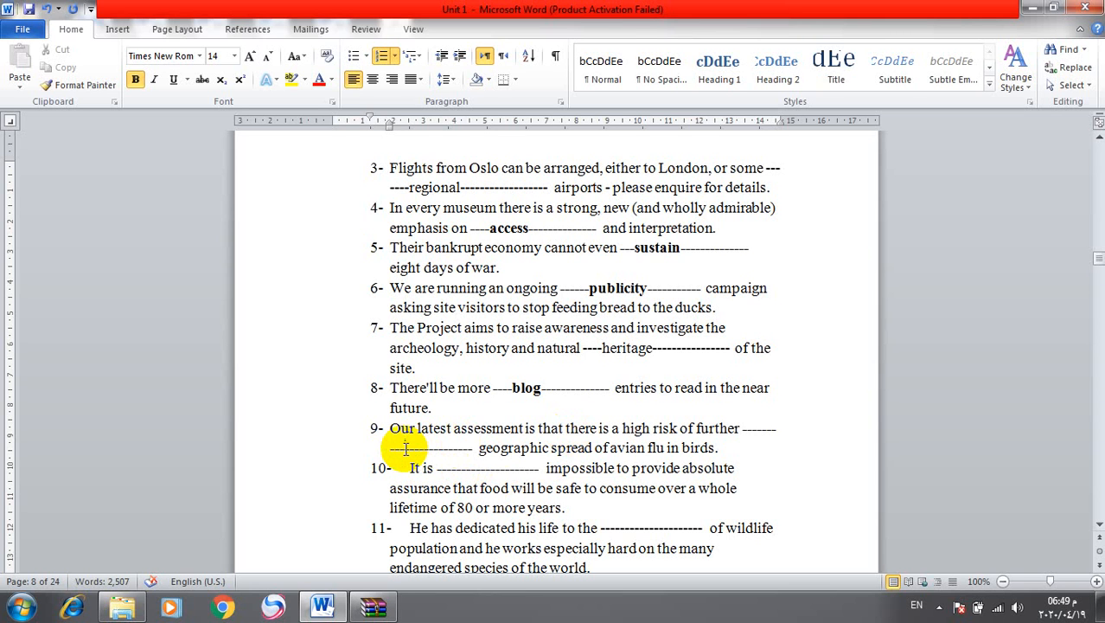
type("g")
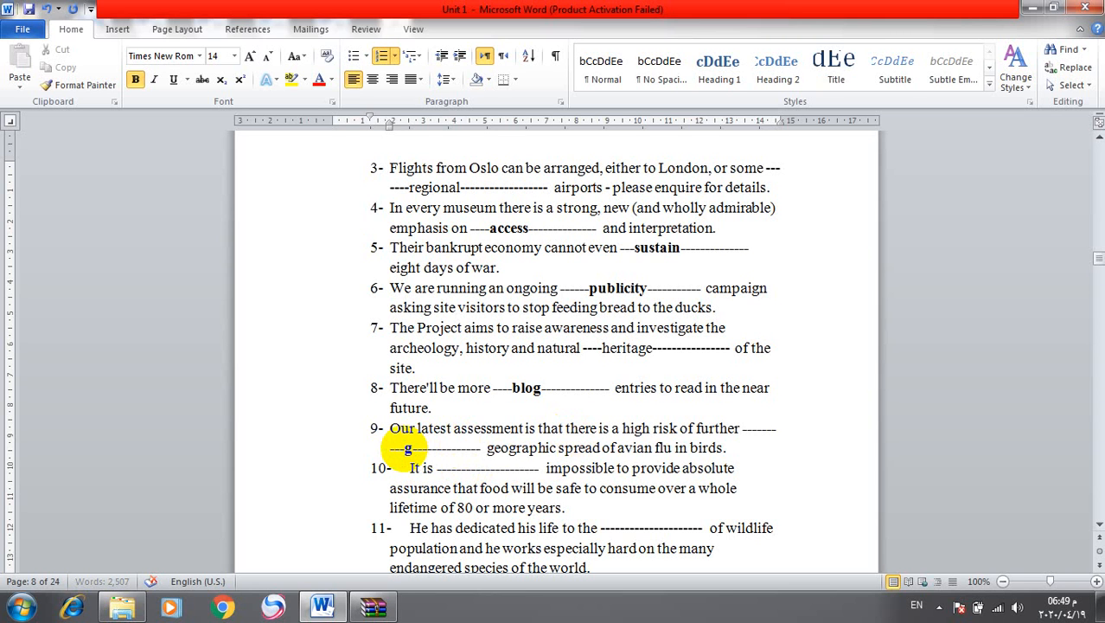
type("lobal")
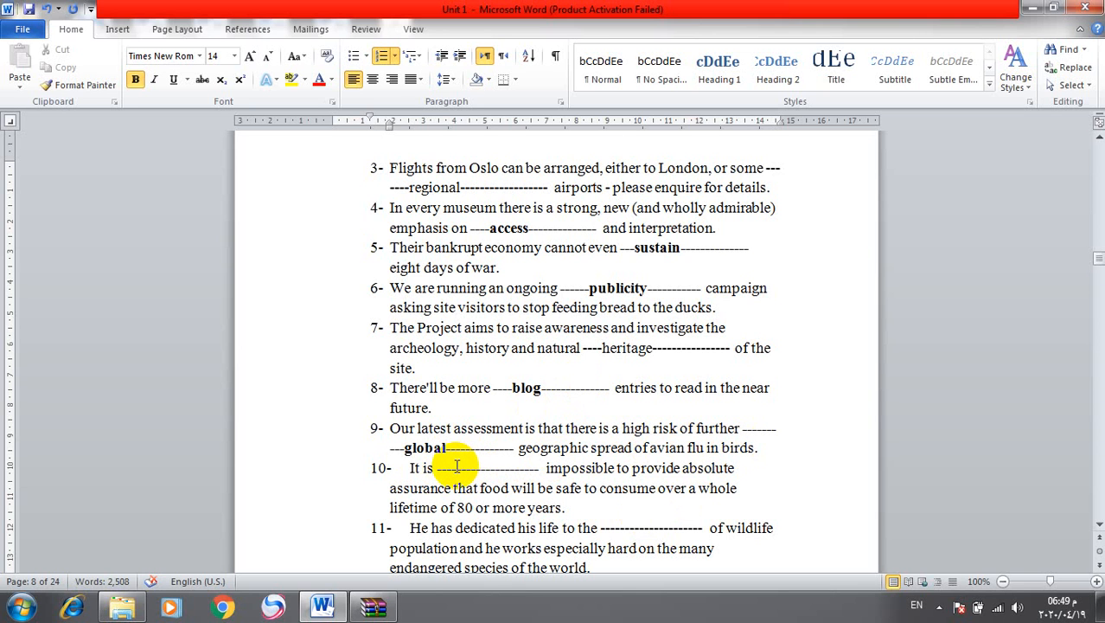
type("virtu")
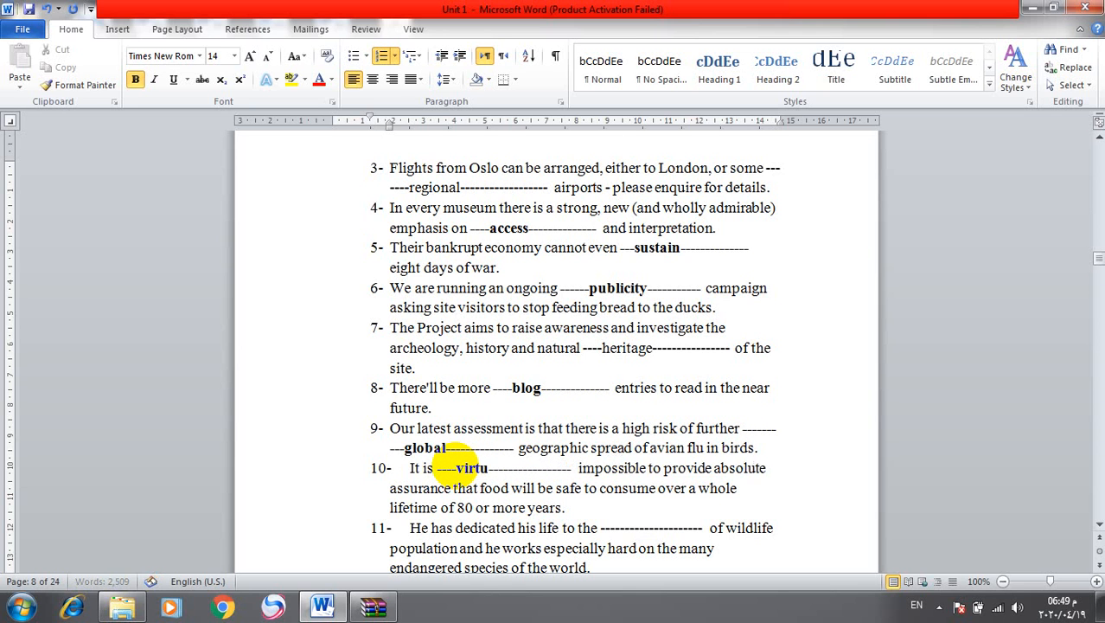
type("ally")
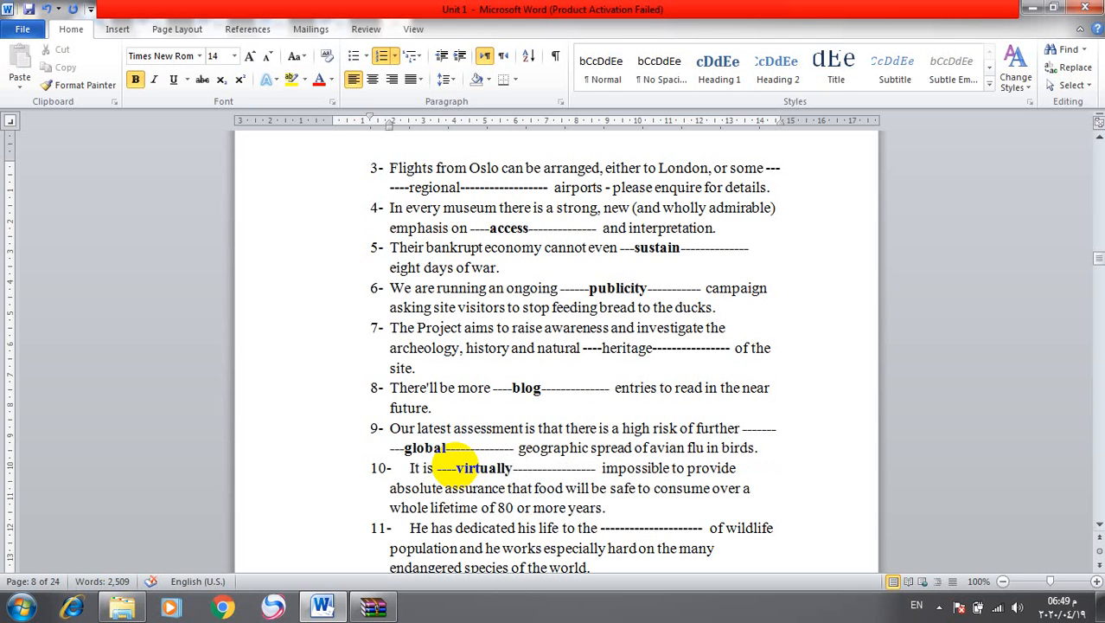
mouse_move(864, 551)
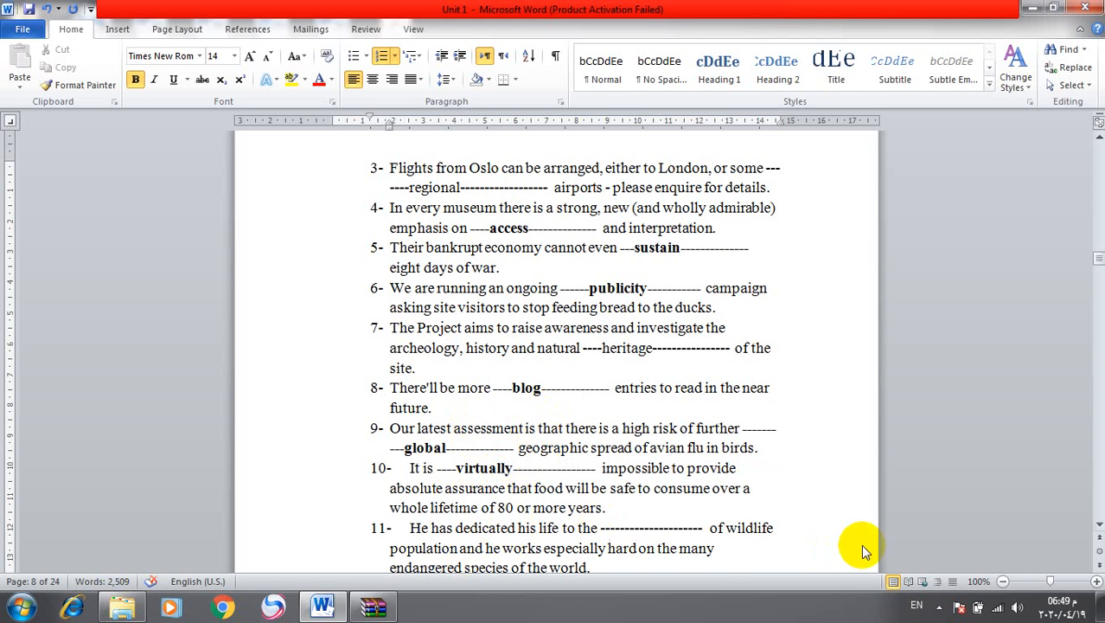
Fill Vocabulary 3 items 11–13 with conservation, contributions and era.
scroll("down", 3)
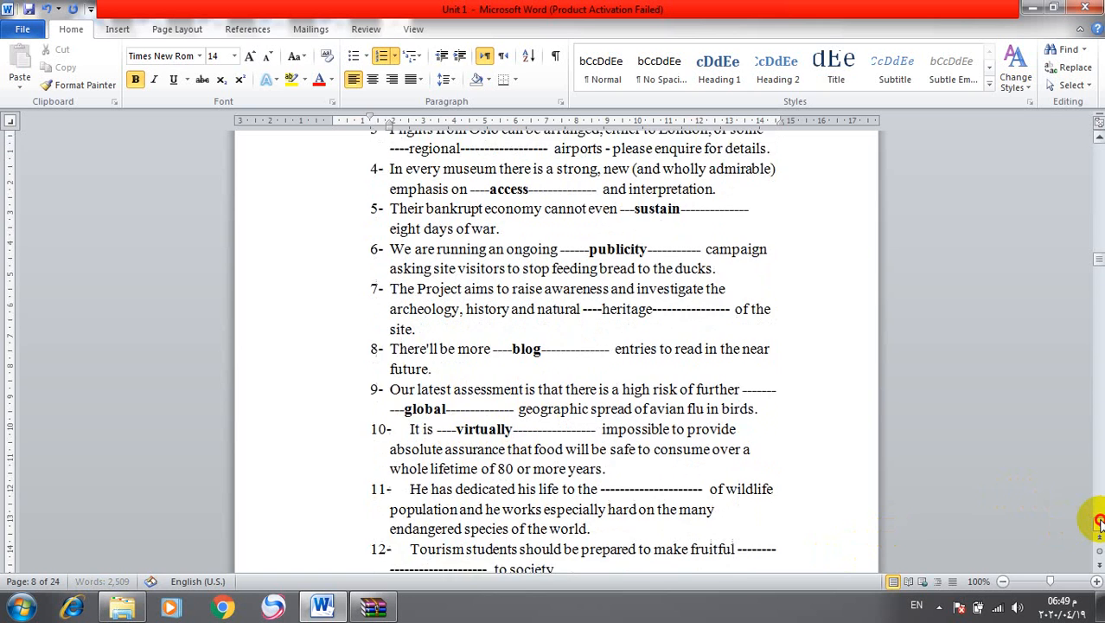
scroll("down", 3)
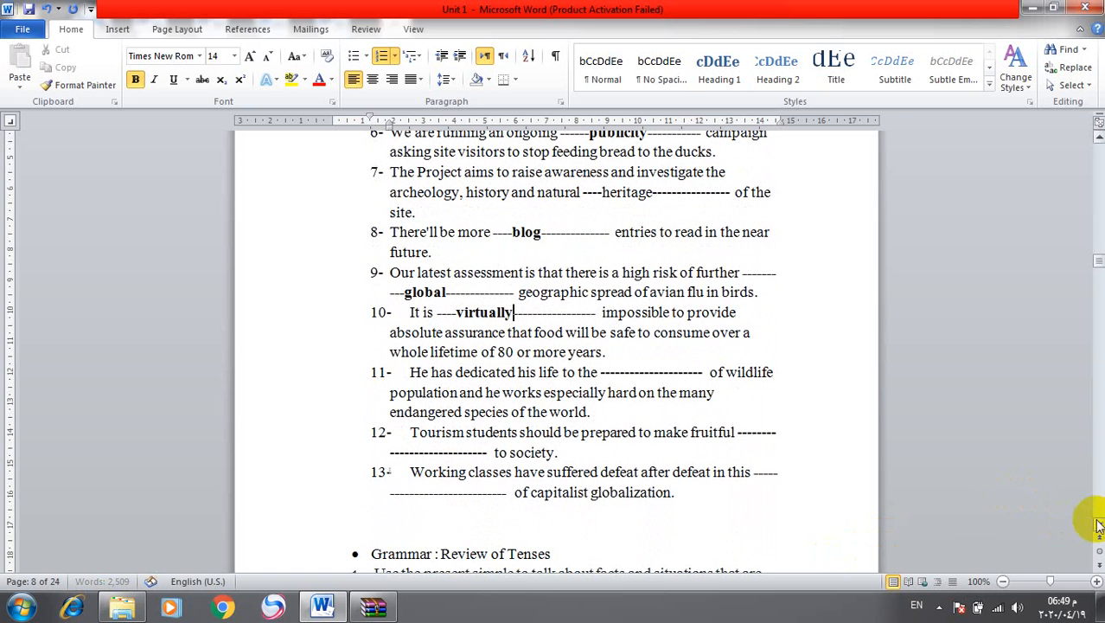
mouse_move(629, 370)
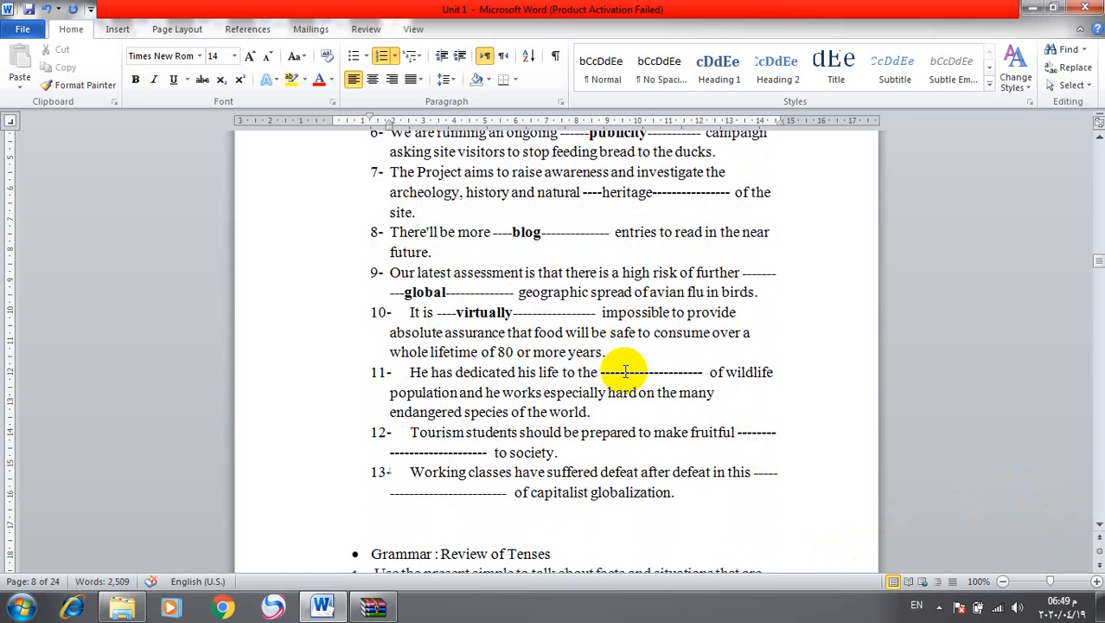
type("conser")
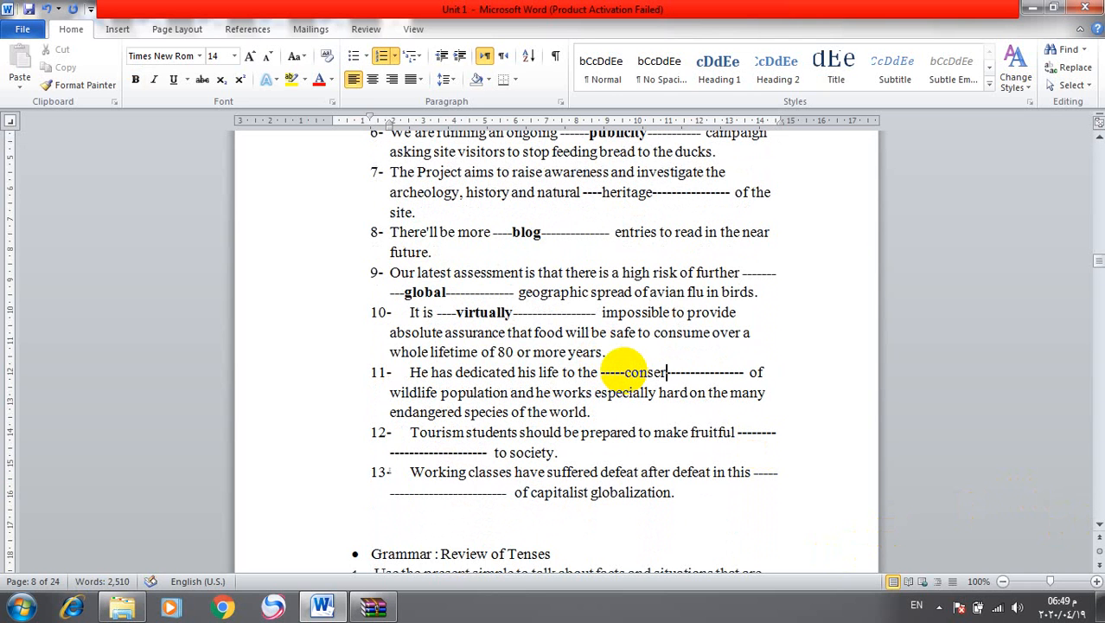
type("vation")
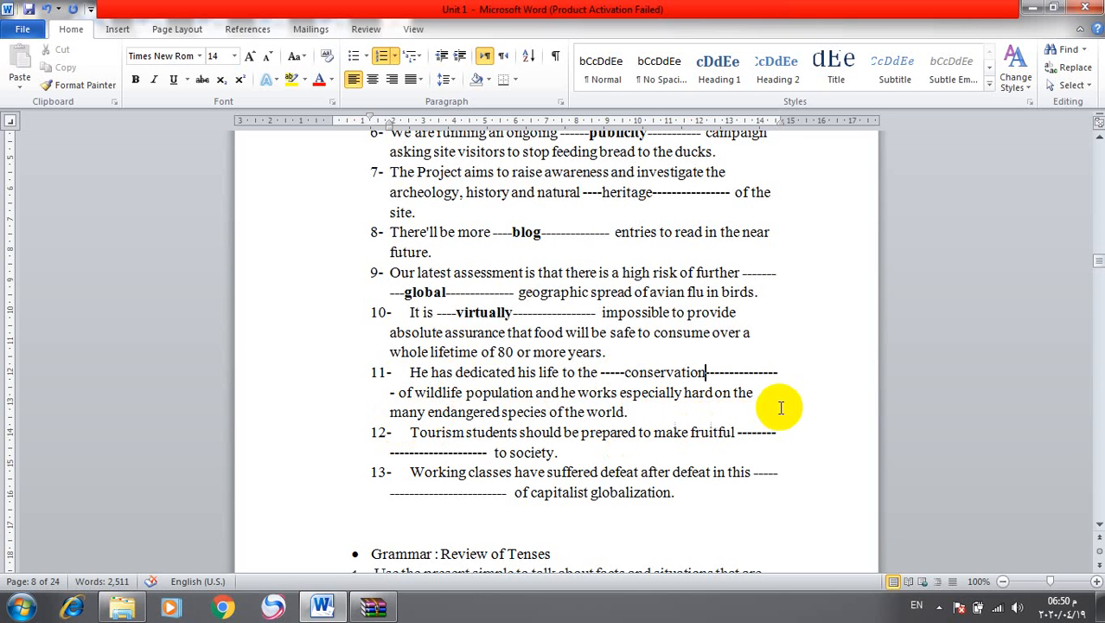
mouse_move(529, 435)
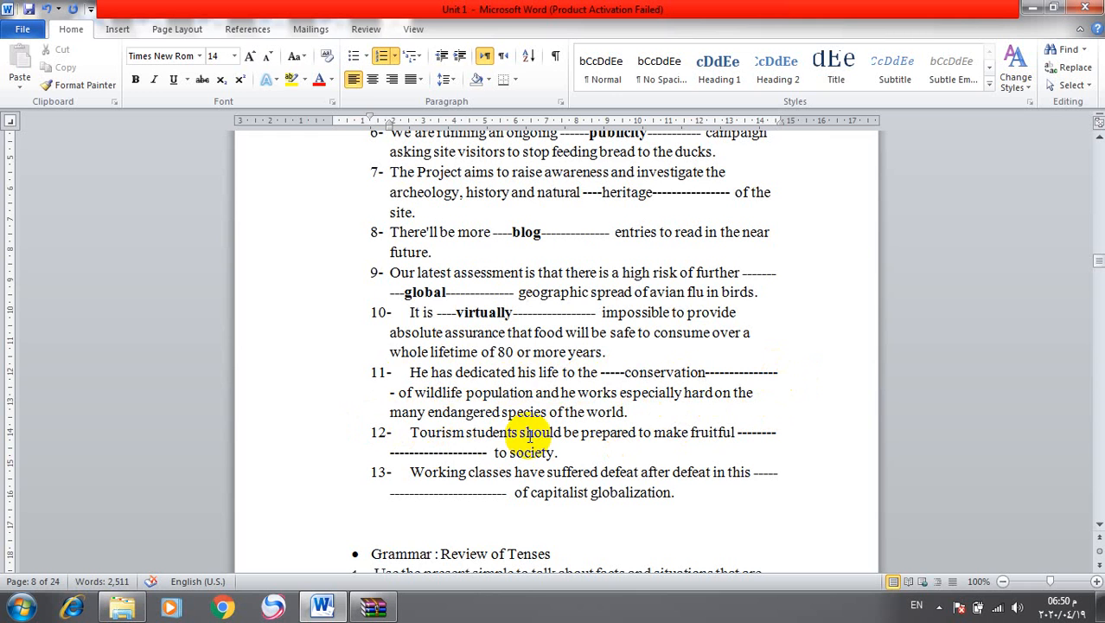
mouse_move(463, 405)
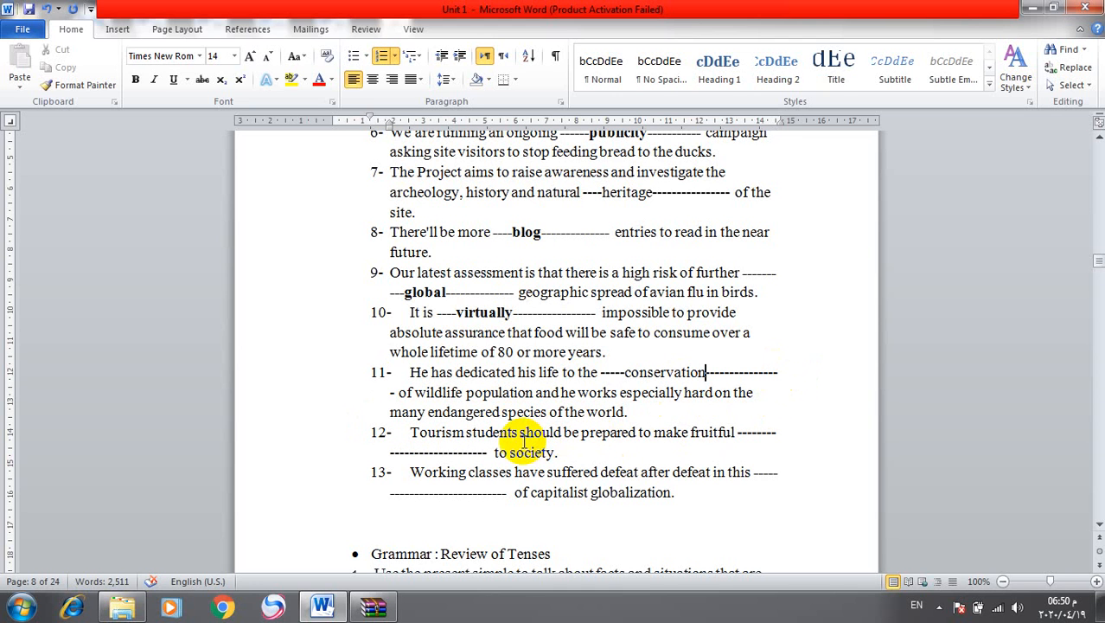
mouse_move(397, 446)
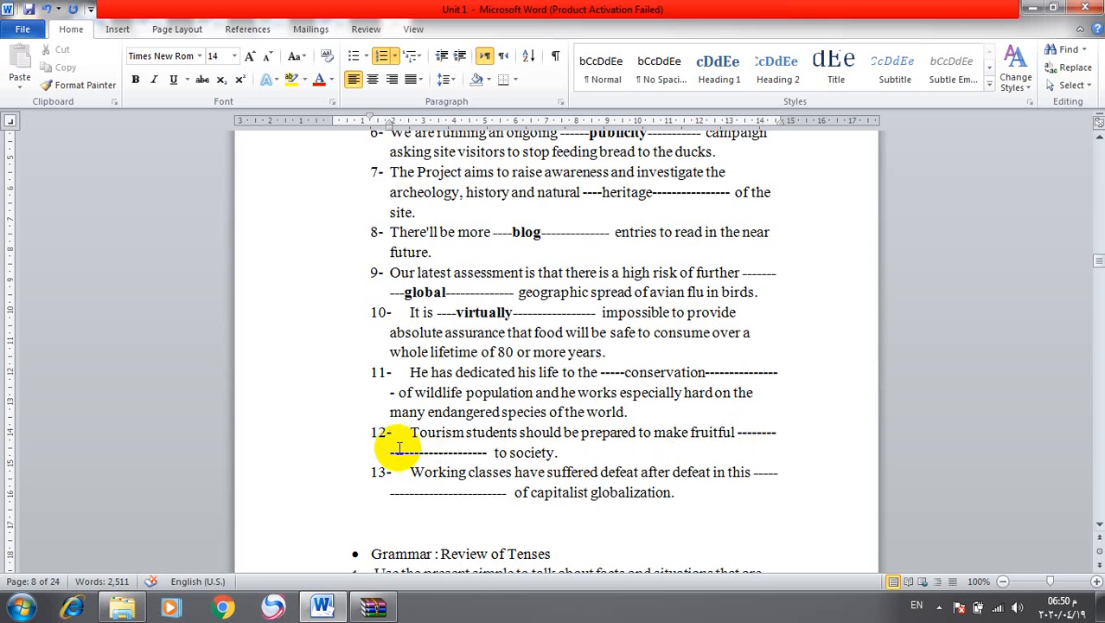
type("contributions")
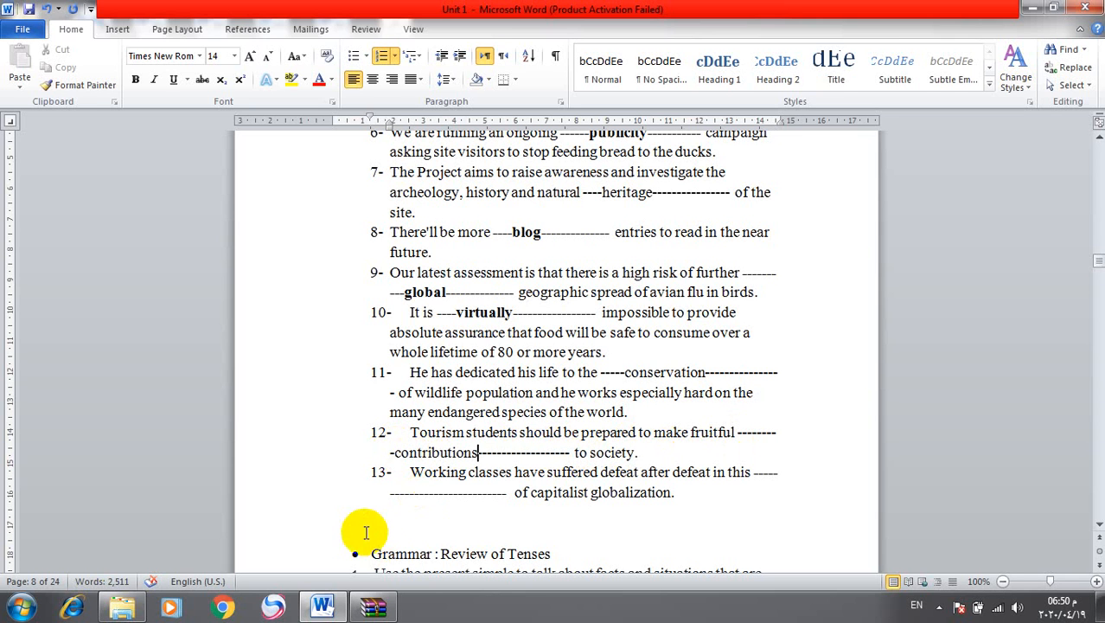
mouse_move(390, 478)
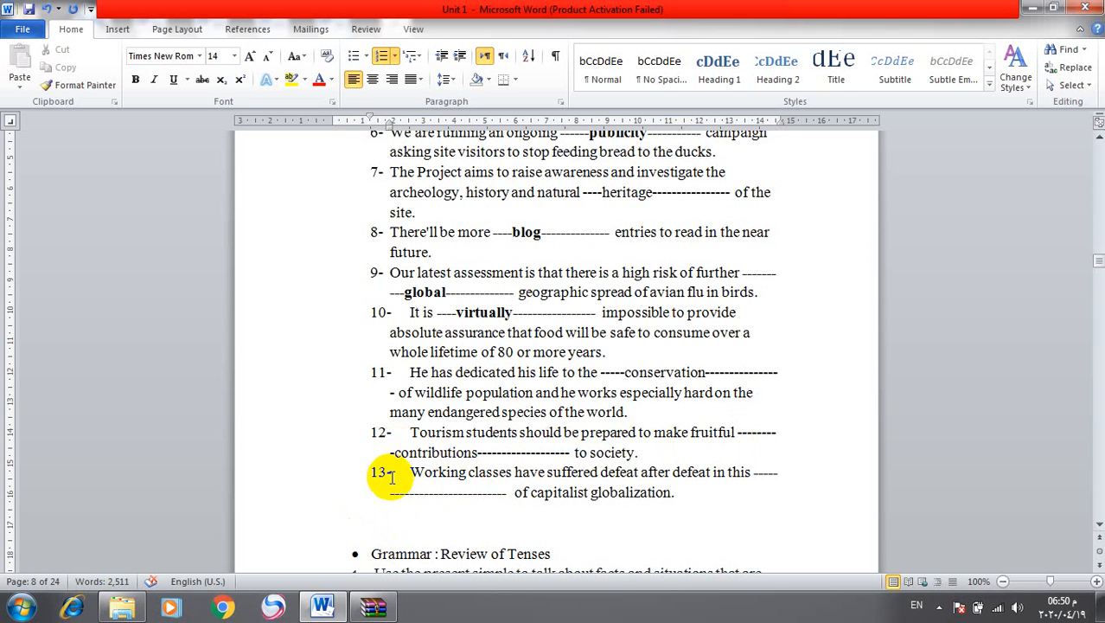
mouse_move(476, 480)
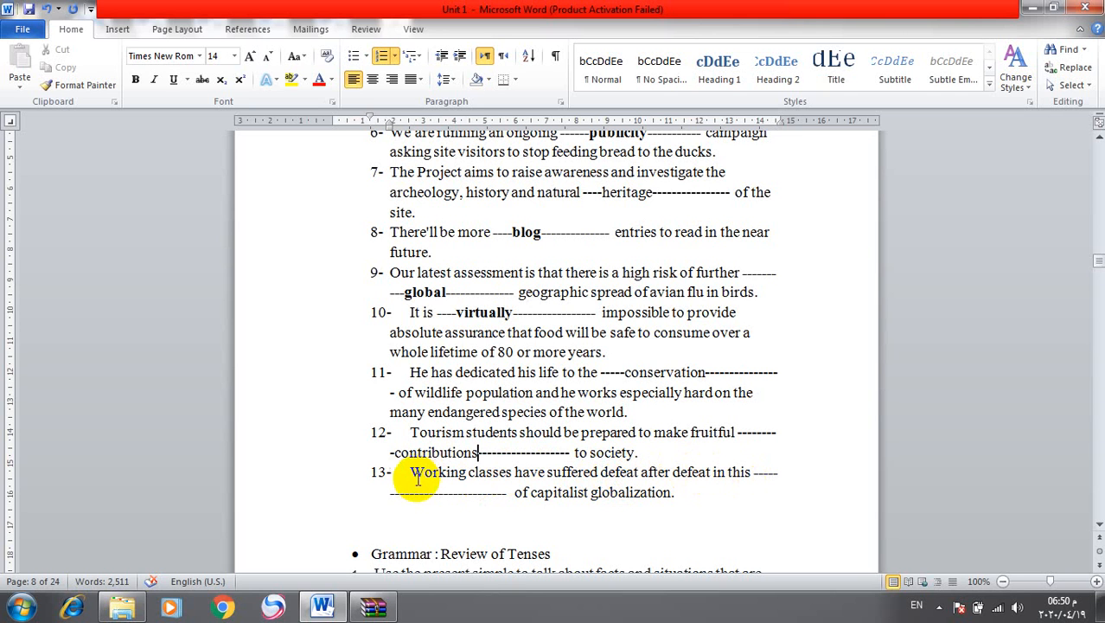
type("en")
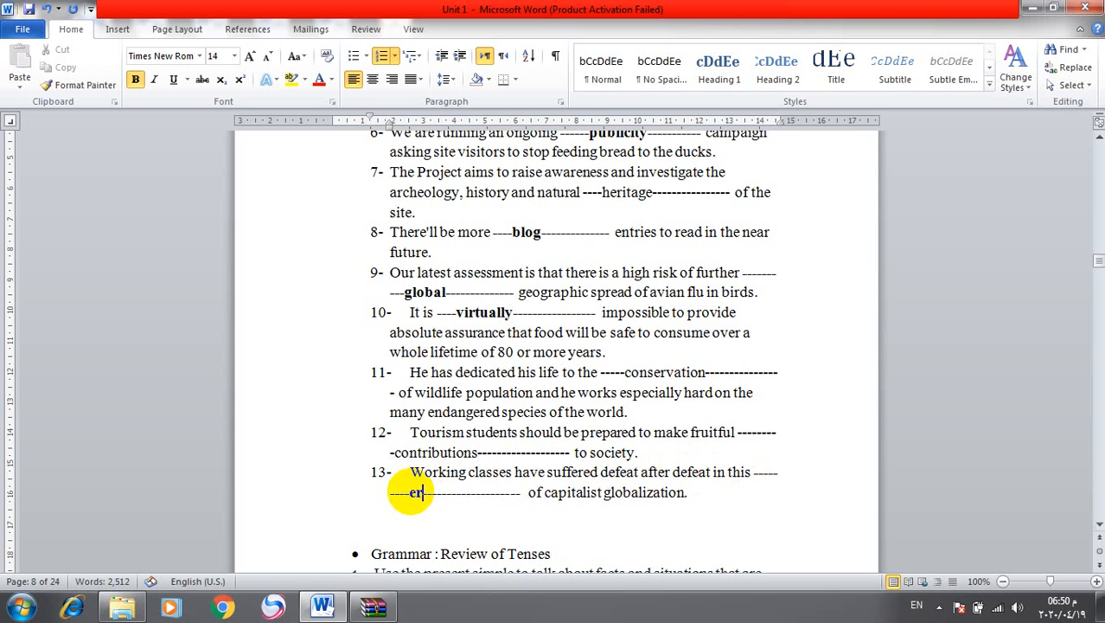
type("a")
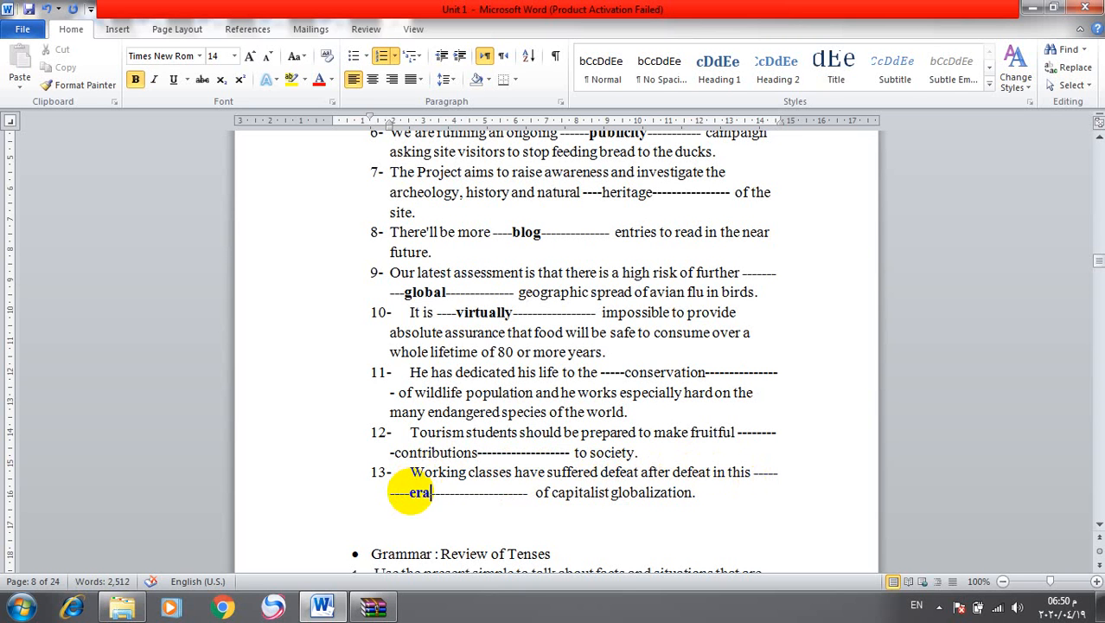
mouse_move(706, 555)
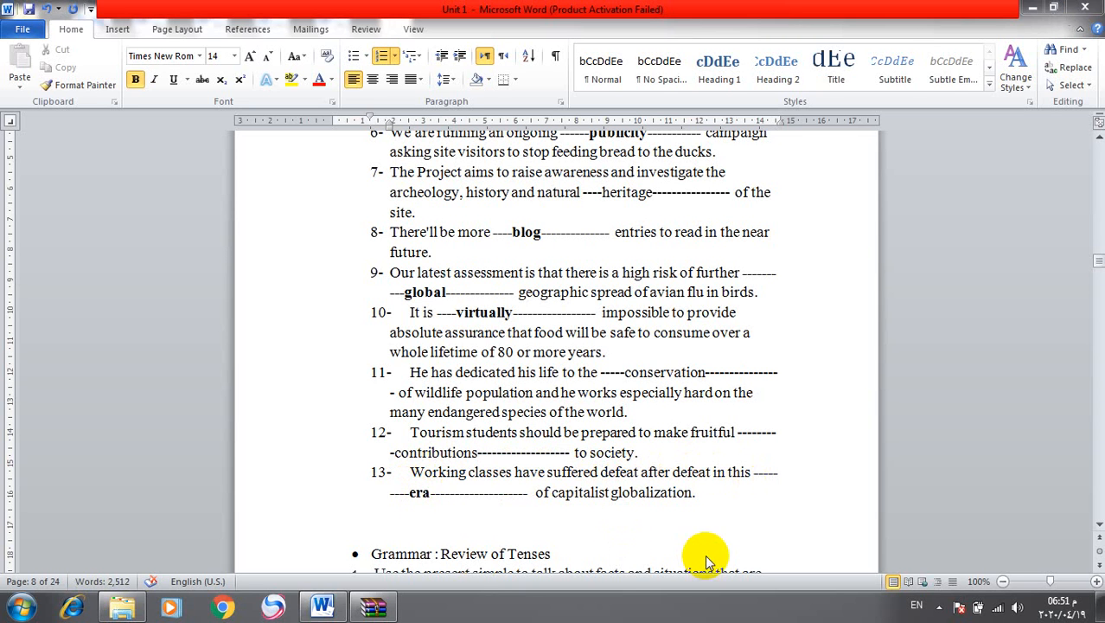
mouse_move(1096, 527)
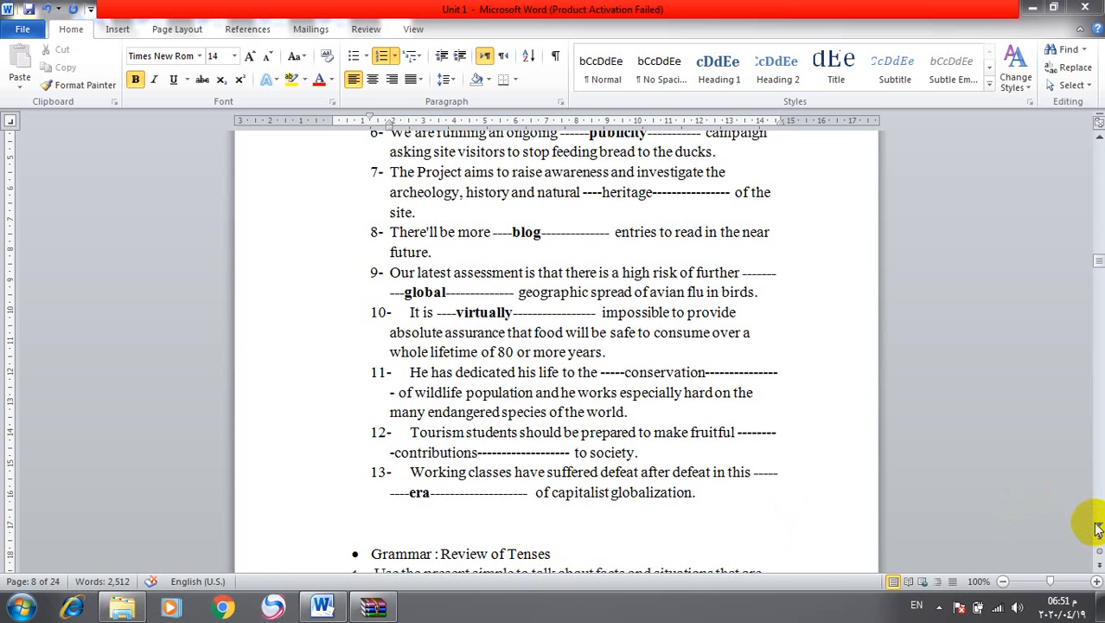
Fill the Thomson/TUI passage's first gaps with began, bought, had boomed and introduced.
scroll("down", 3)
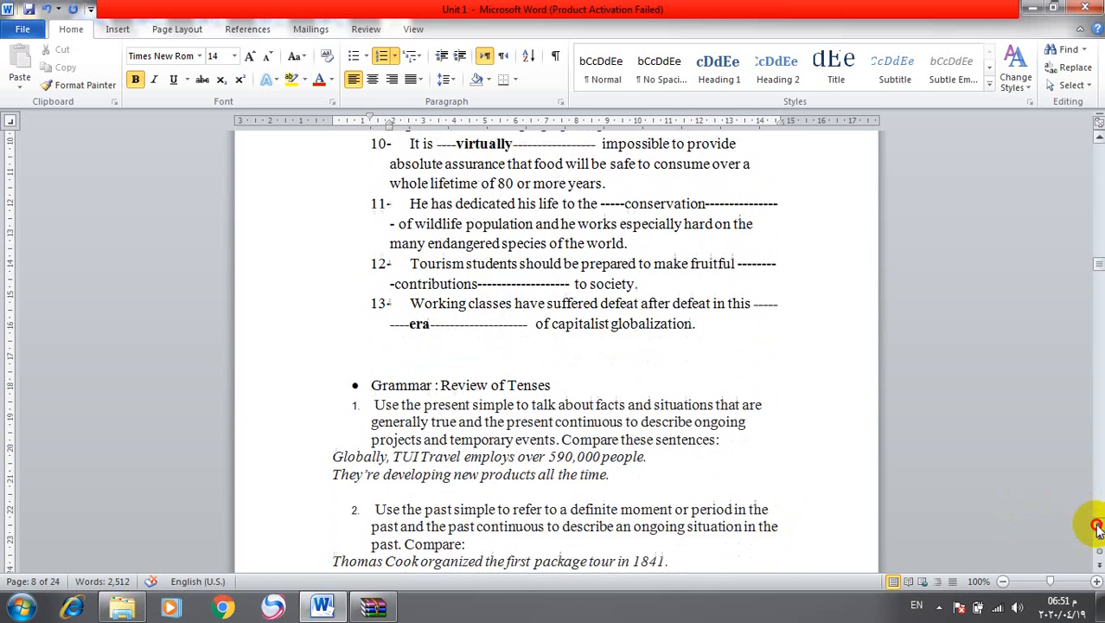
scroll("down", 3)
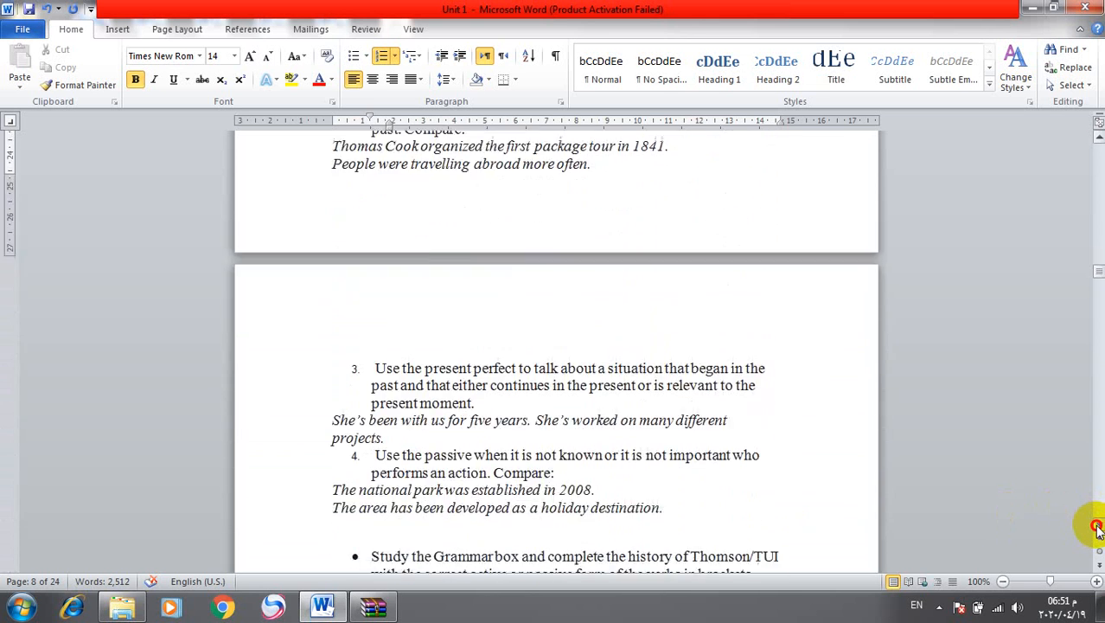
scroll("down", 3)
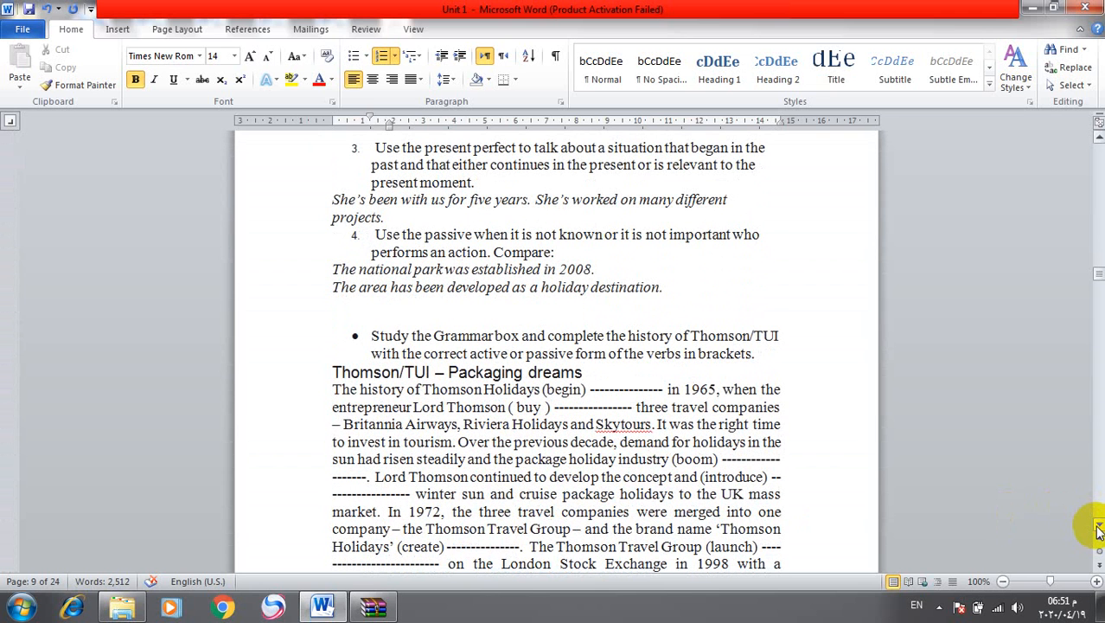
mouse_move(868, 450)
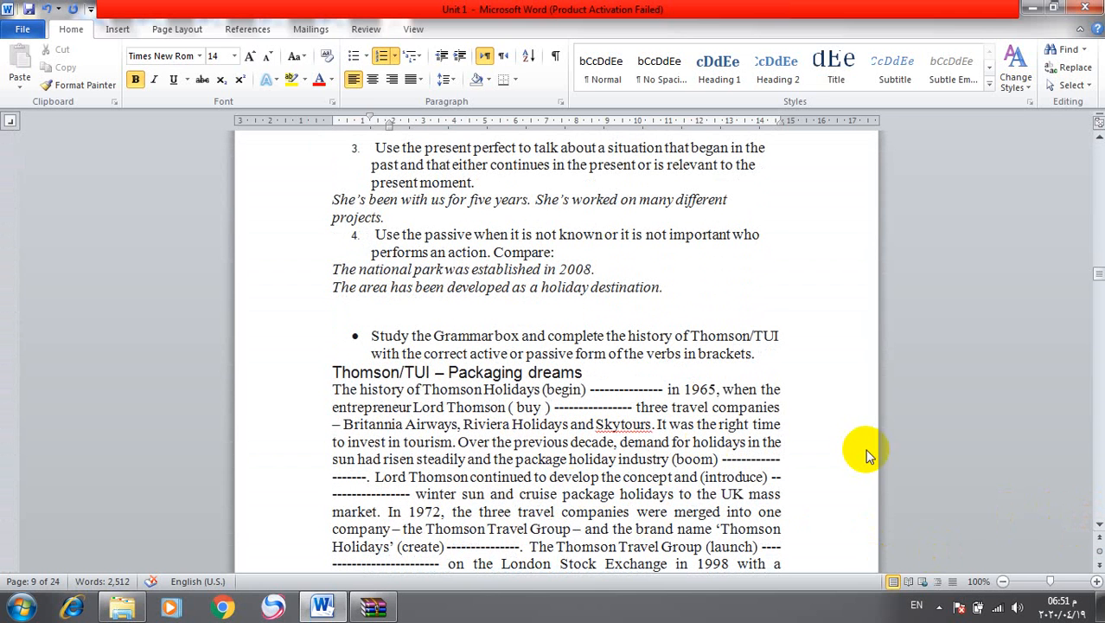
double_click(561, 389)
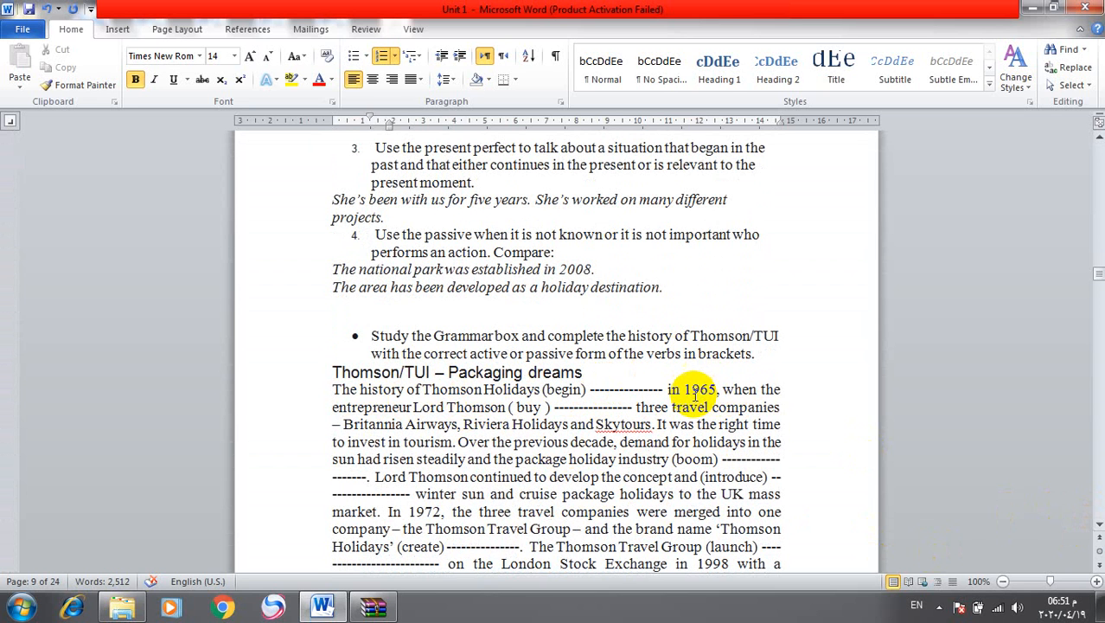
left_click(595, 389)
type("began")
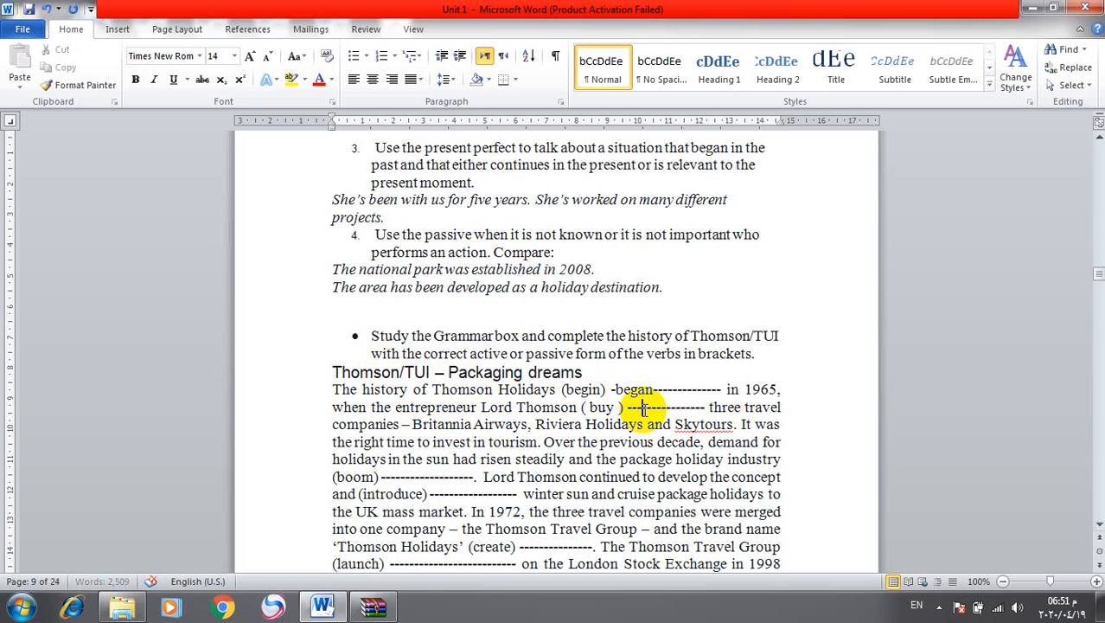
type("bought")
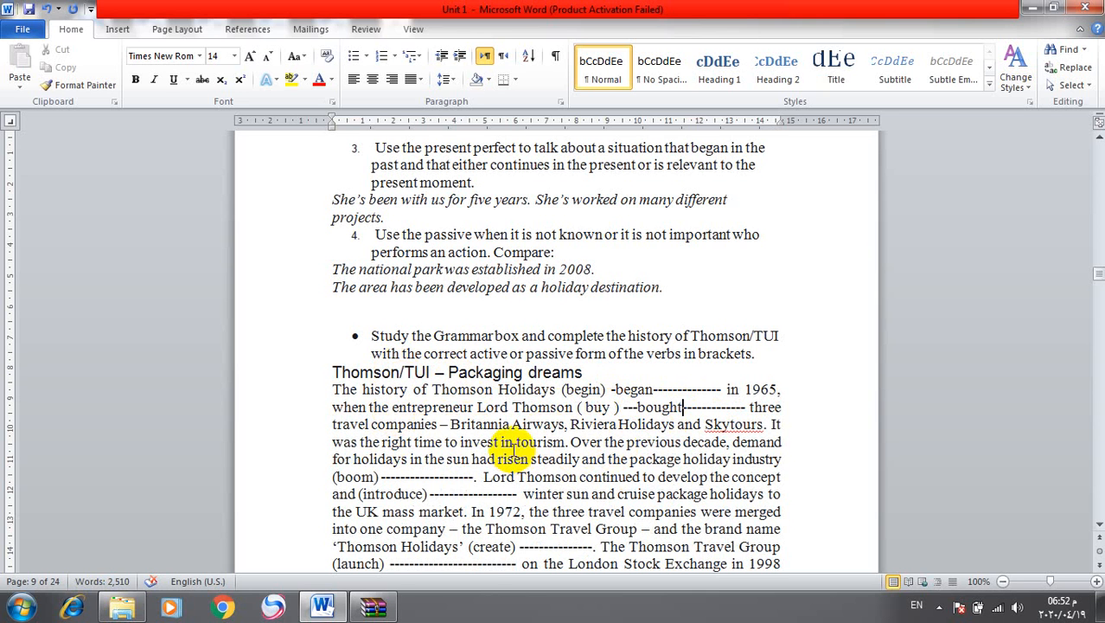
mouse_move(626, 429)
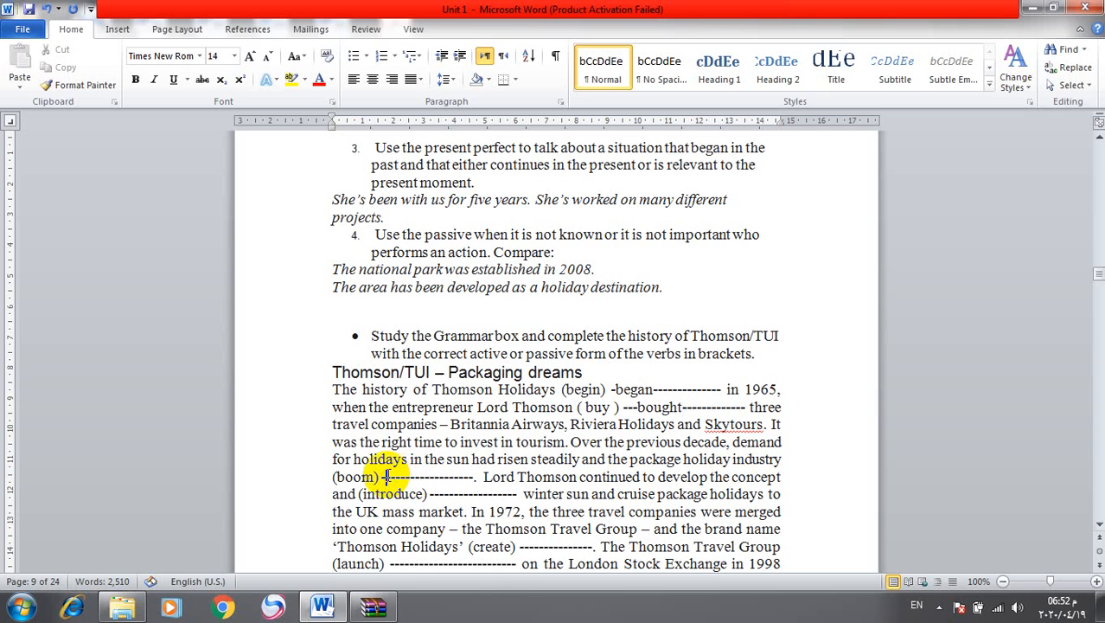
type("had boomed")
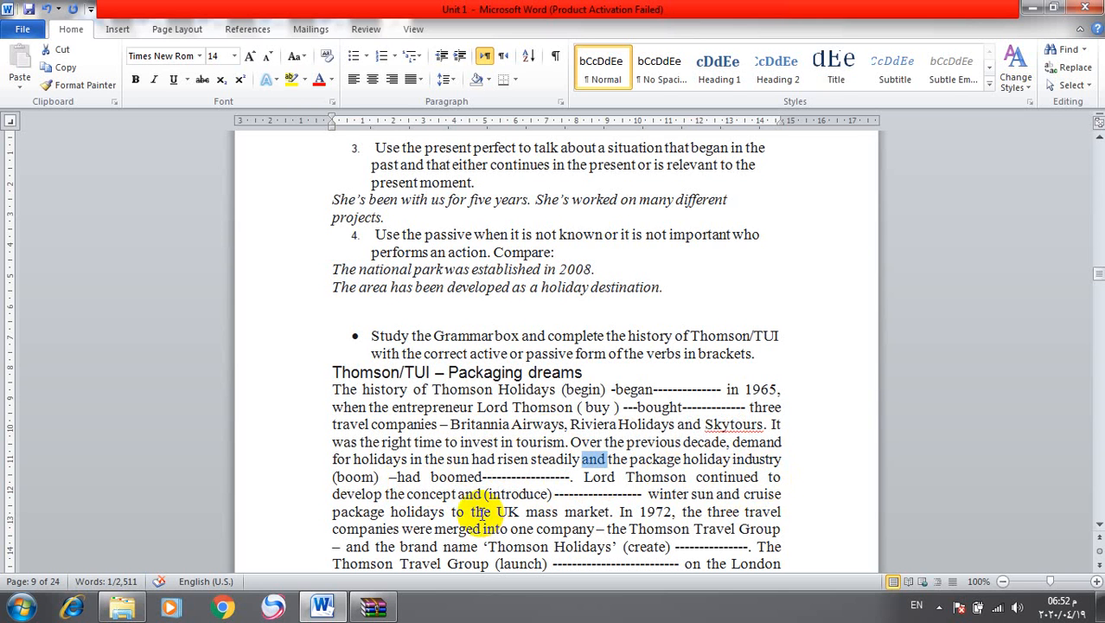
mouse_move(570, 494)
type("iintroduced")
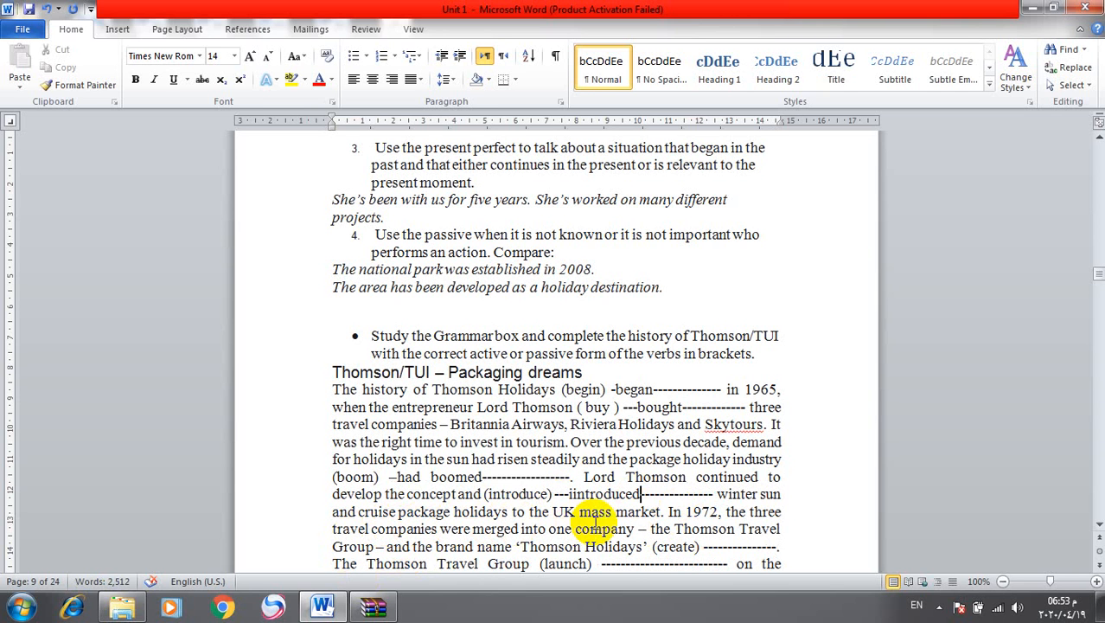
double_click(700, 512)
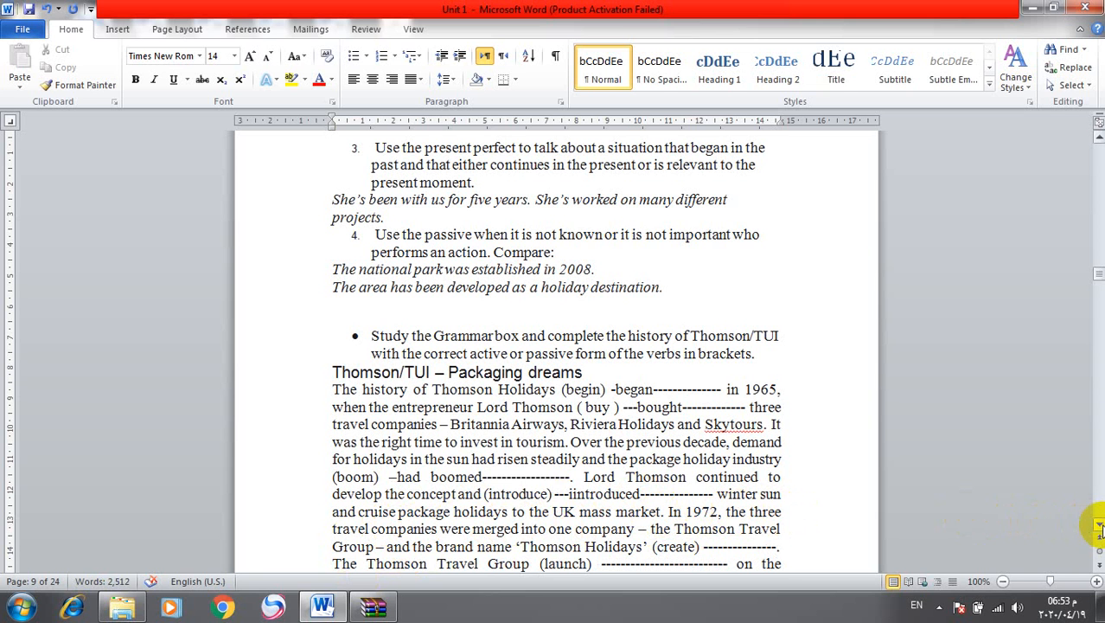
Fill the next passage gaps with the passives was created, was launched and was acquired.
scroll("down", 3)
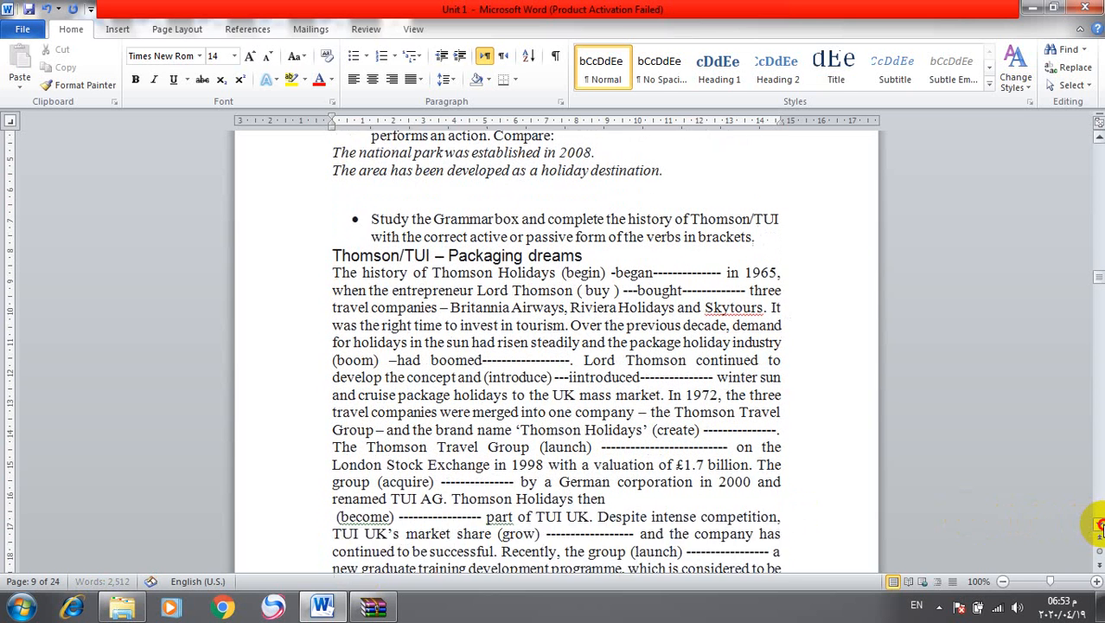
scroll("down", 3)
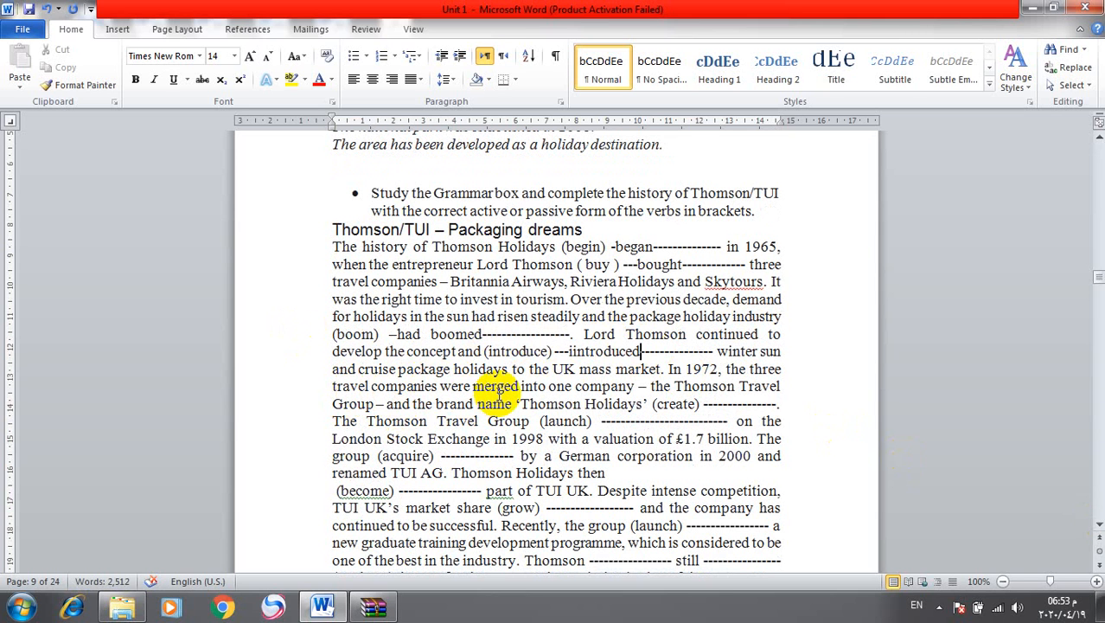
double_click(597, 385)
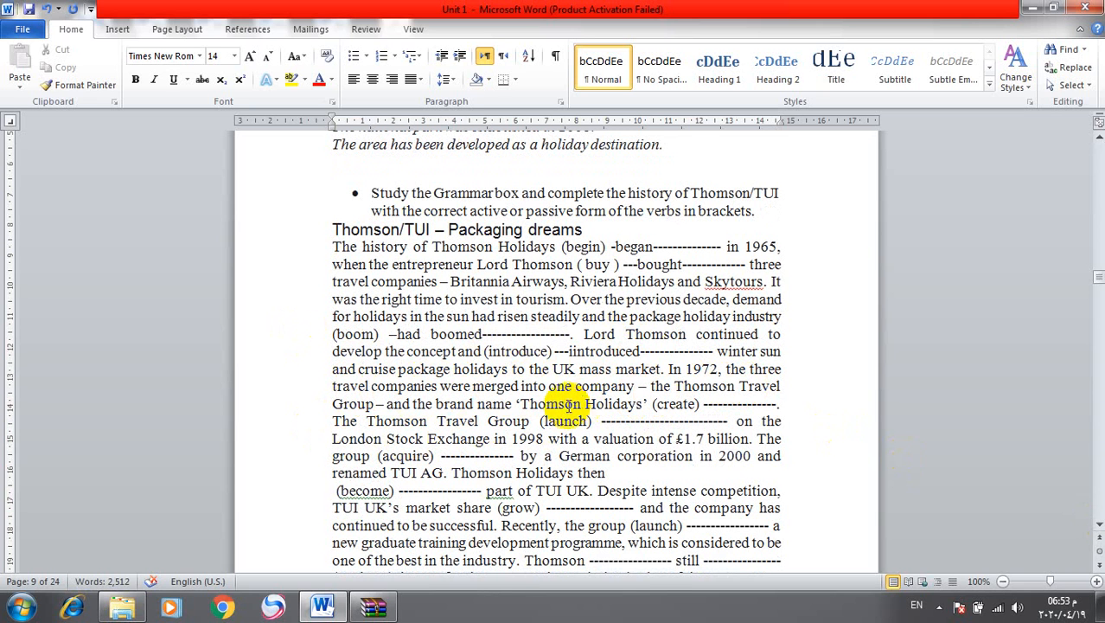
mouse_move(715, 404)
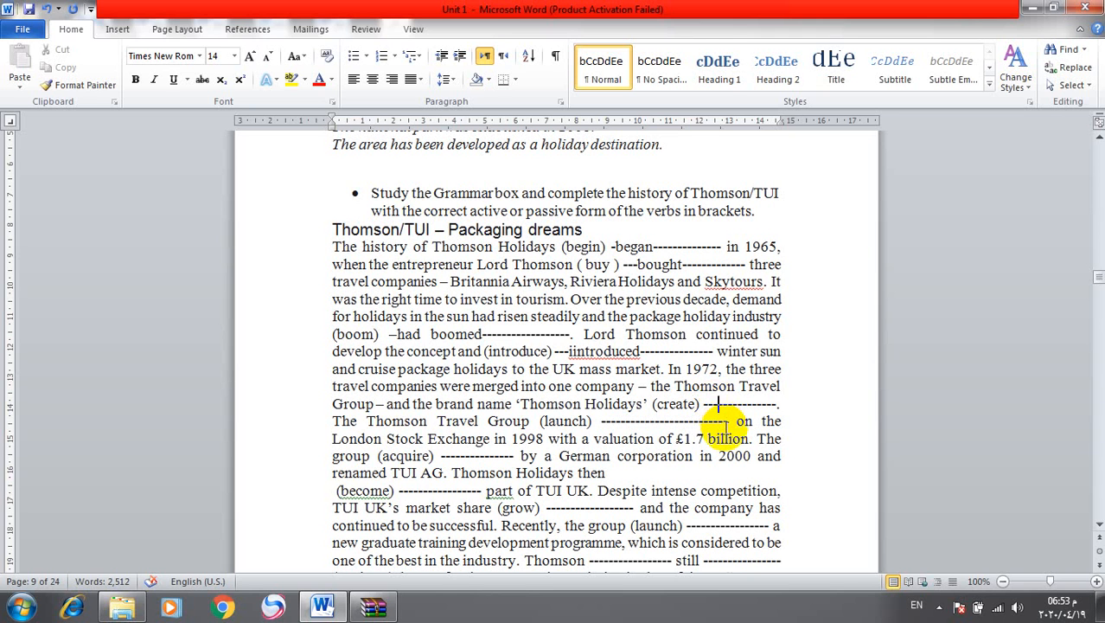
type("was")
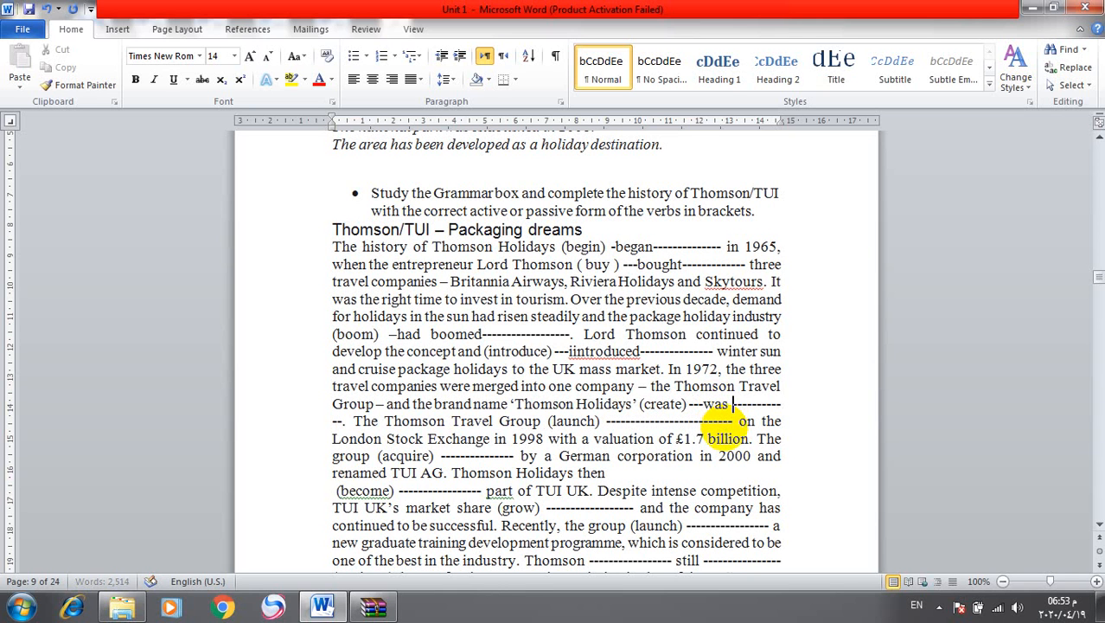
type("created")
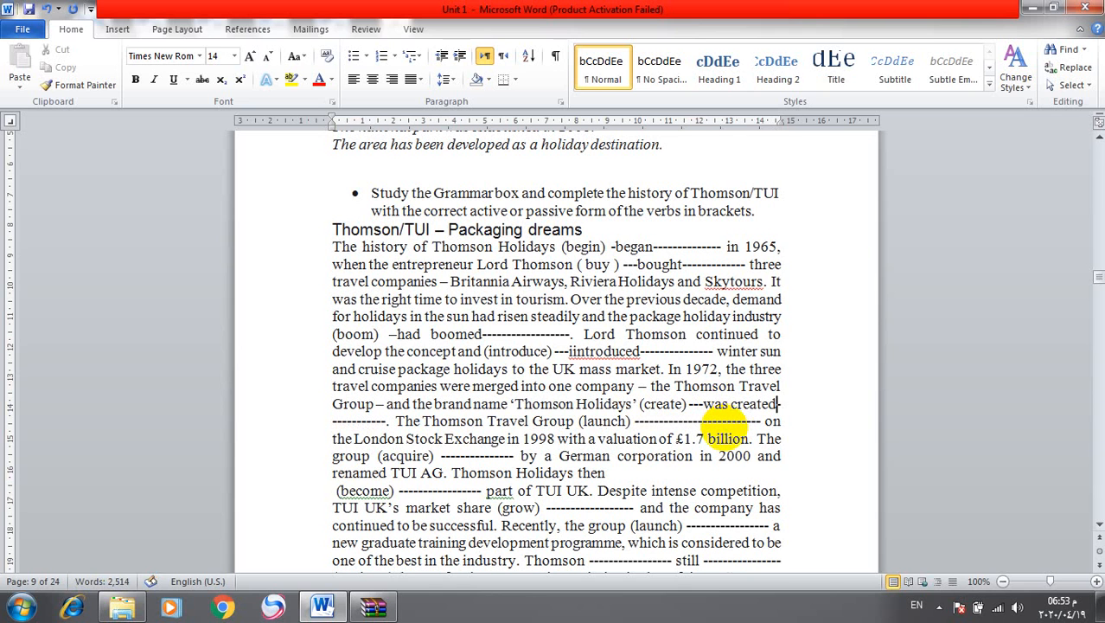
mouse_move(826, 449)
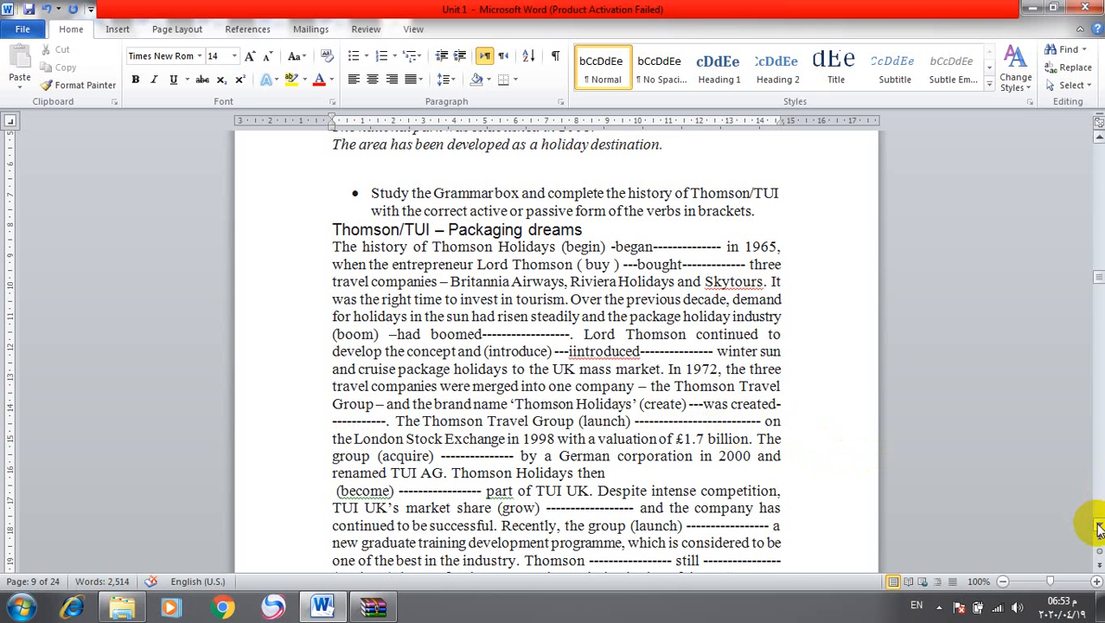
scroll("down", 3)
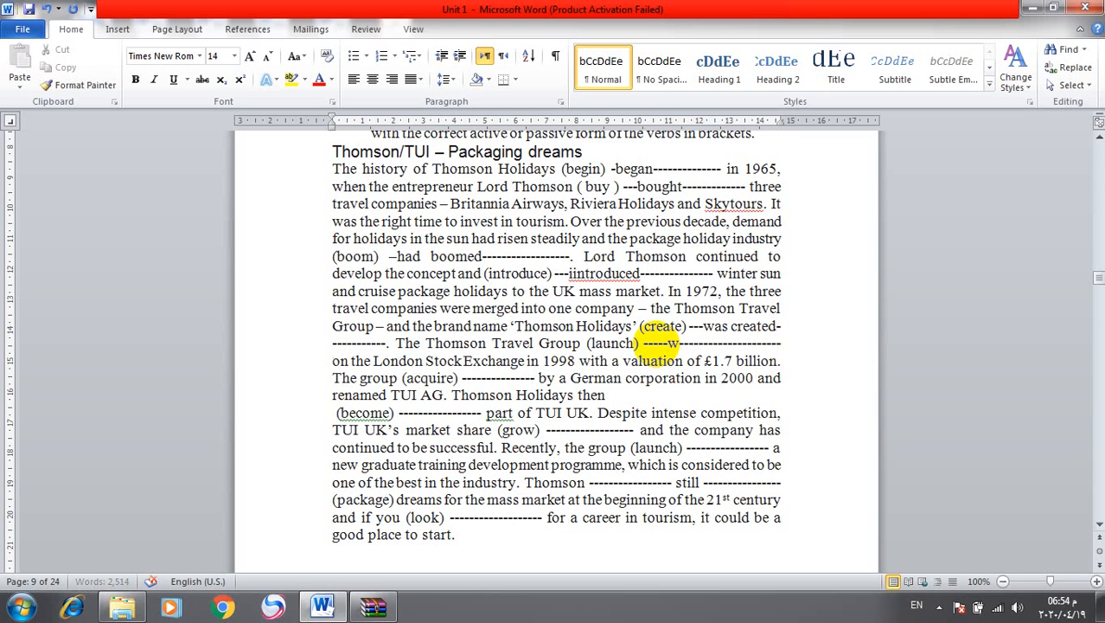
type("was la")
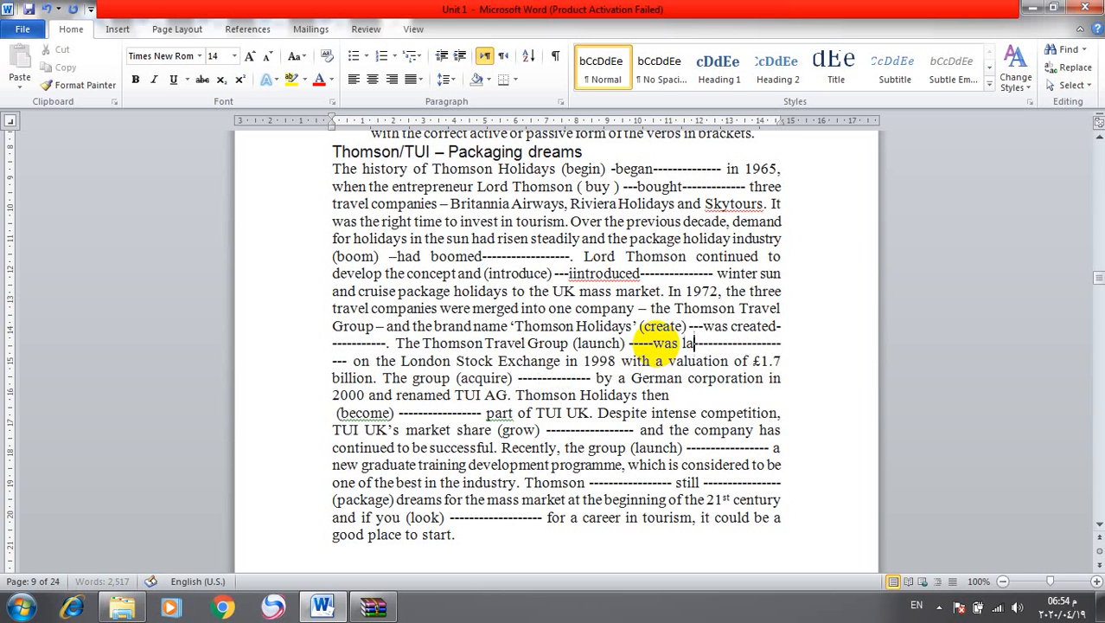
type("nched")
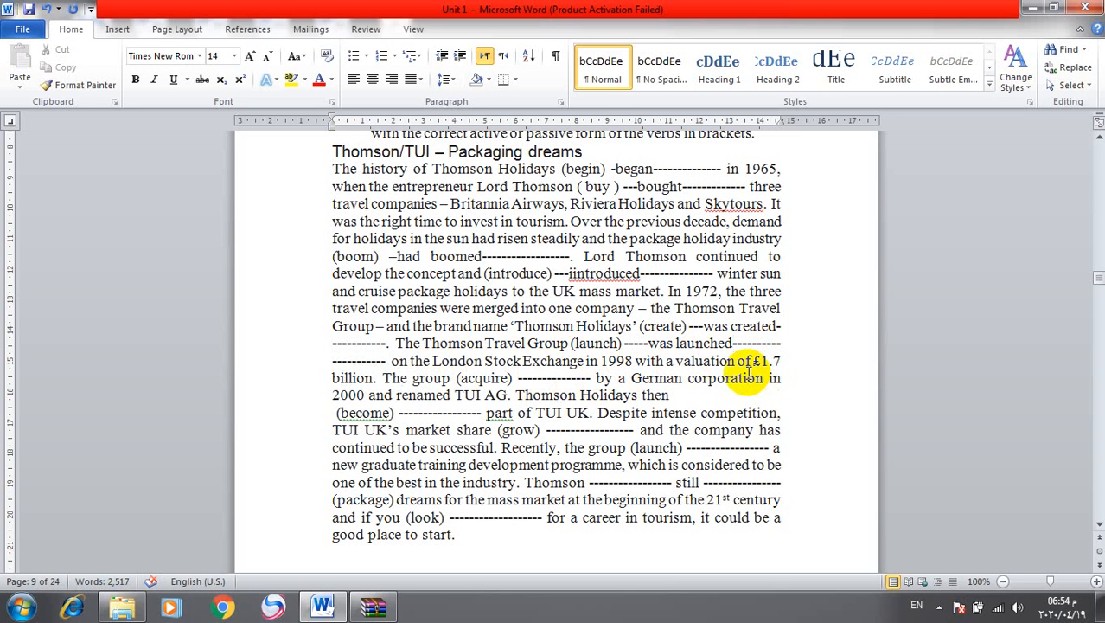
mouse_move(301, 382)
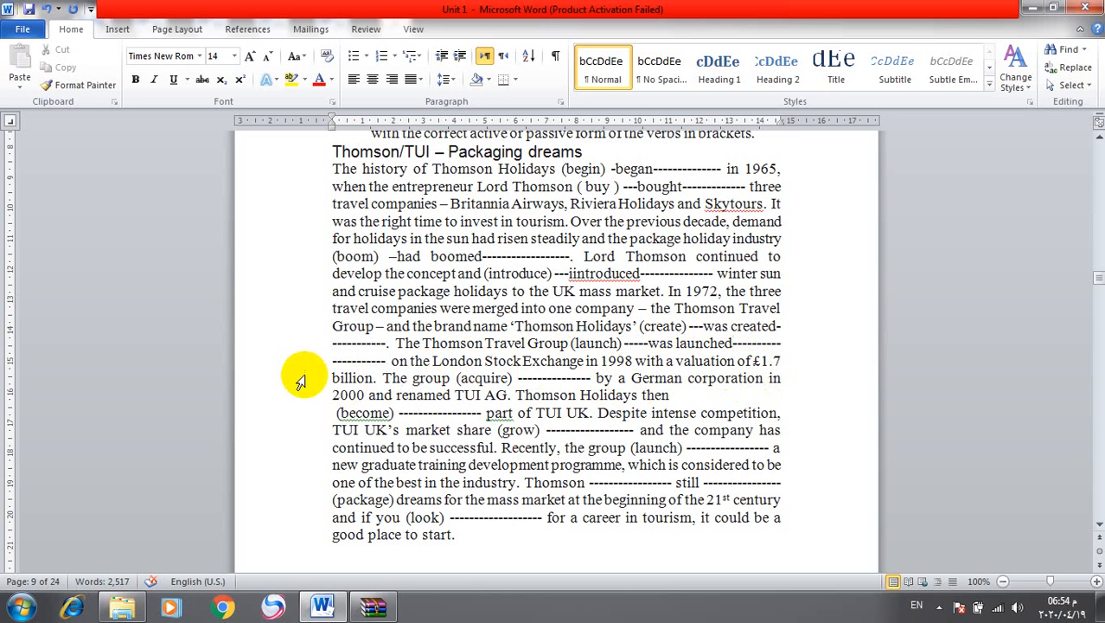
mouse_move(526, 376)
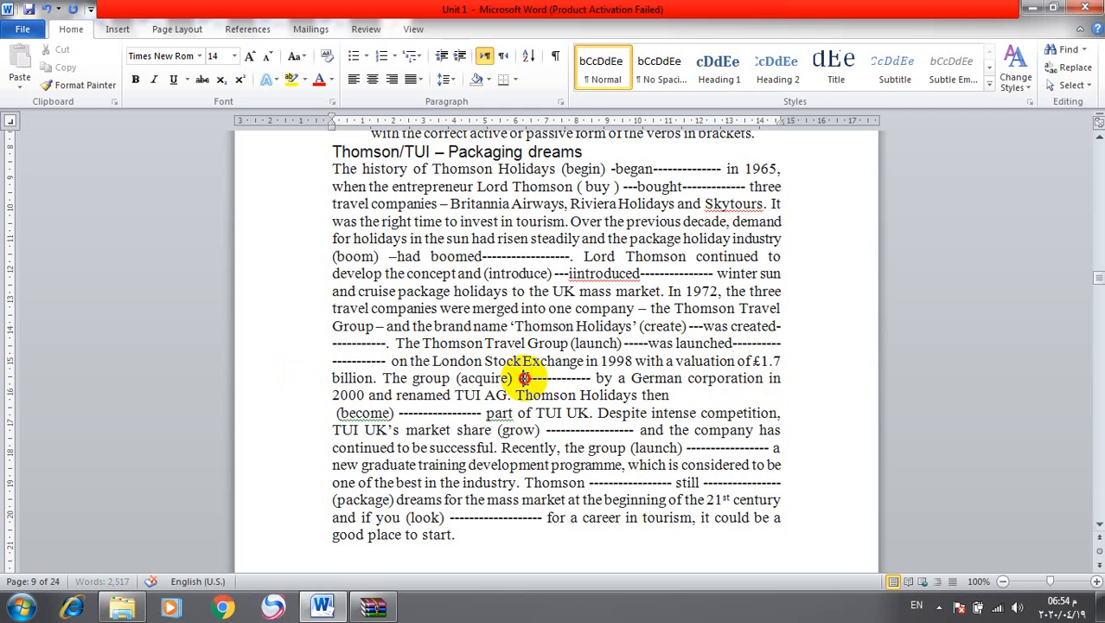
type("was acquired")
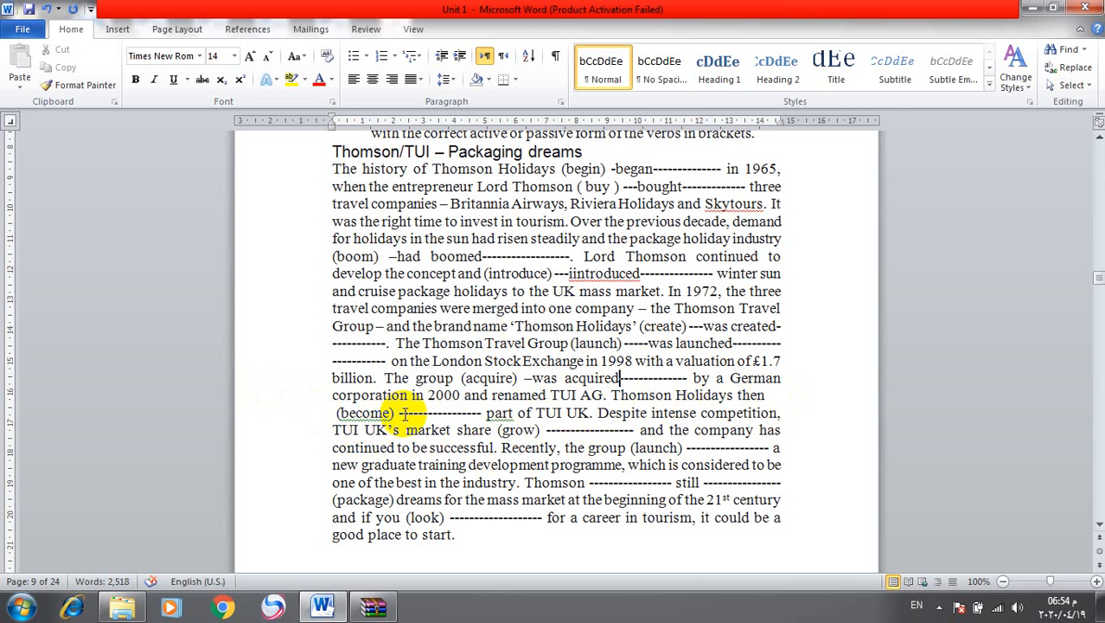
Fill the following passage gaps with became, has grown and has launched.
type("be")
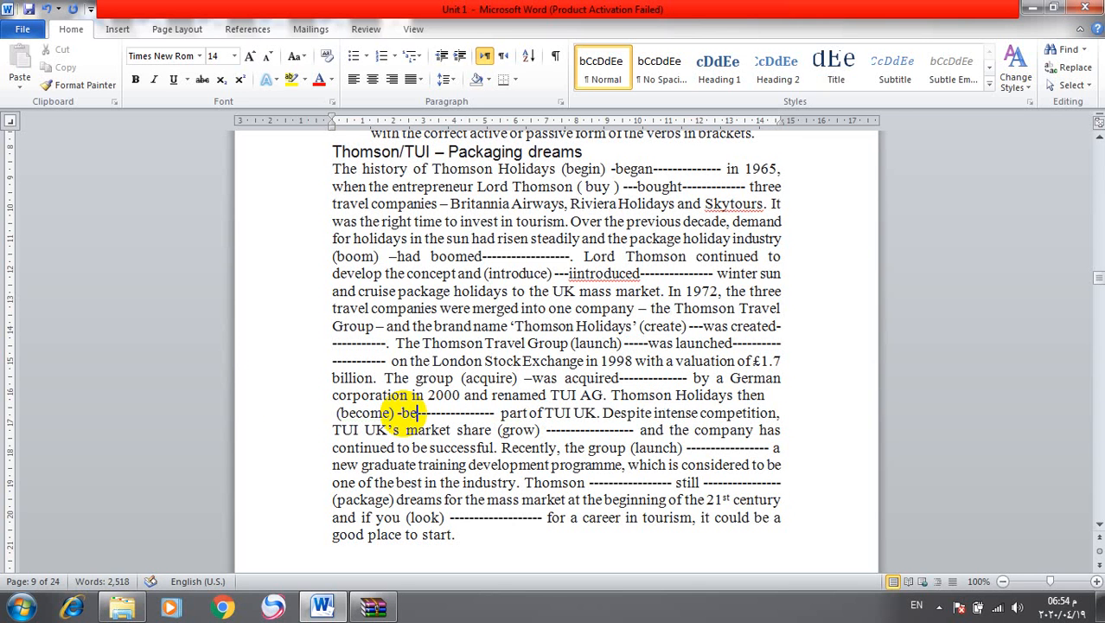
type("came")
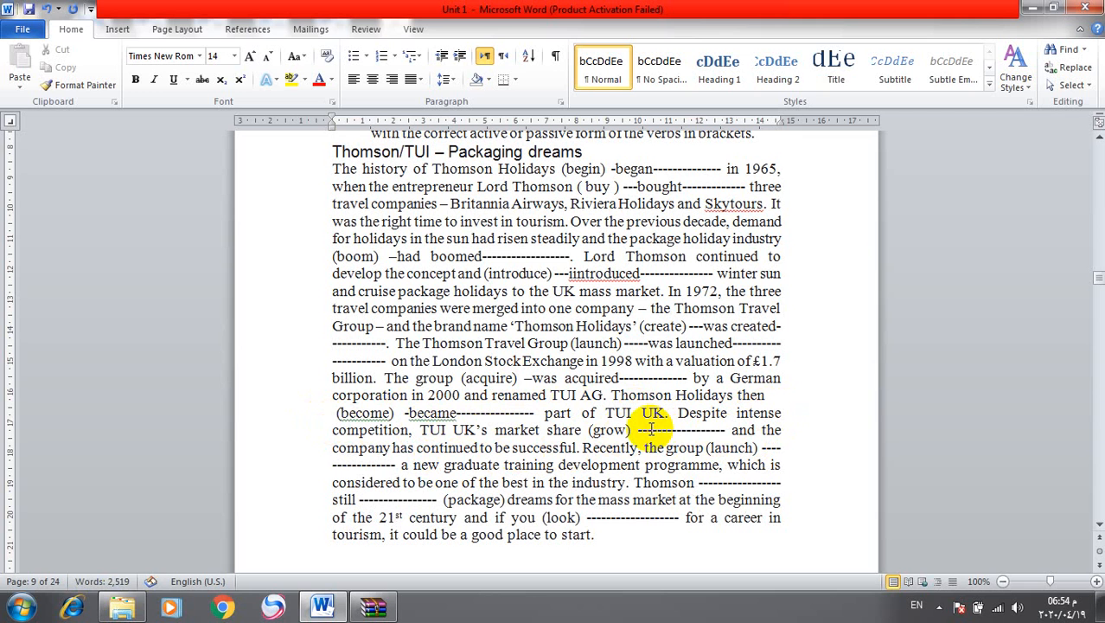
type("has g")
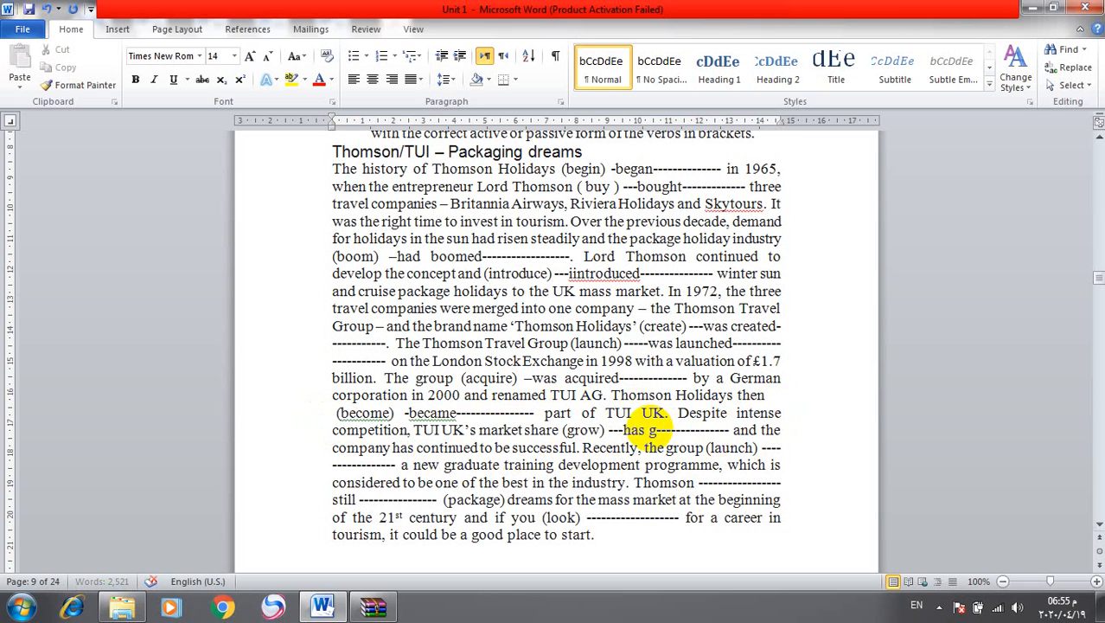
type("rown")
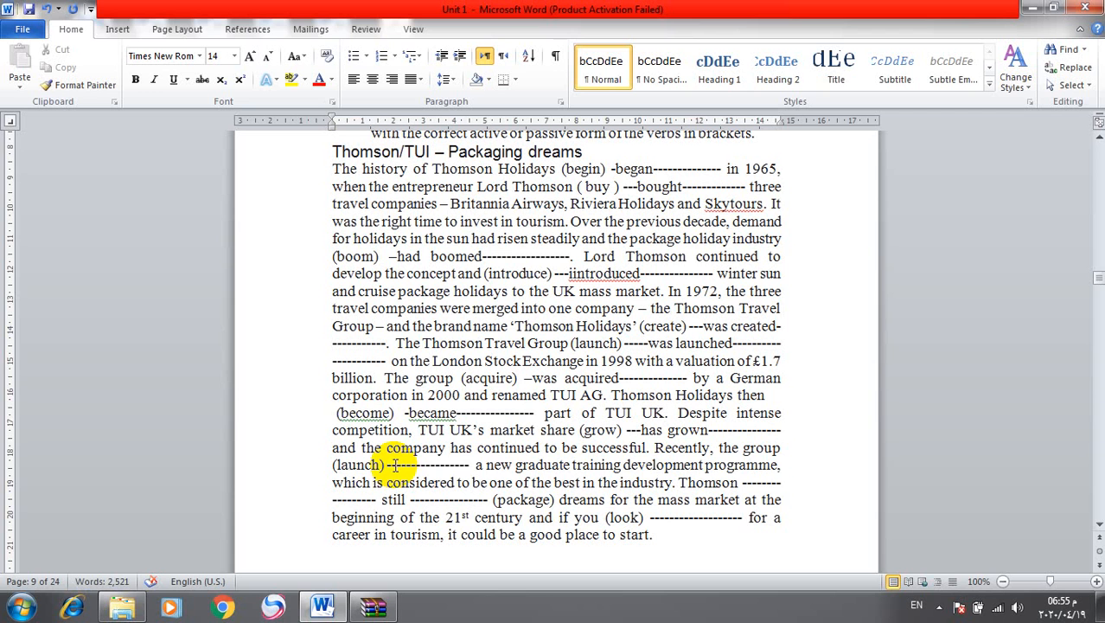
type("has")
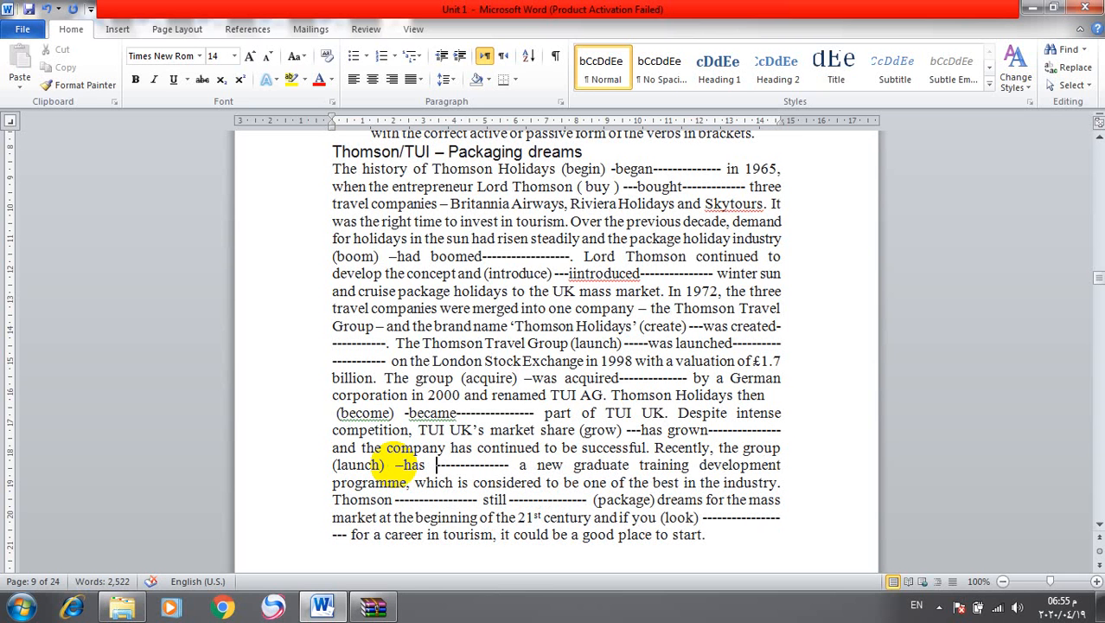
type("launched")
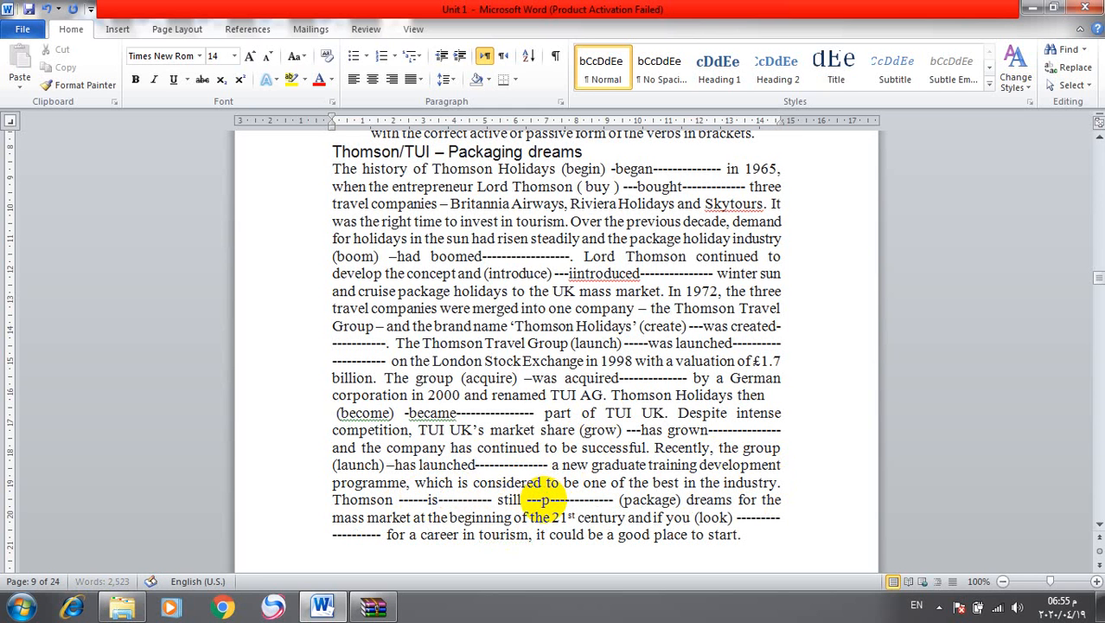
Complete the passage with is still packaging and are looking, then scroll to the Listening section.
type("ackaging")
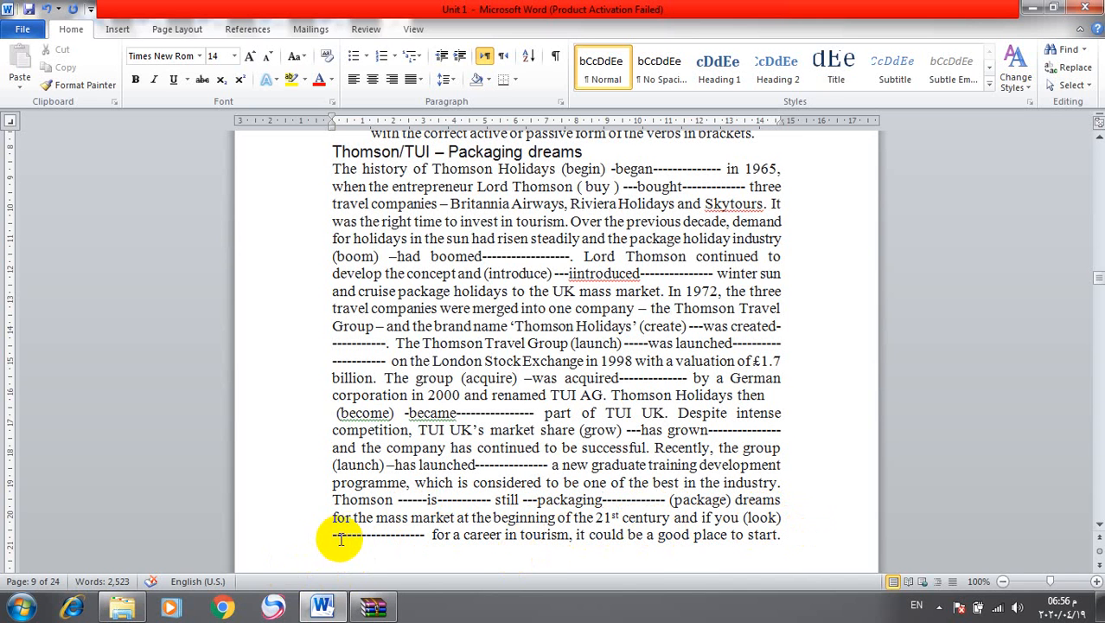
type("a")
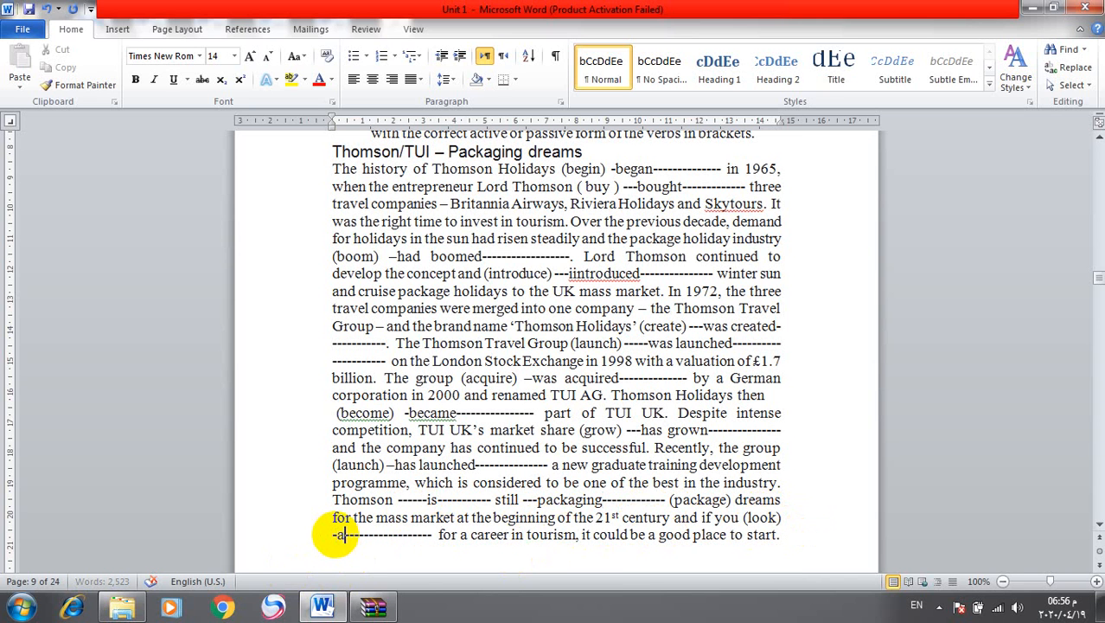
type("re looking")
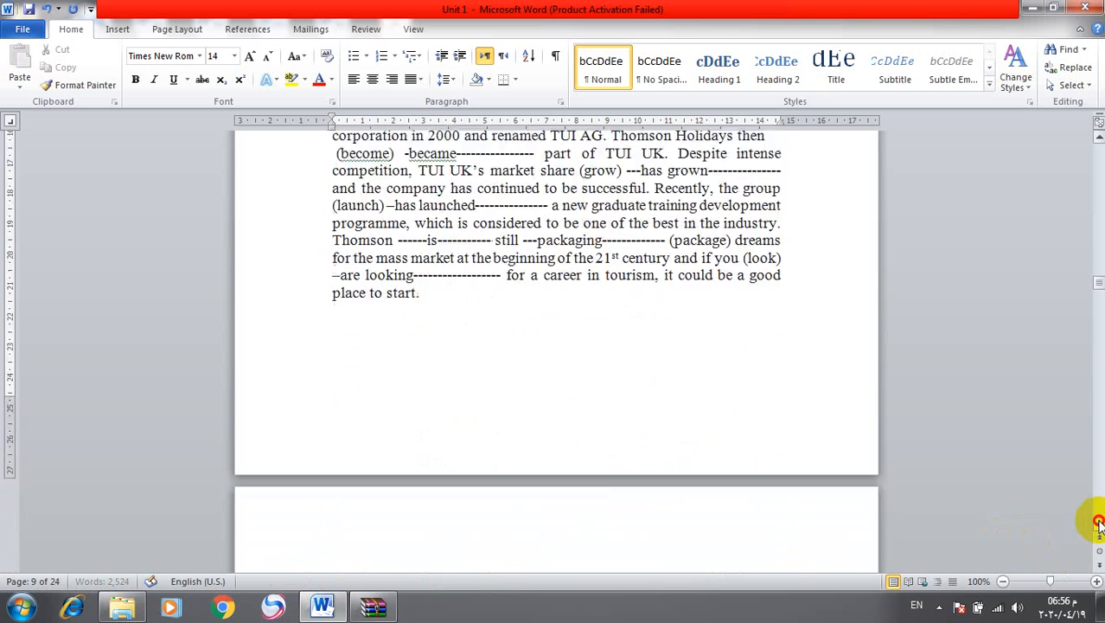
scroll("down", 3)
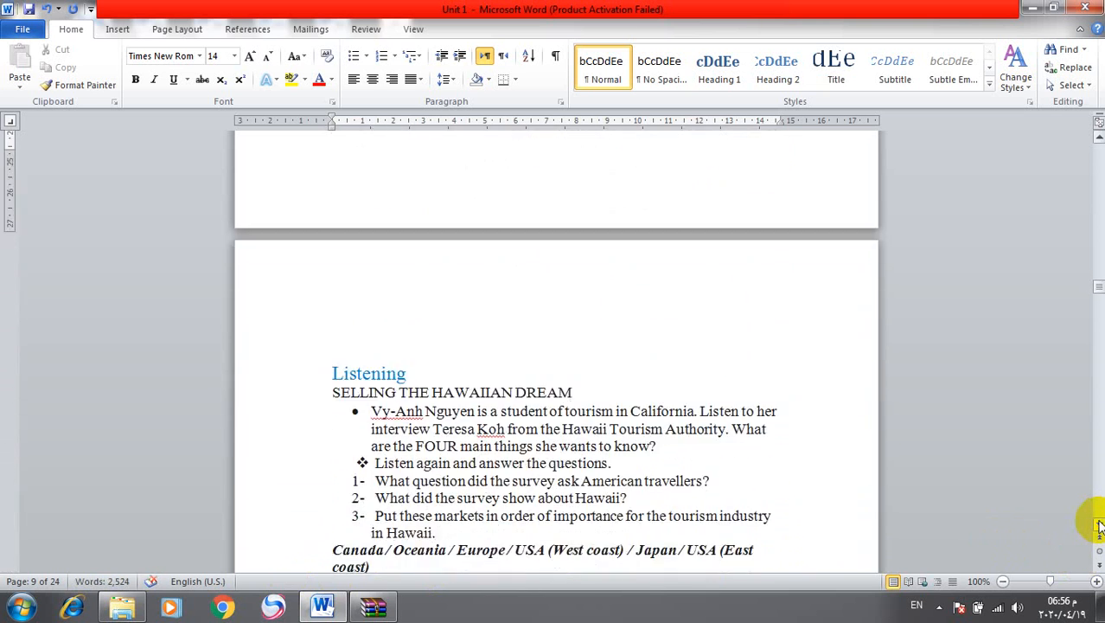